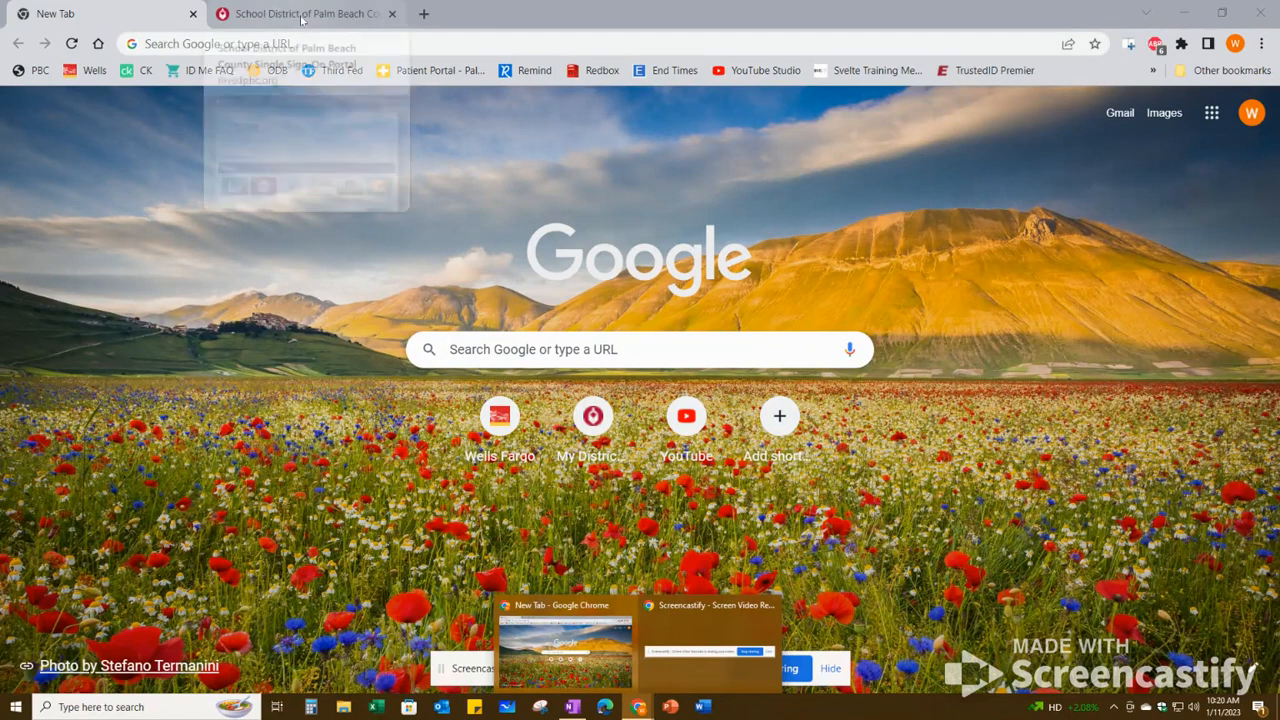
Launch Math Nation from the Recent applications in the Palm Beach County district portal
left_click(300, 14)
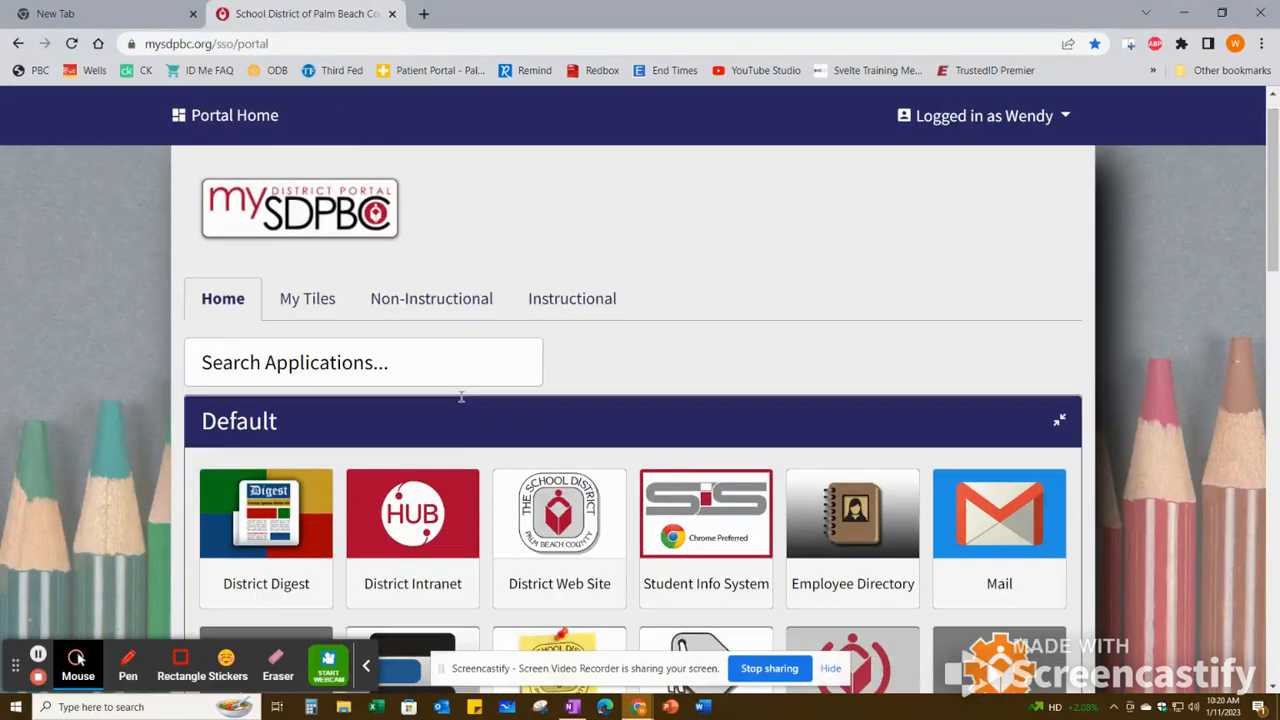
scroll("down", 3)
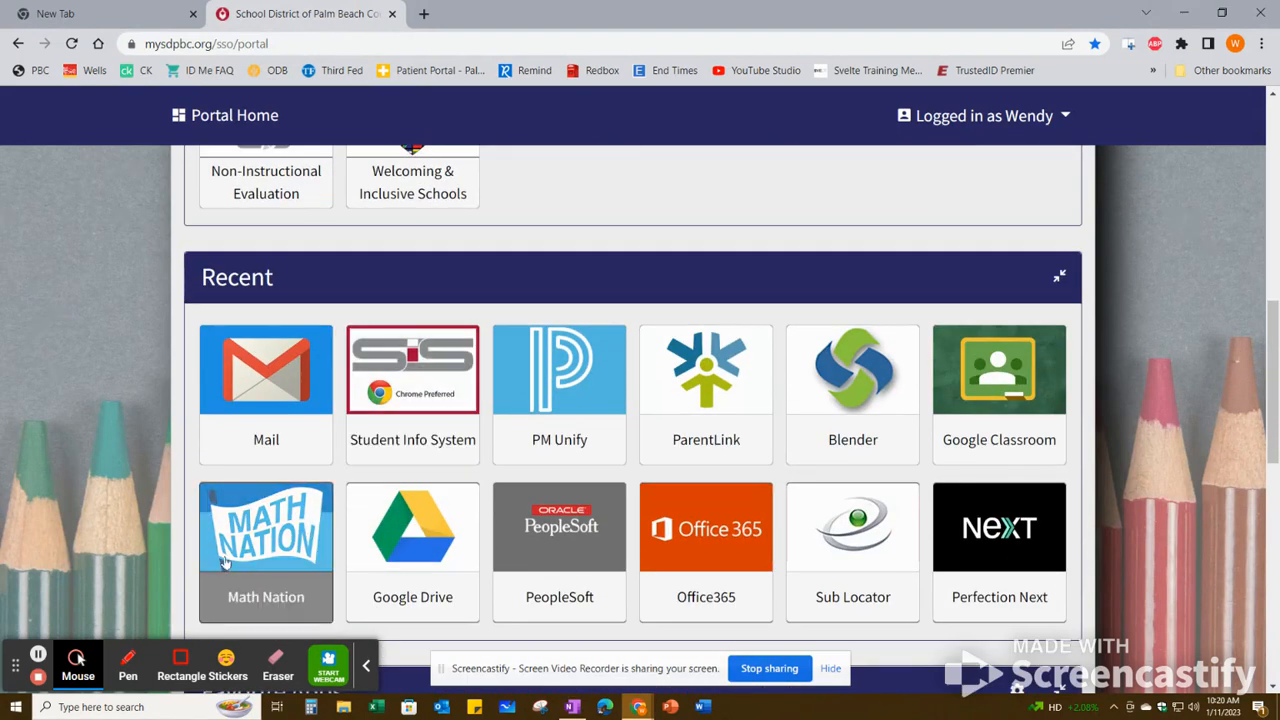
left_click(264, 528)
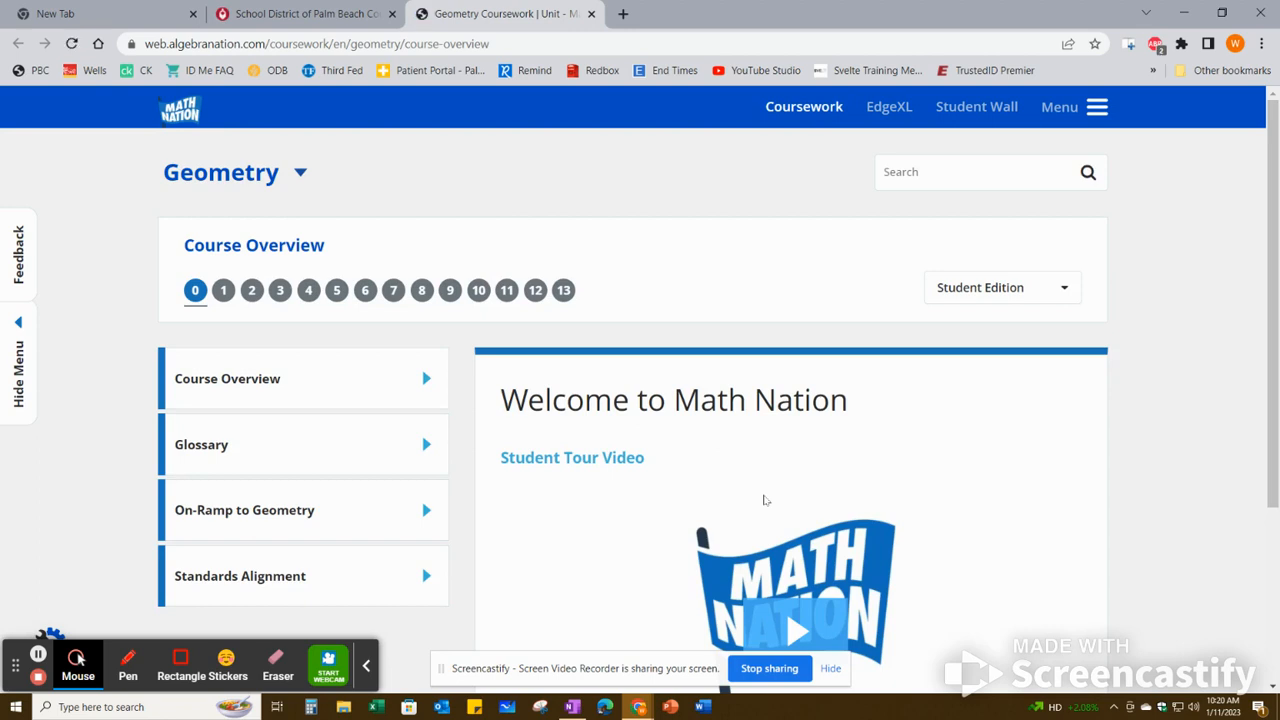
mouse_move(404, 316)
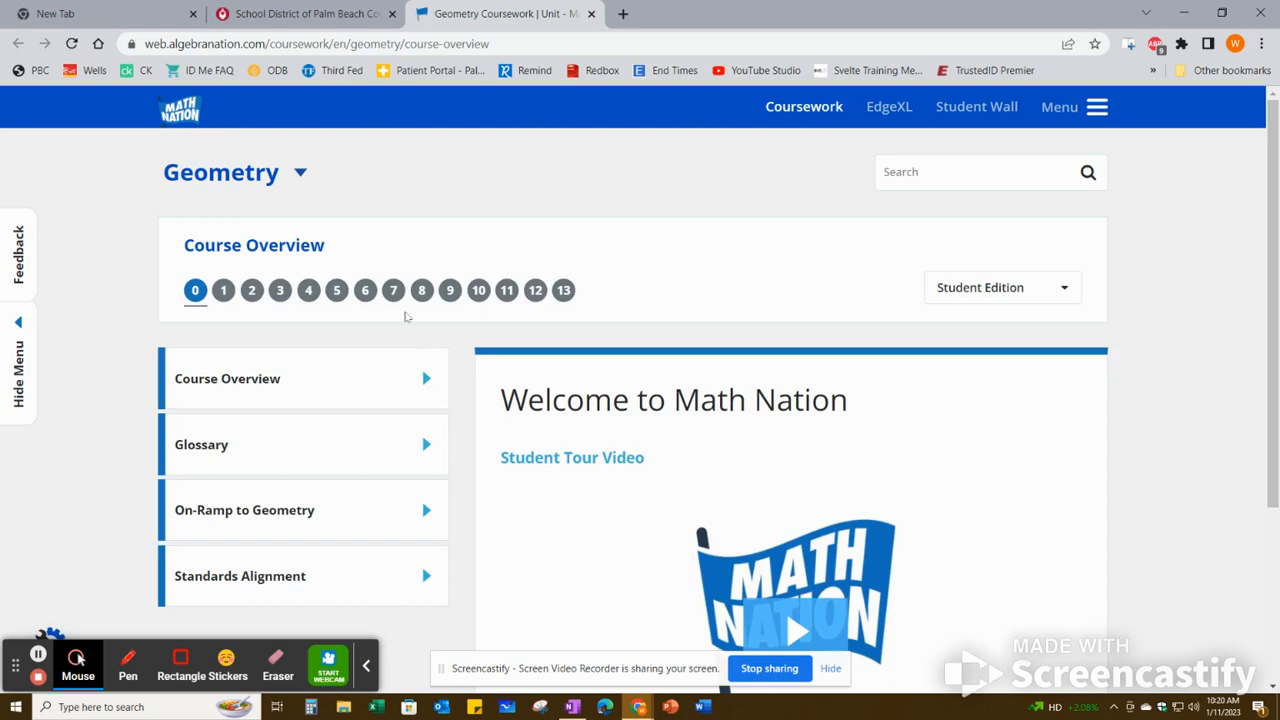
Select Unit 7: Trigonometric Ratios from the Geometry course unit selector
left_click(392, 290)
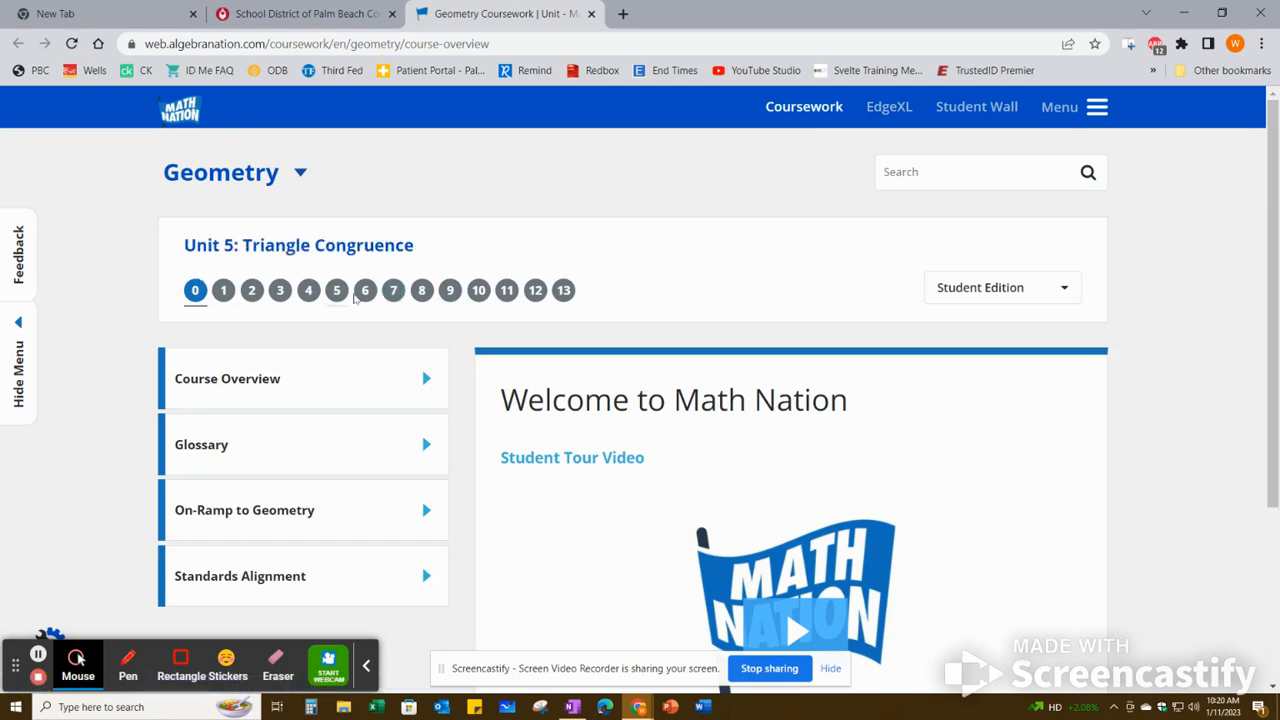
left_click(392, 292)
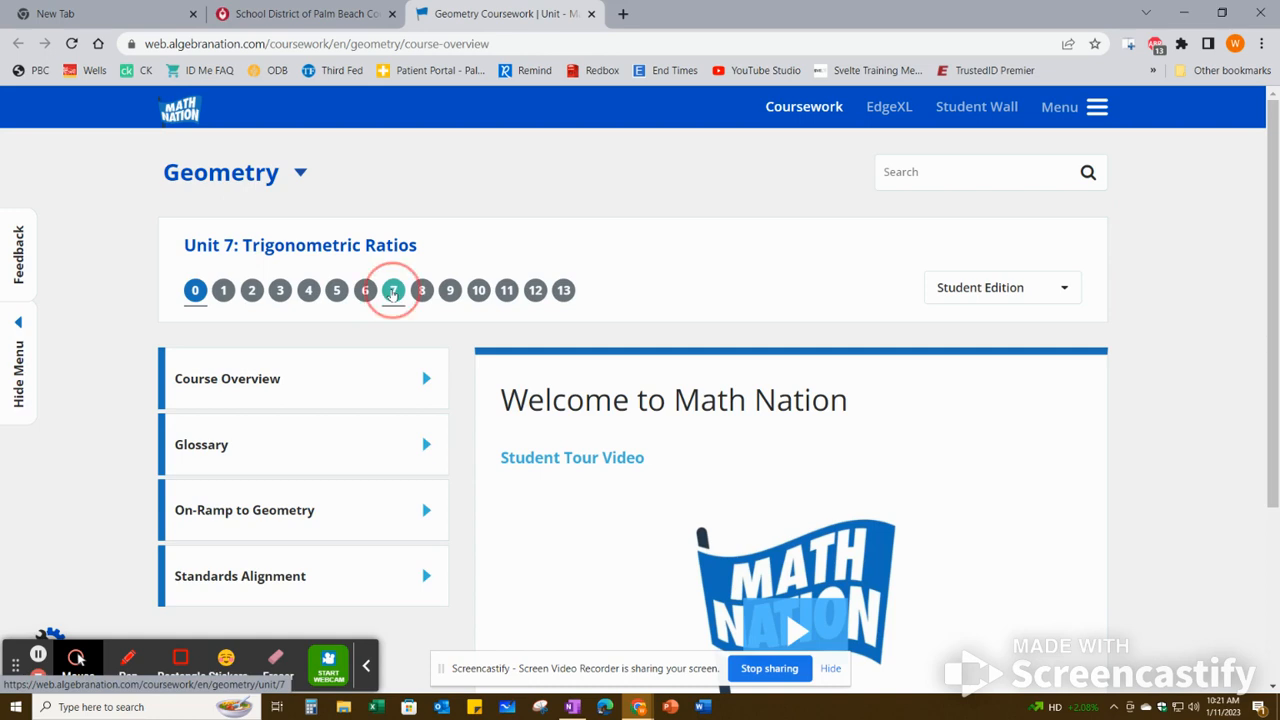
left_click(392, 292)
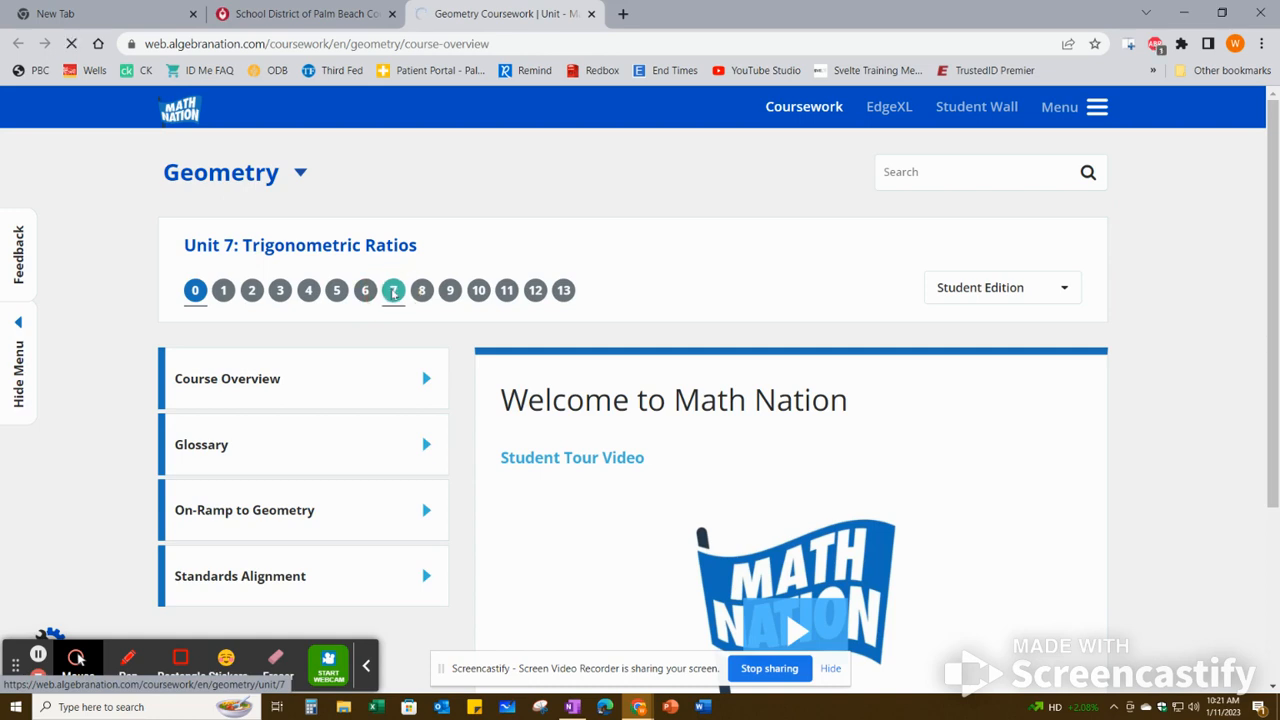
left_click(394, 290)
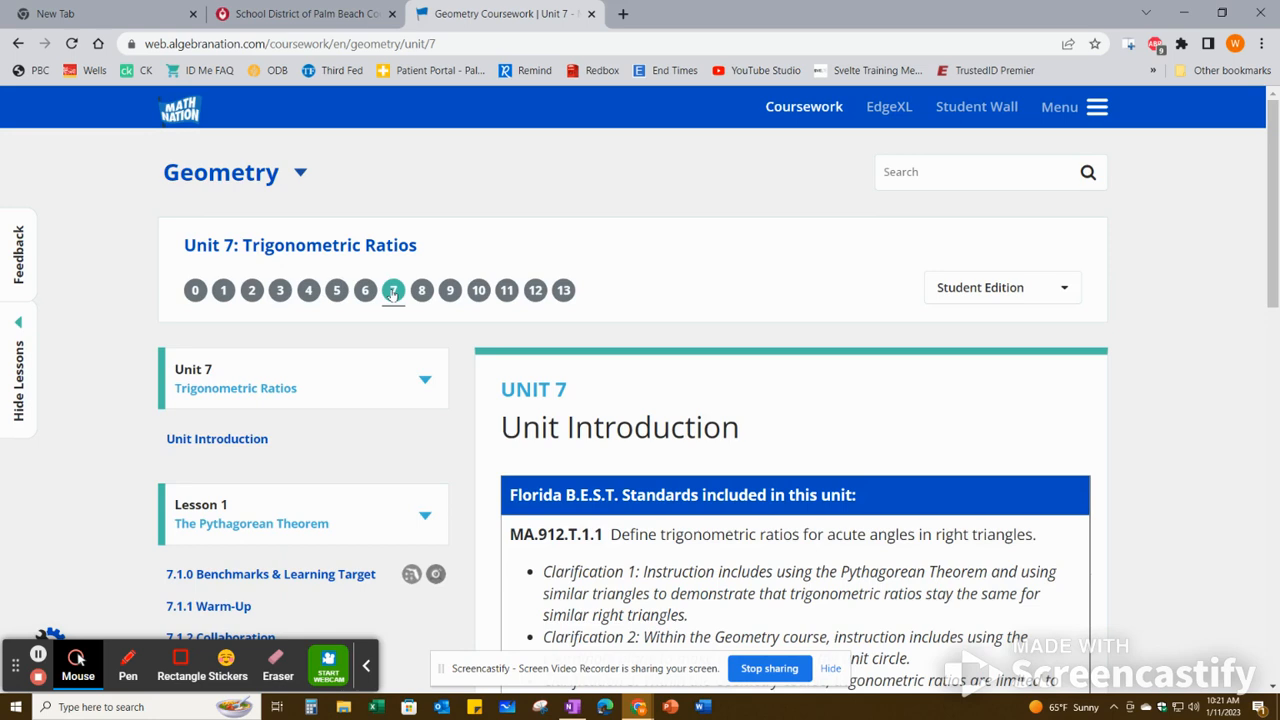
scroll("down", 3)
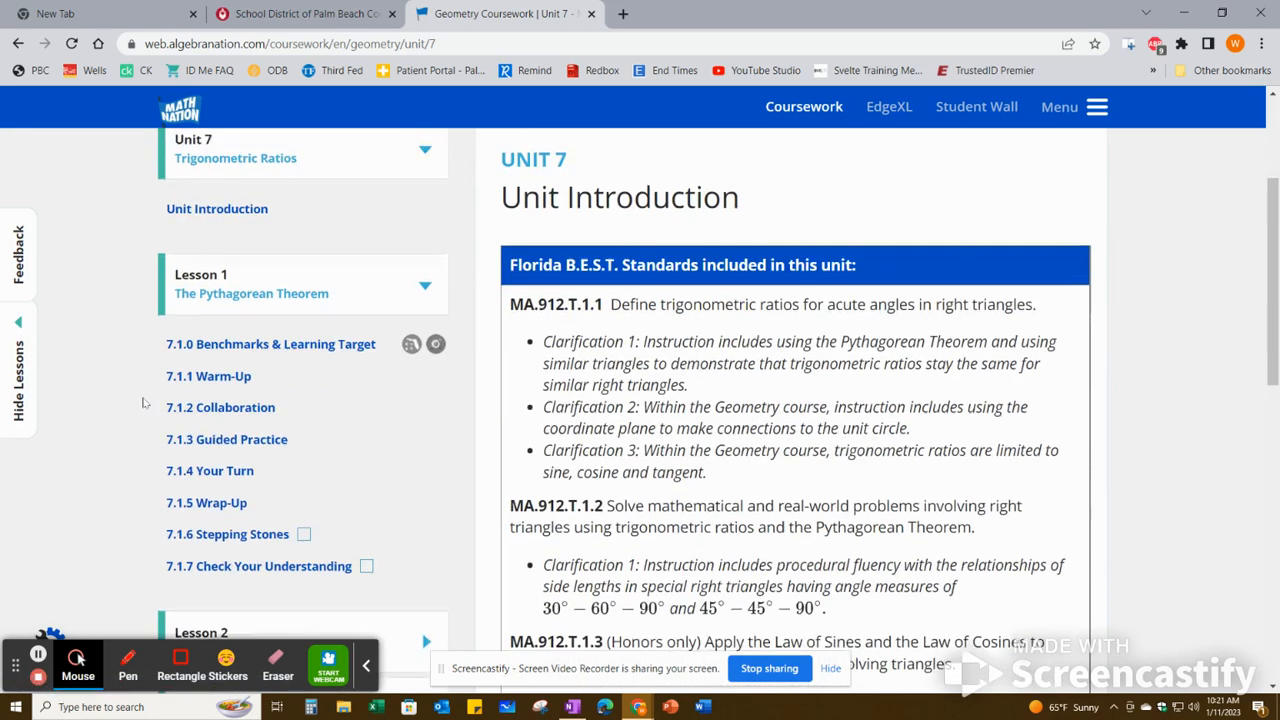
scroll("down", 3)
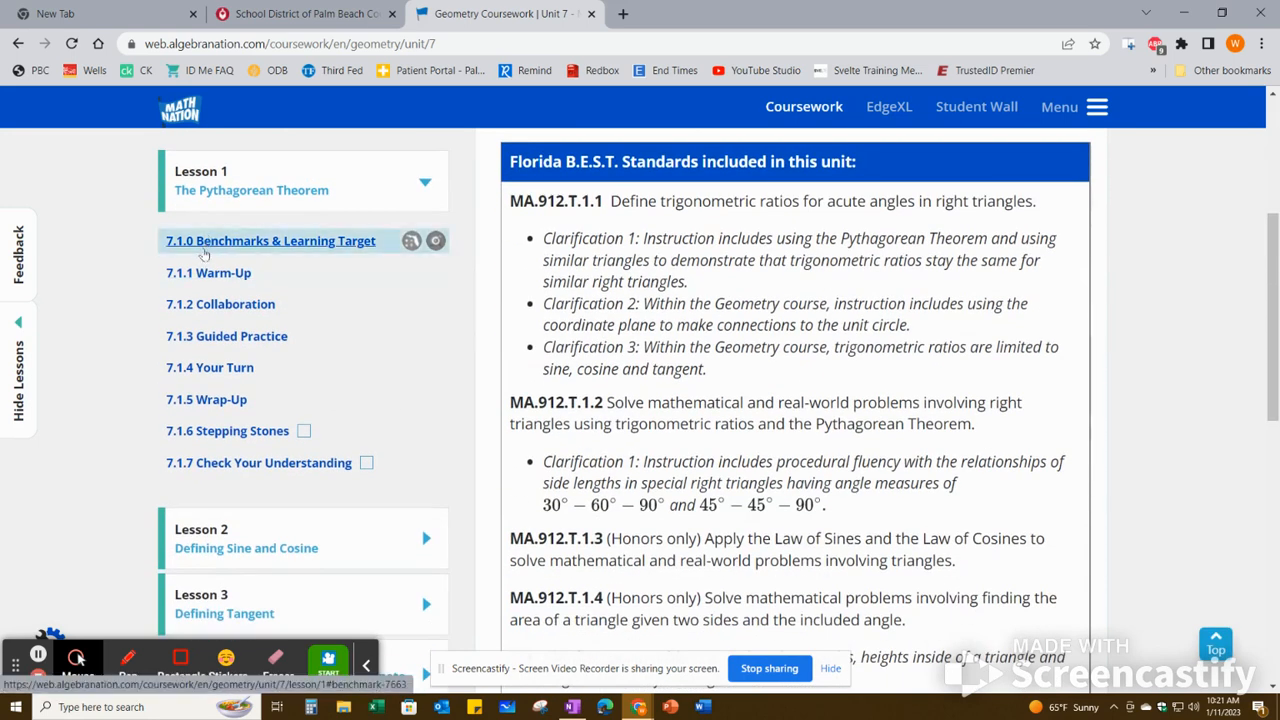
scroll("down", 3)
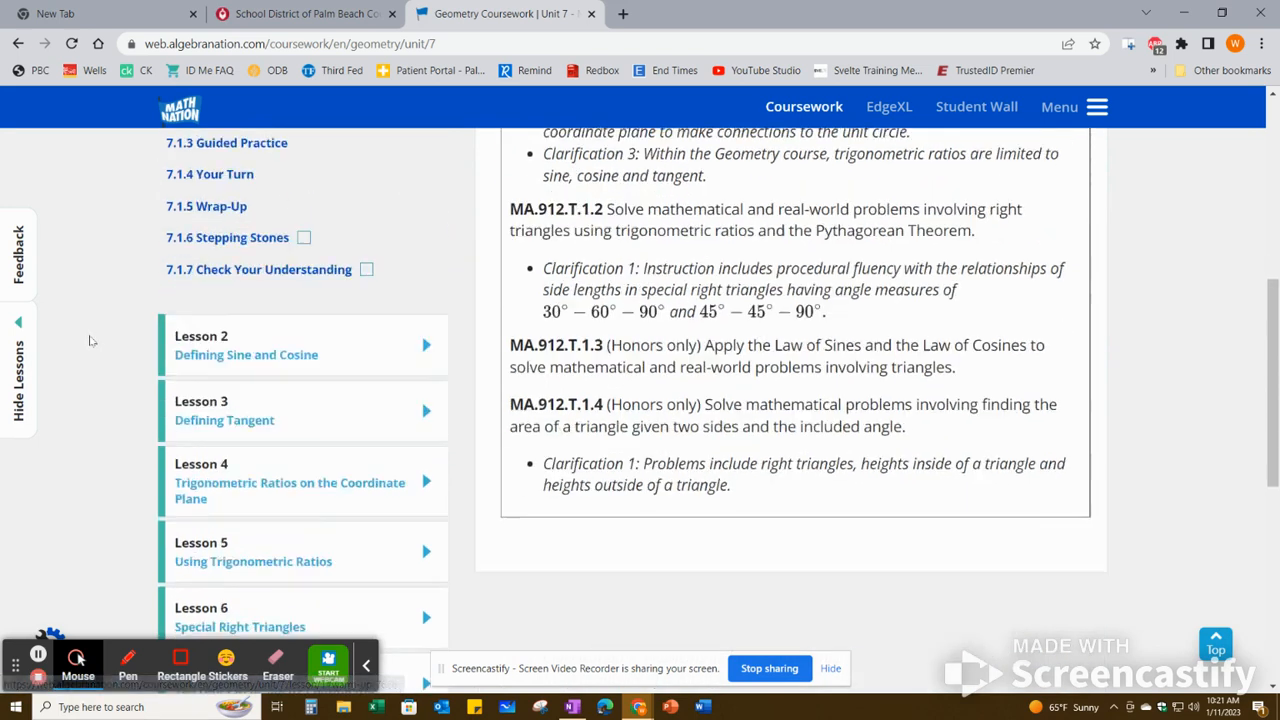
scroll("down", 3)
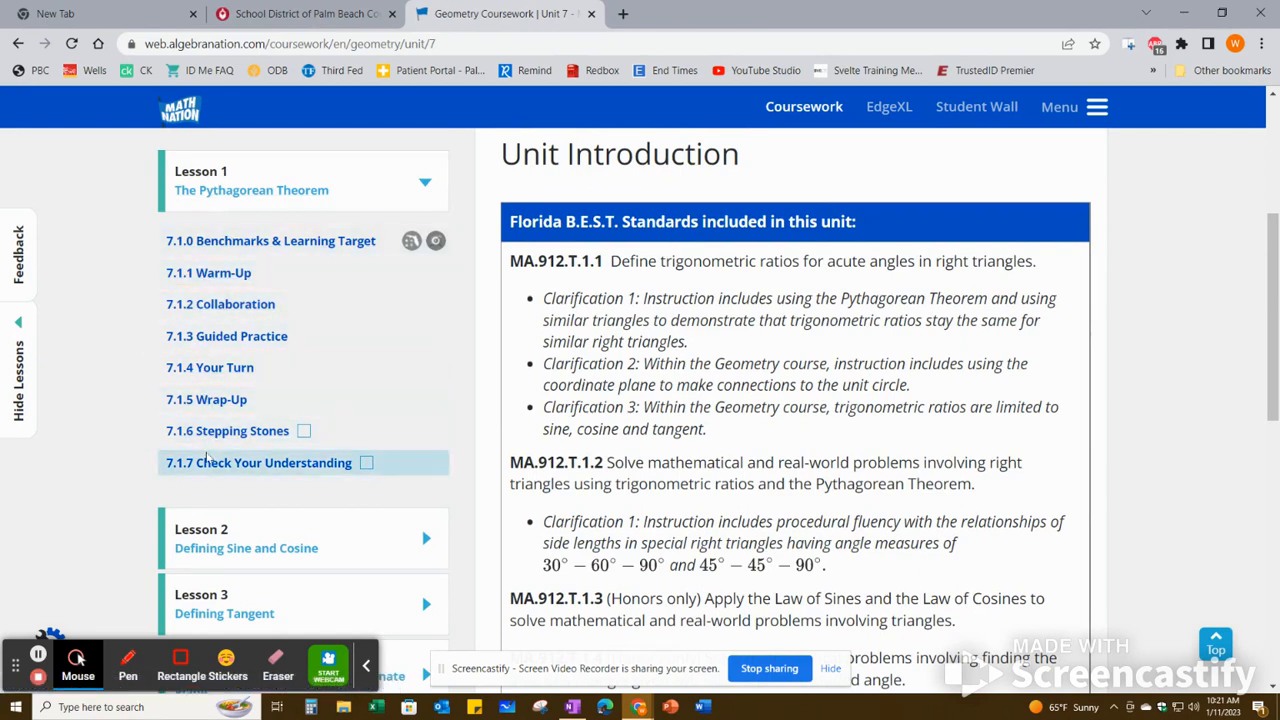
mouse_move(128, 260)
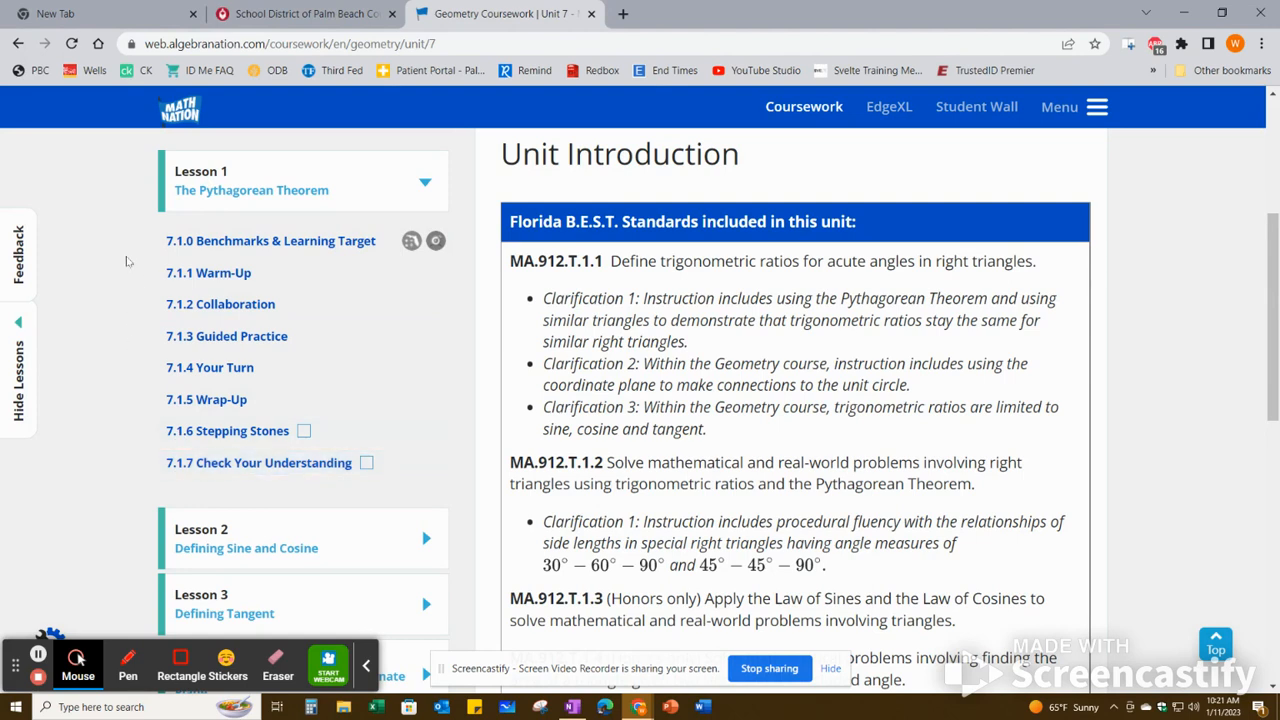
scroll("down", 3)
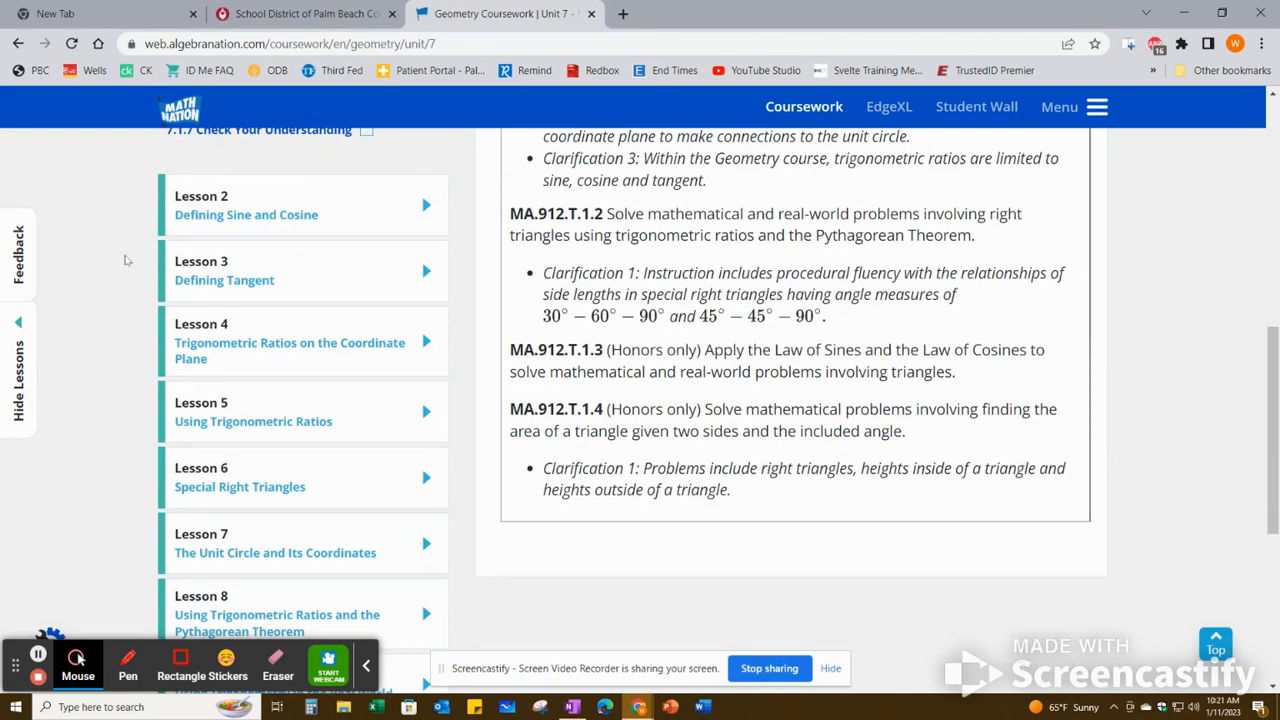
mouse_move(222, 280)
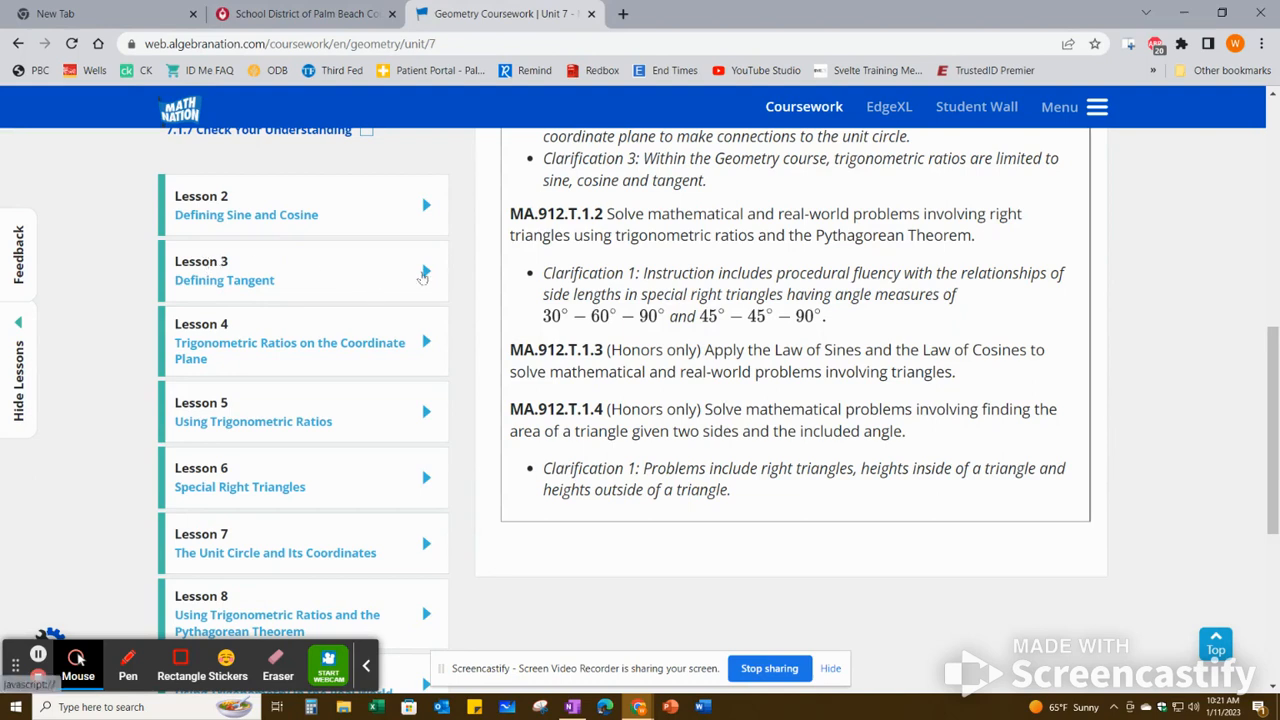
Expand Lesson 3 Defining Tangent and go to its 7.3.1 Warm-Up activity
left_click(422, 272)
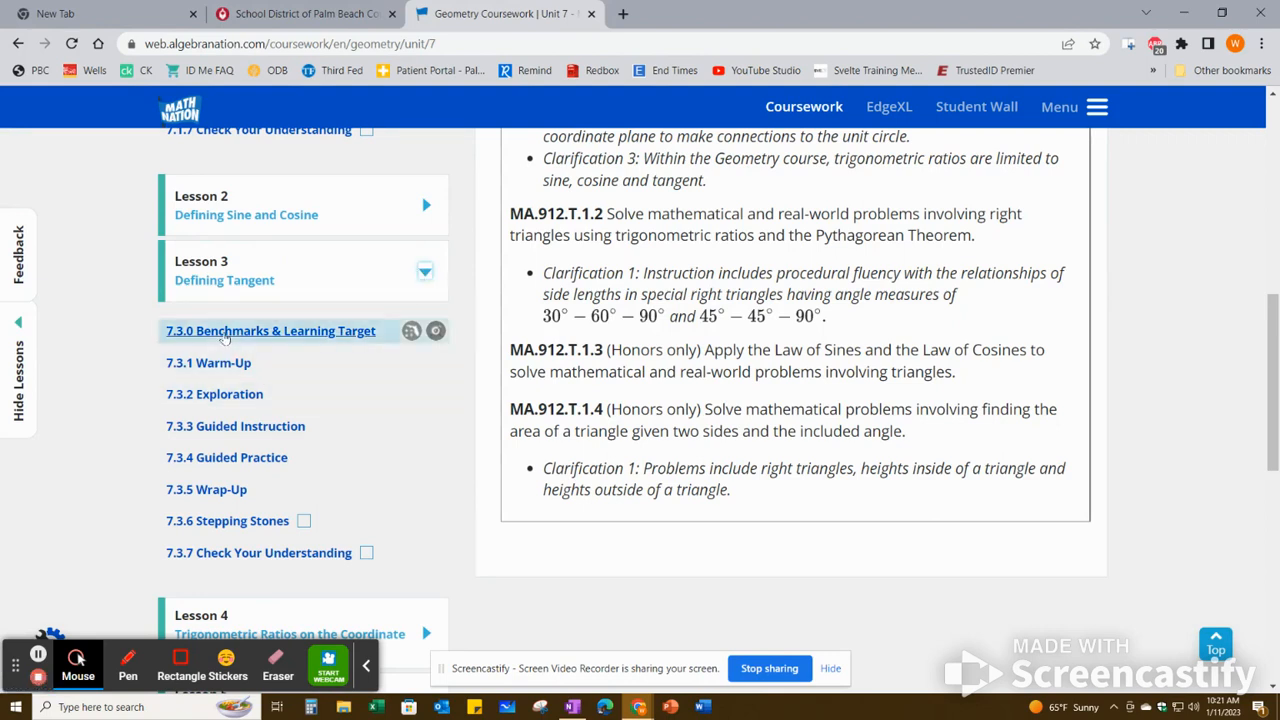
mouse_move(240, 540)
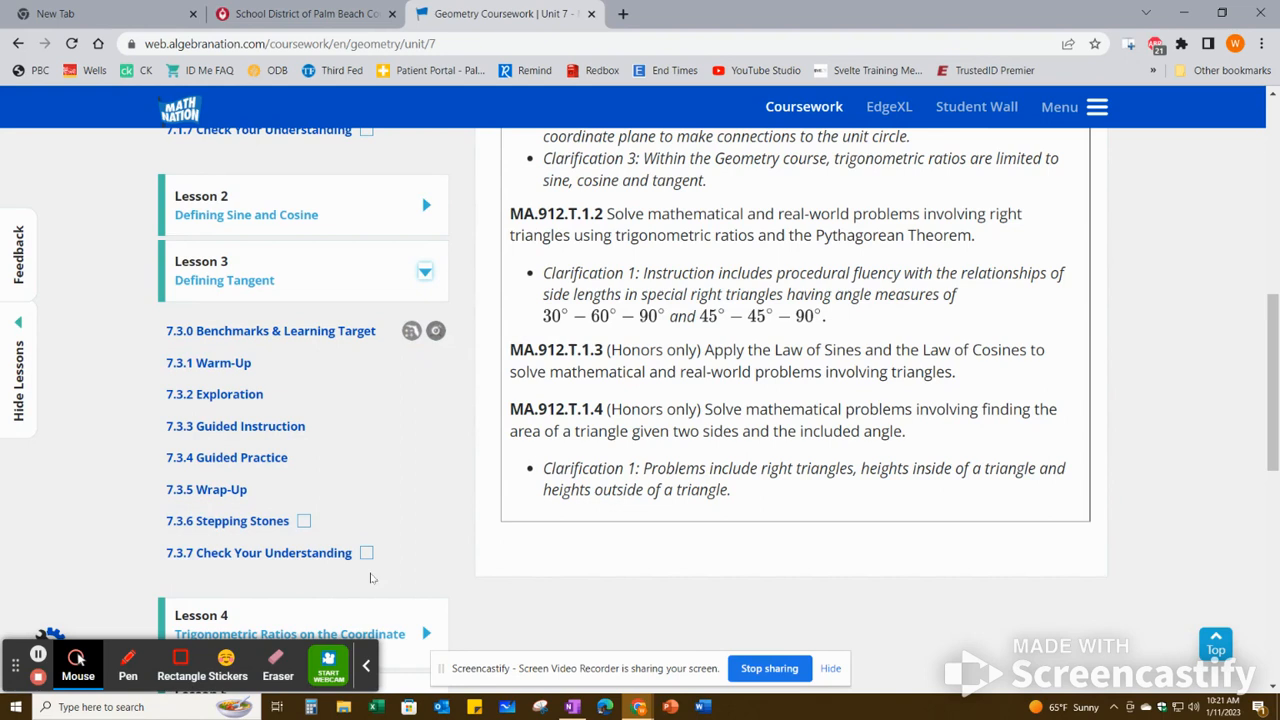
mouse_move(364, 408)
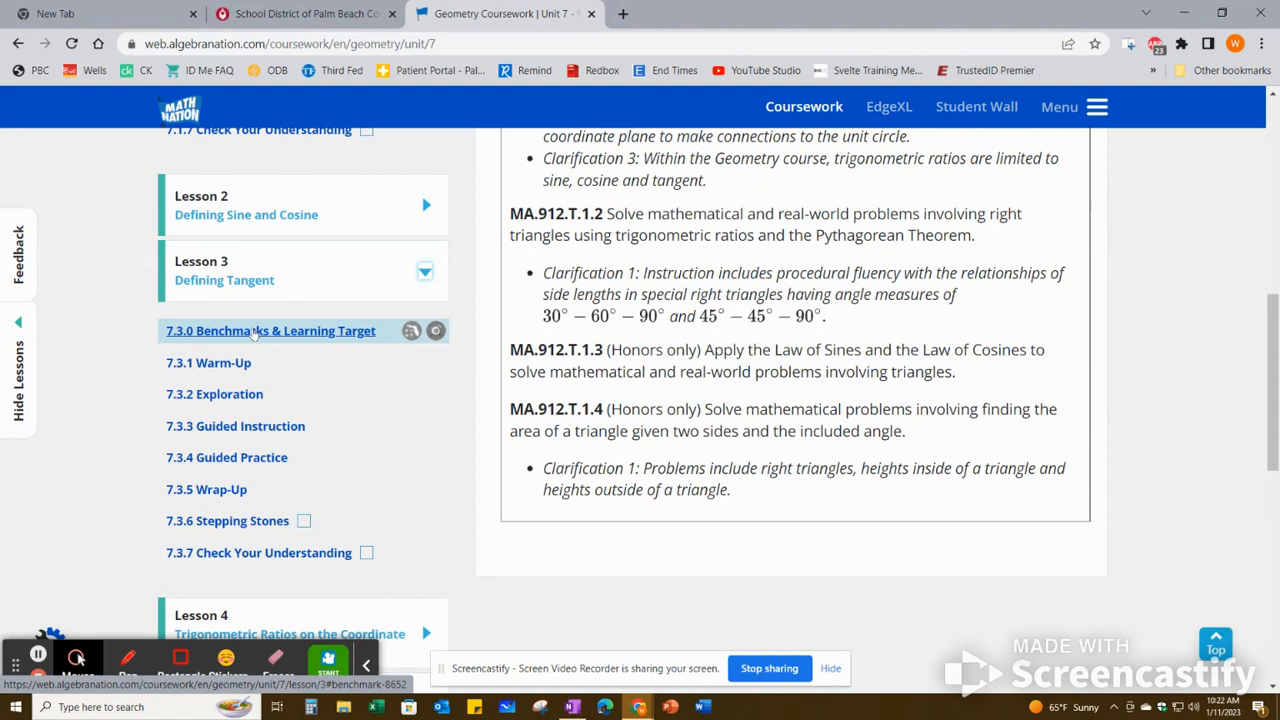
mouse_move(208, 364)
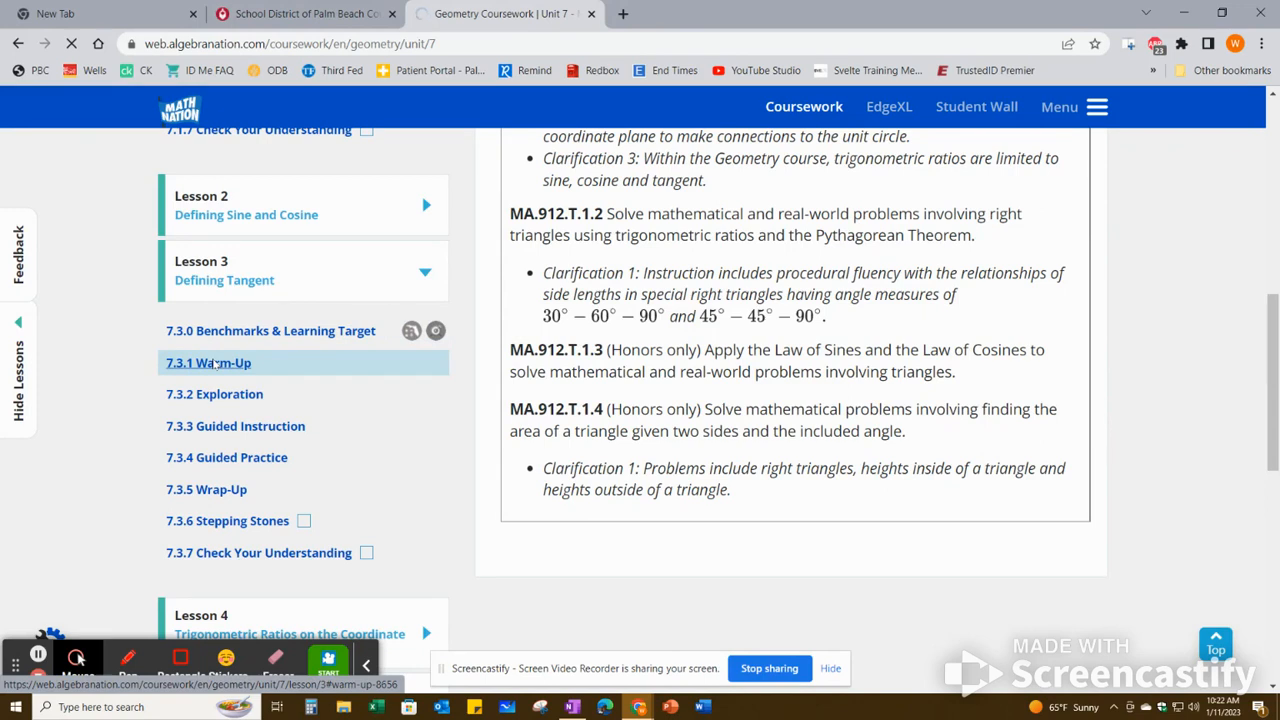
left_click(208, 364)
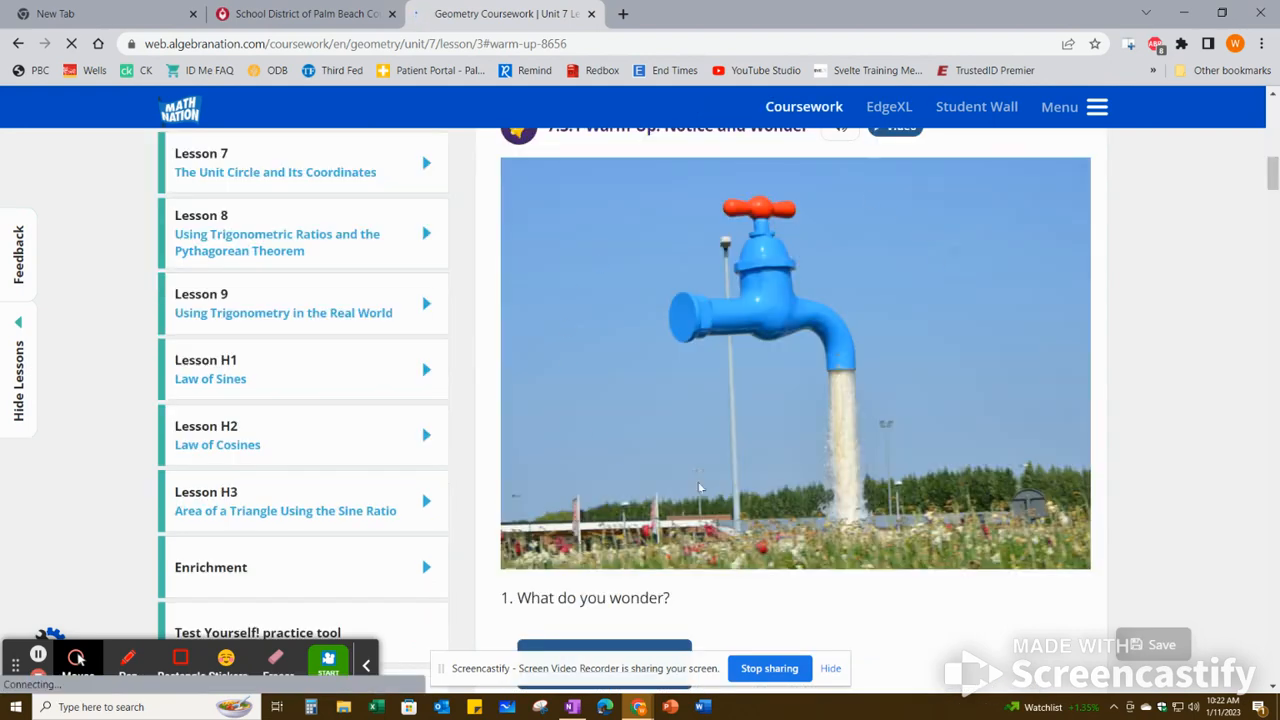
Scroll through the faucet Notice and Wonder warm-up down to the video tutor list
scroll("down", 3)
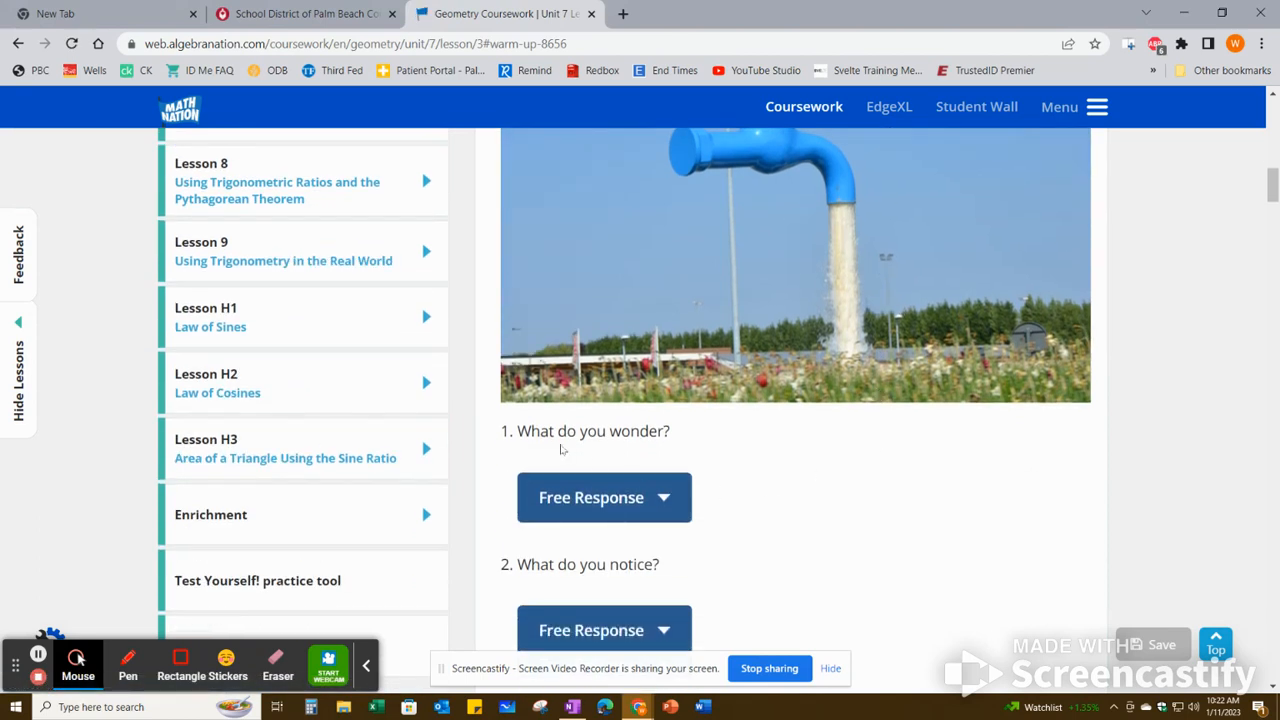
mouse_move(660, 580)
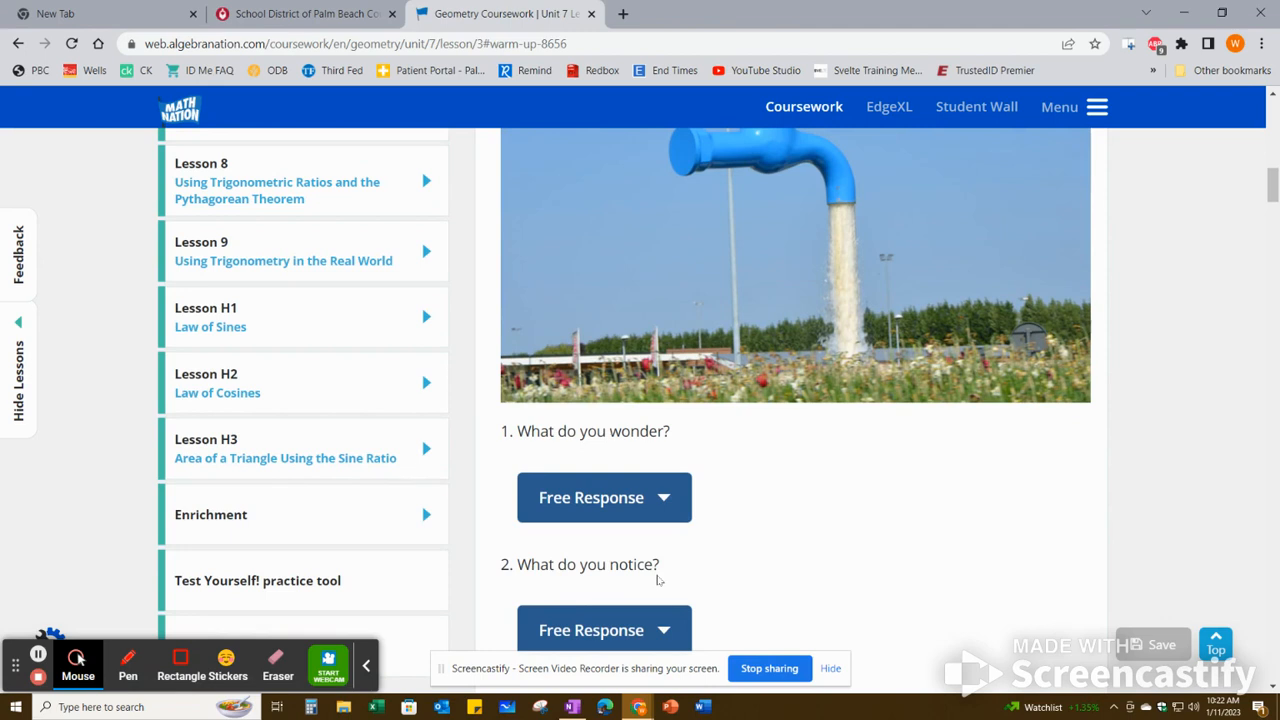
scroll("down", 3)
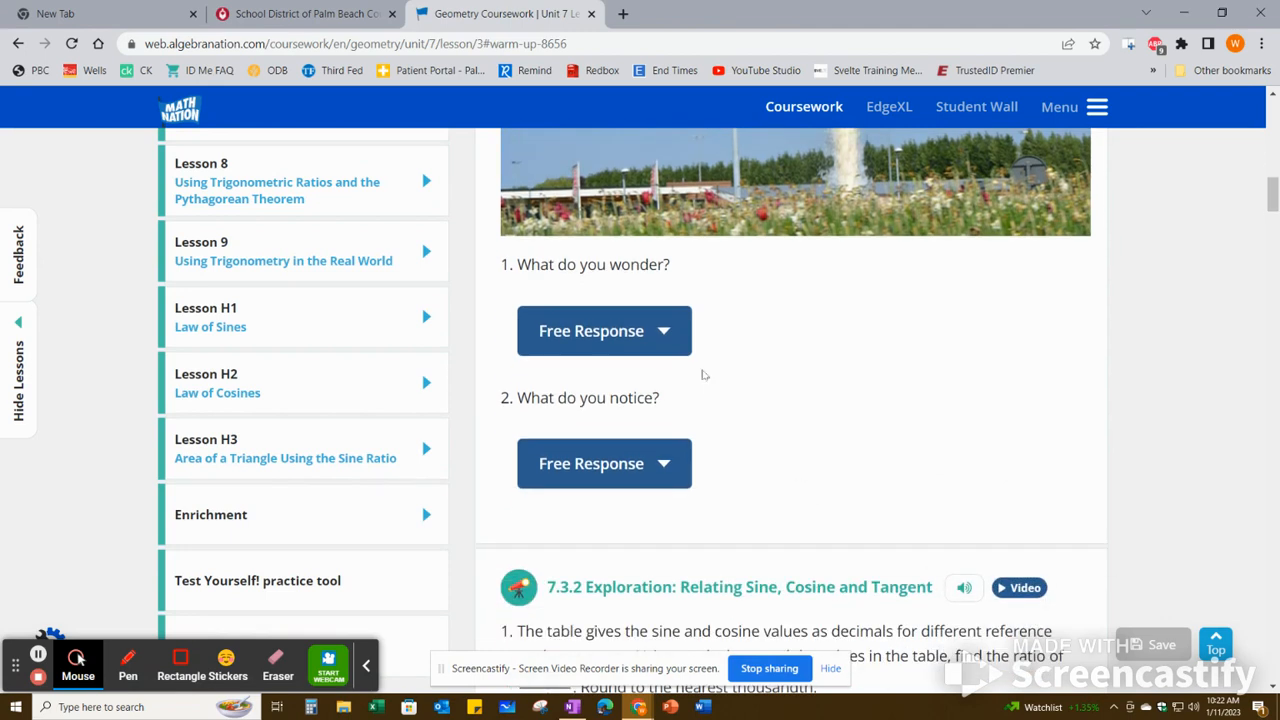
mouse_move(782, 428)
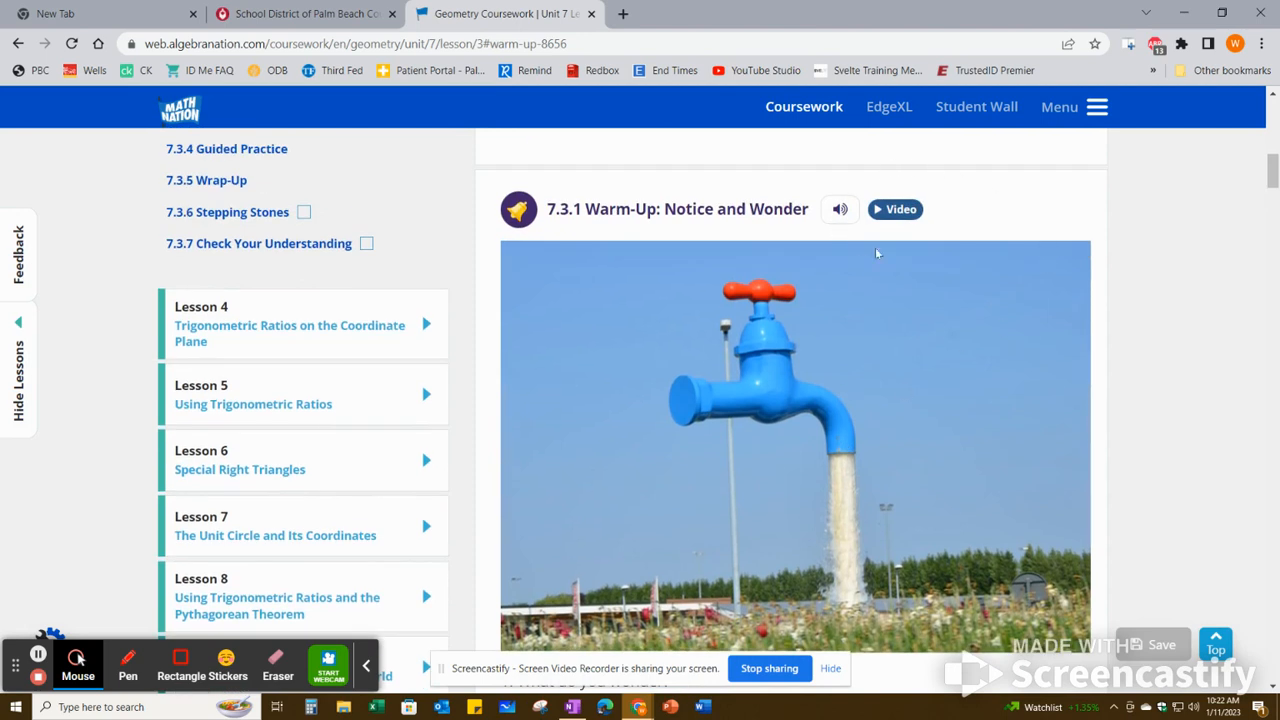
mouse_move(900, 210)
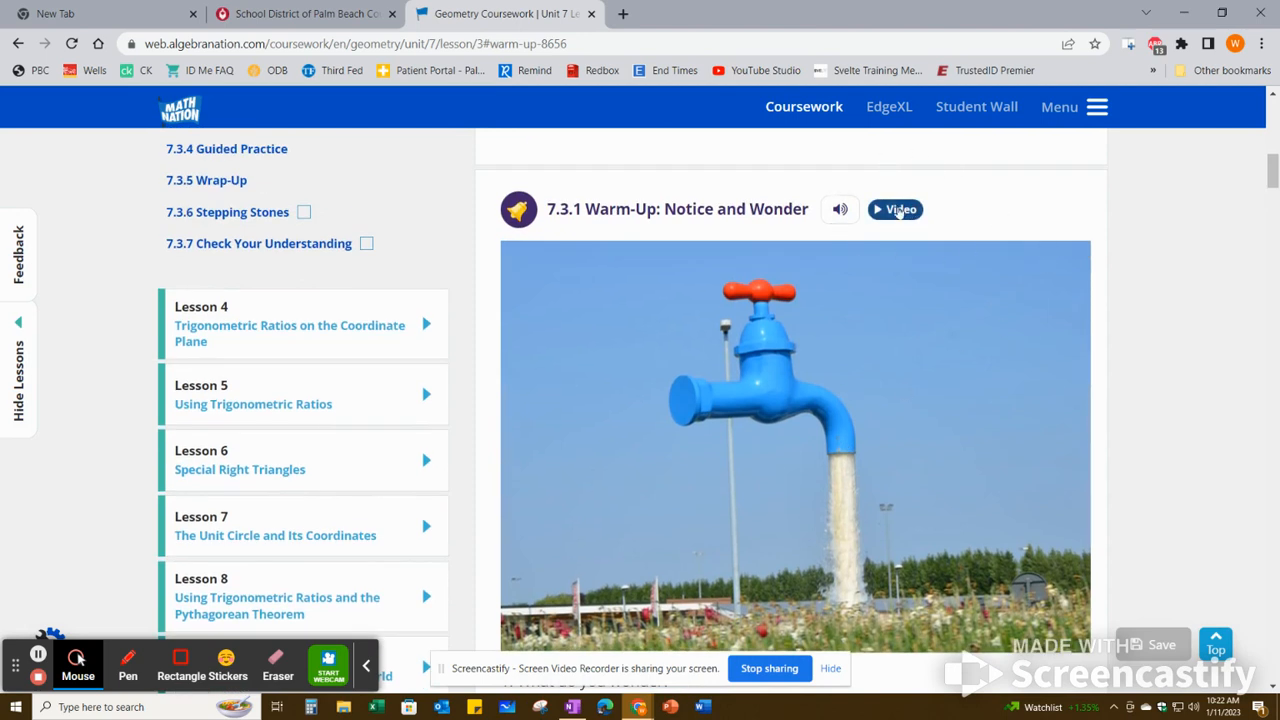
mouse_move(848, 274)
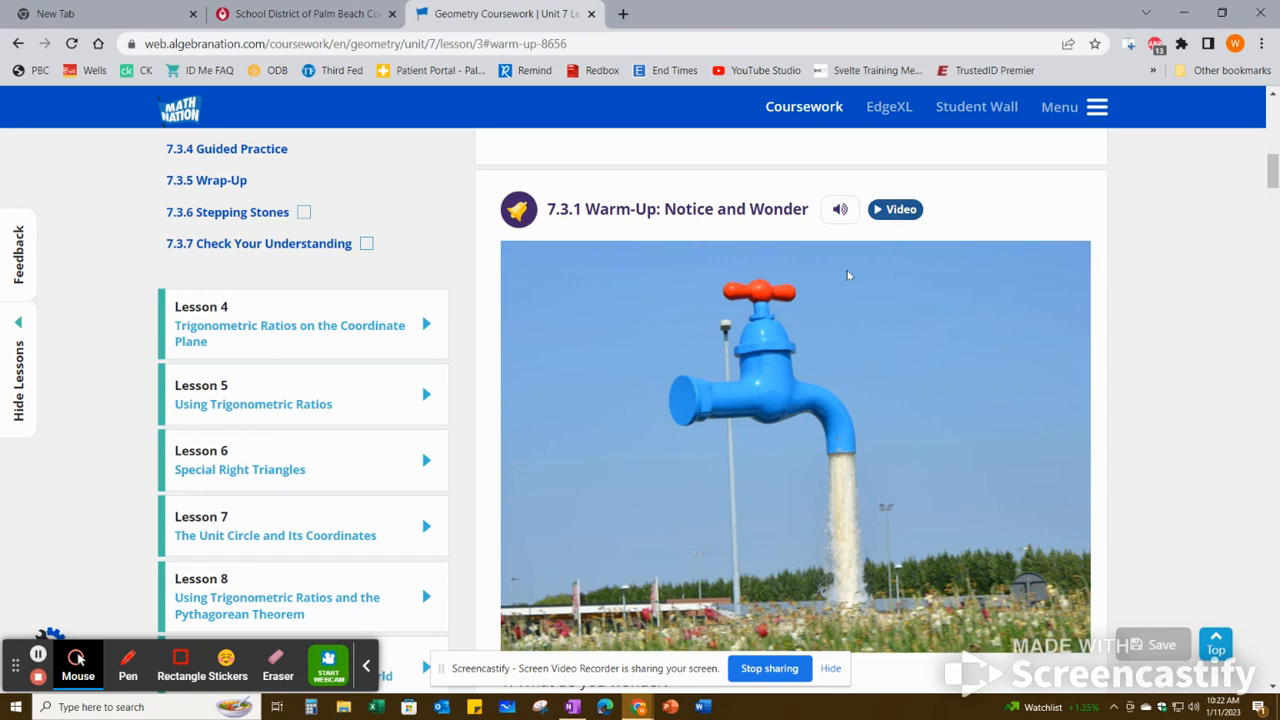
scroll("down", 3)
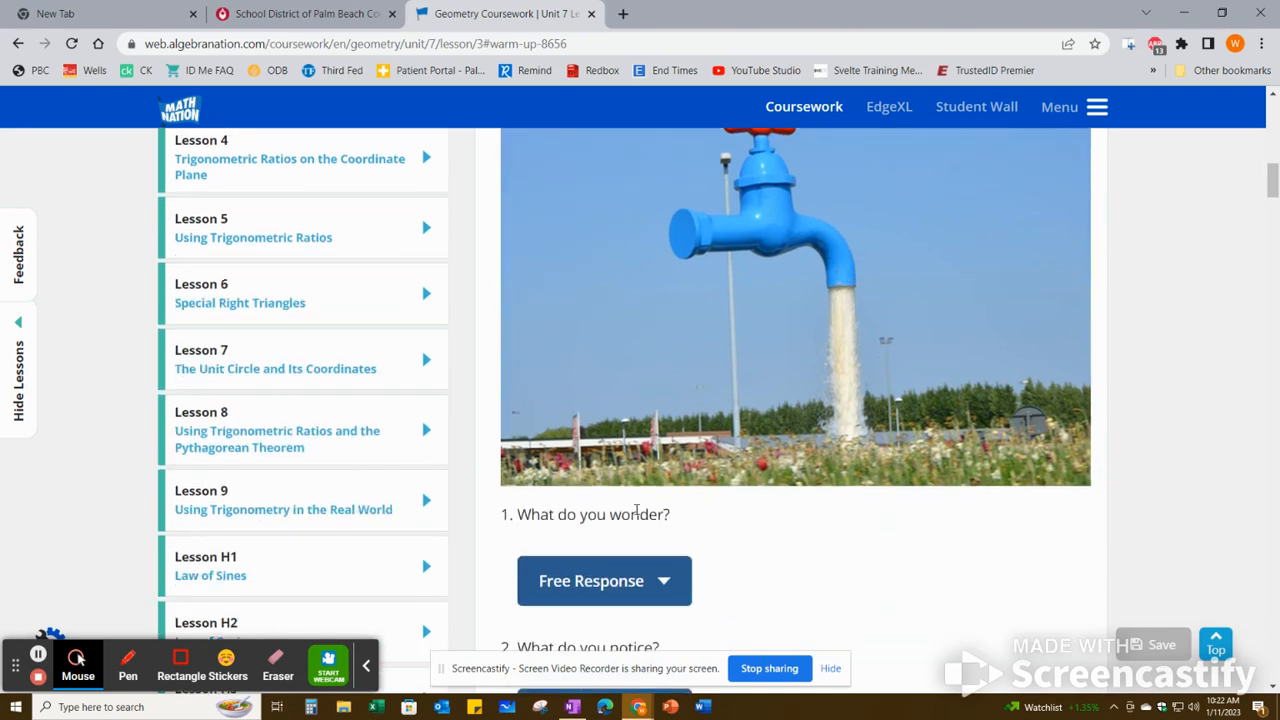
scroll("down", 3)
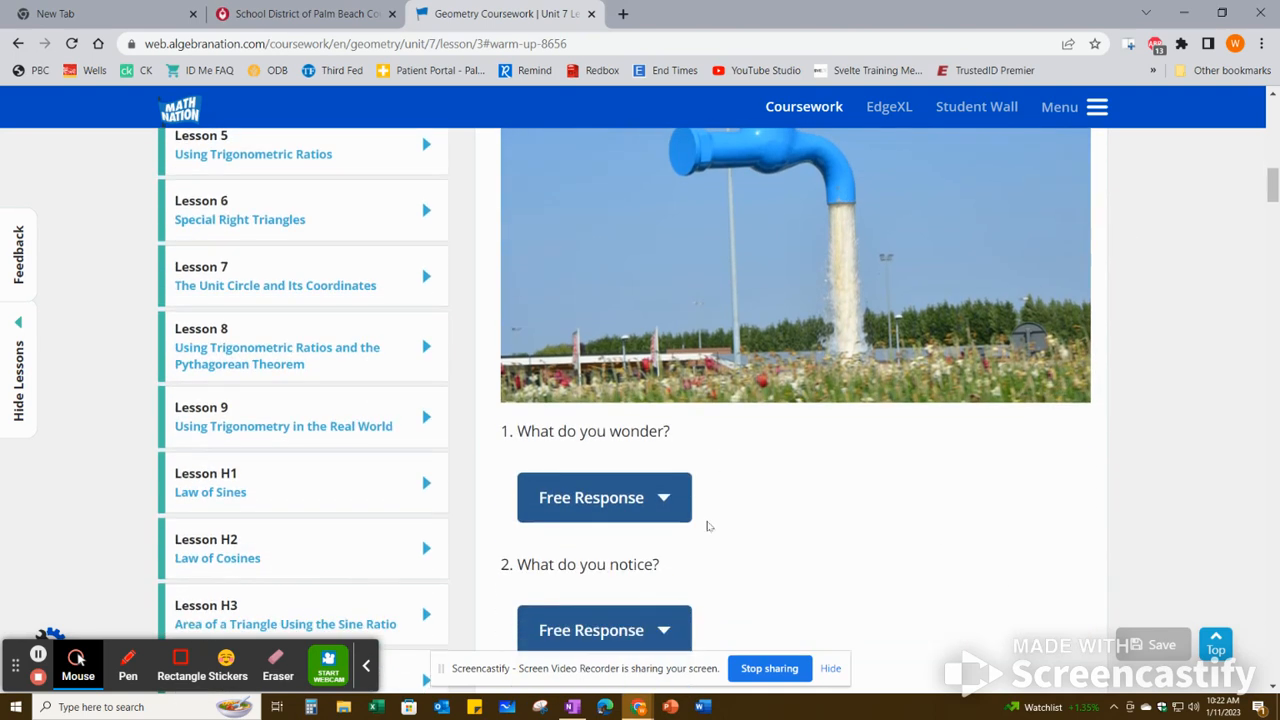
scroll("down", 3)
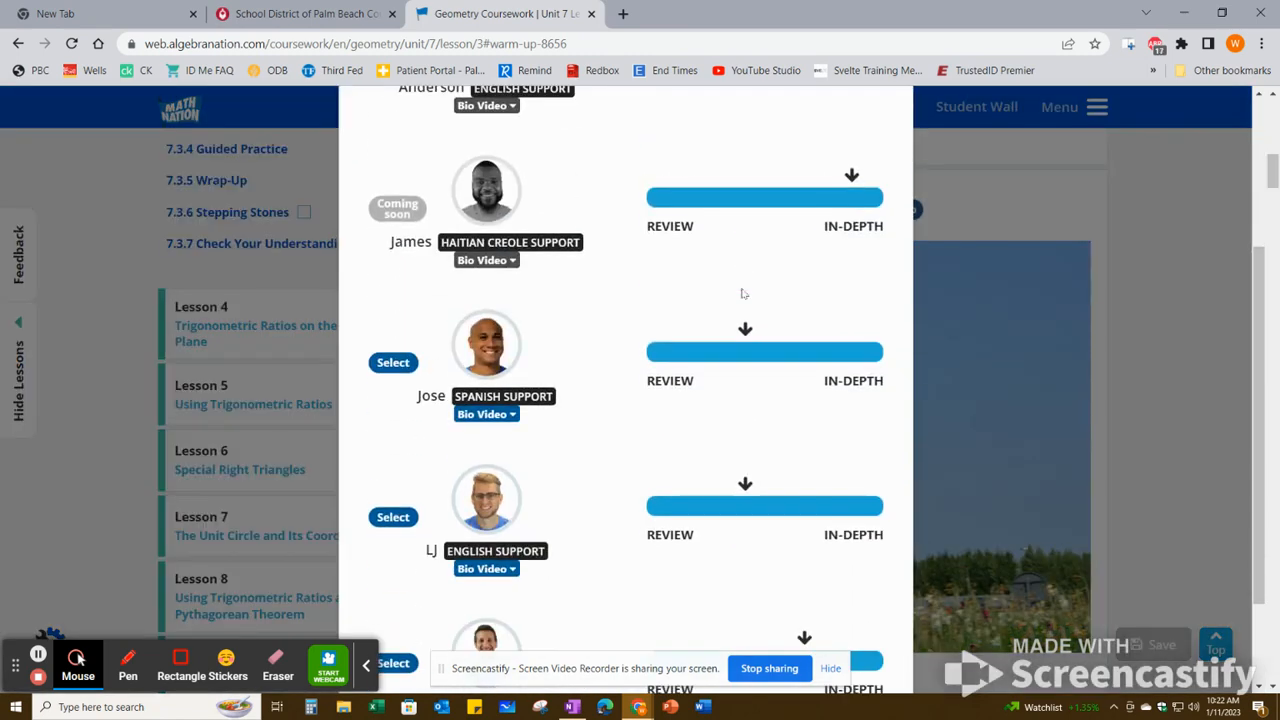
Select Trevor, the last English Support tutor, and play his 7.3.1 Warm-Up video
scroll("down", 3)
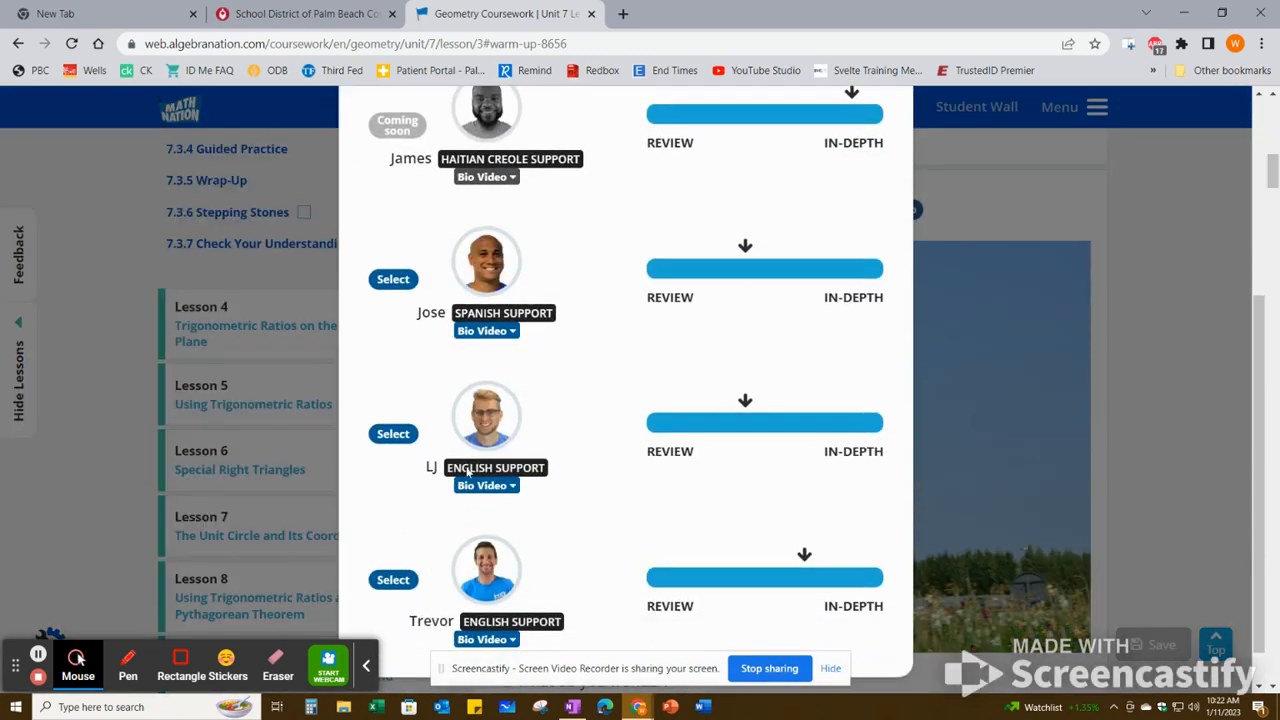
scroll("down", 3)
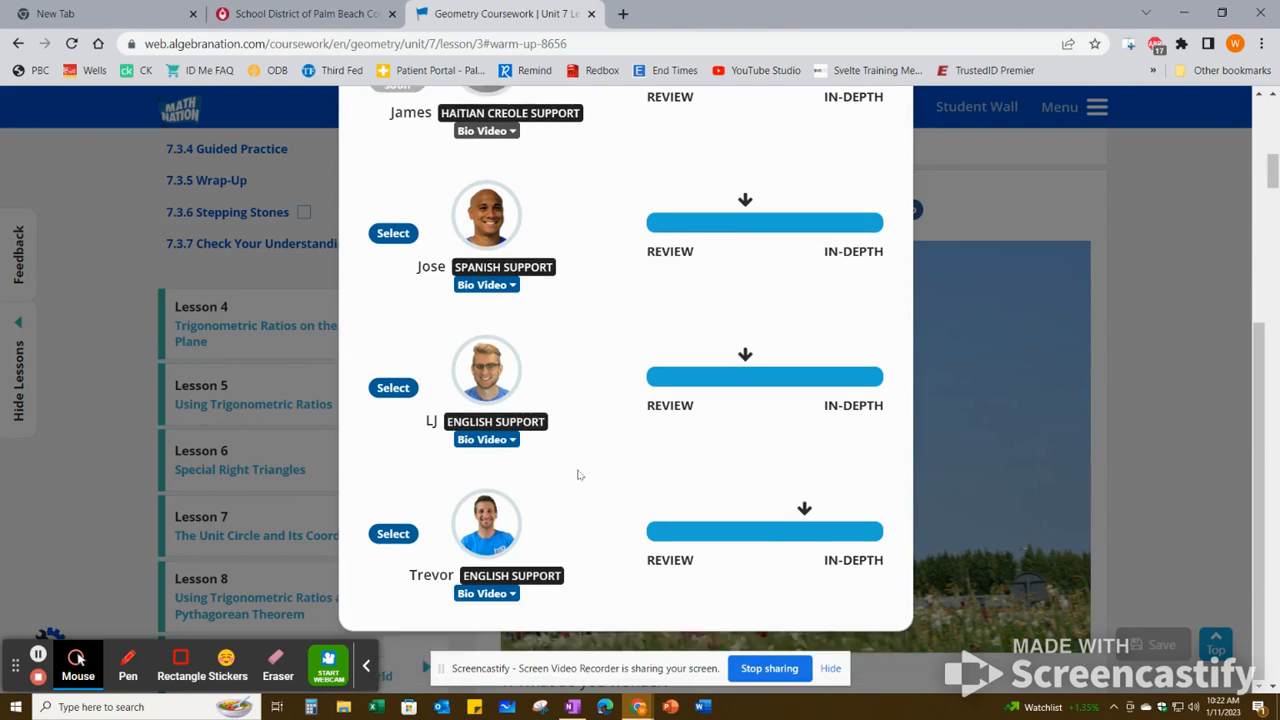
mouse_move(486, 524)
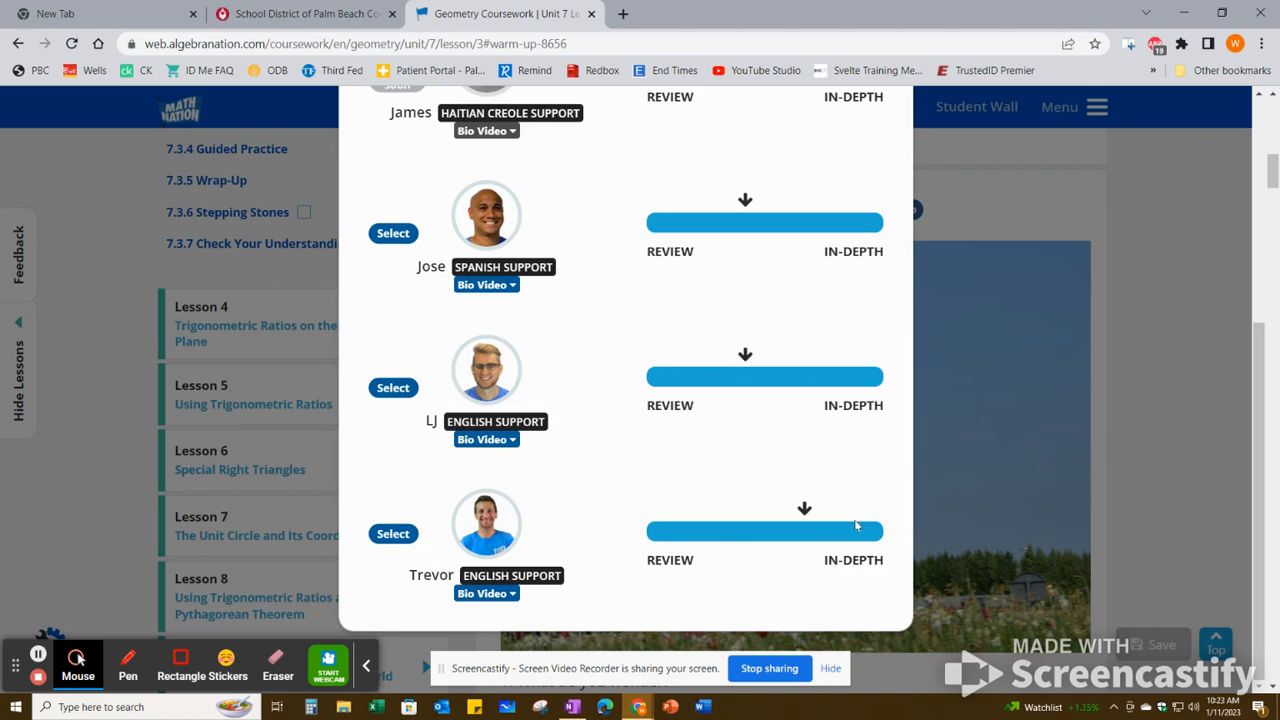
mouse_move(496, 430)
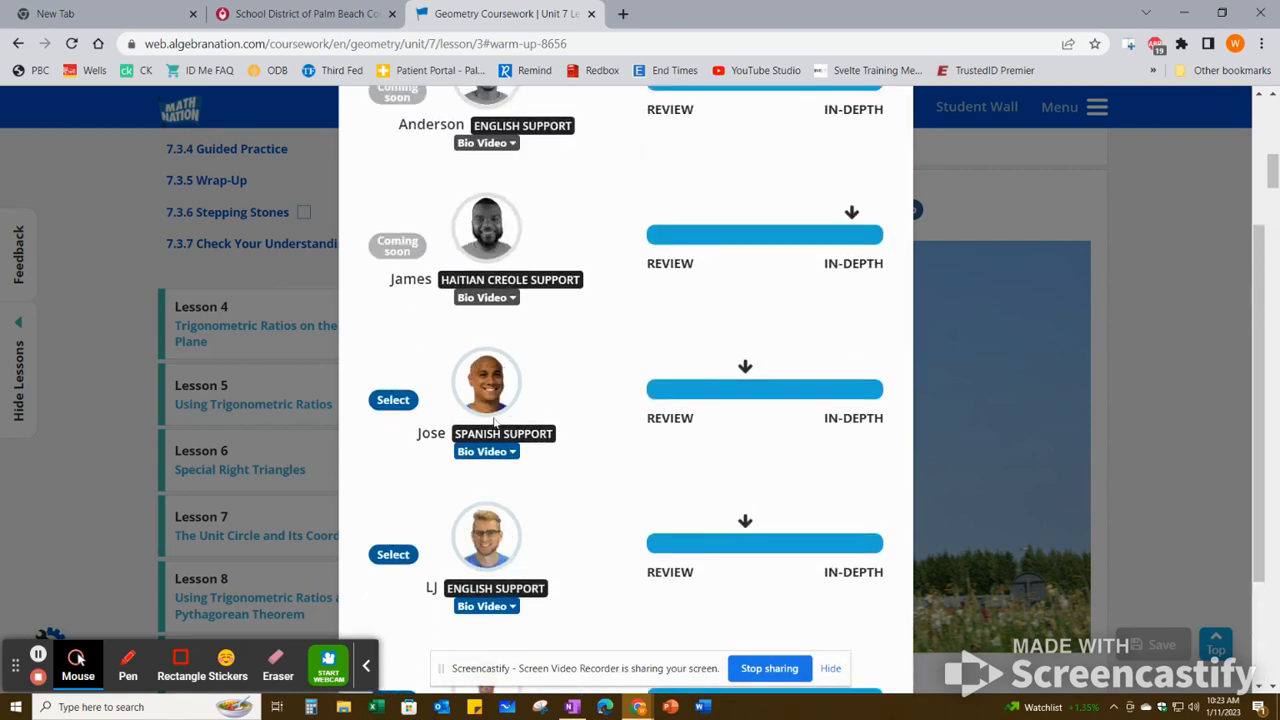
scroll("down", 3)
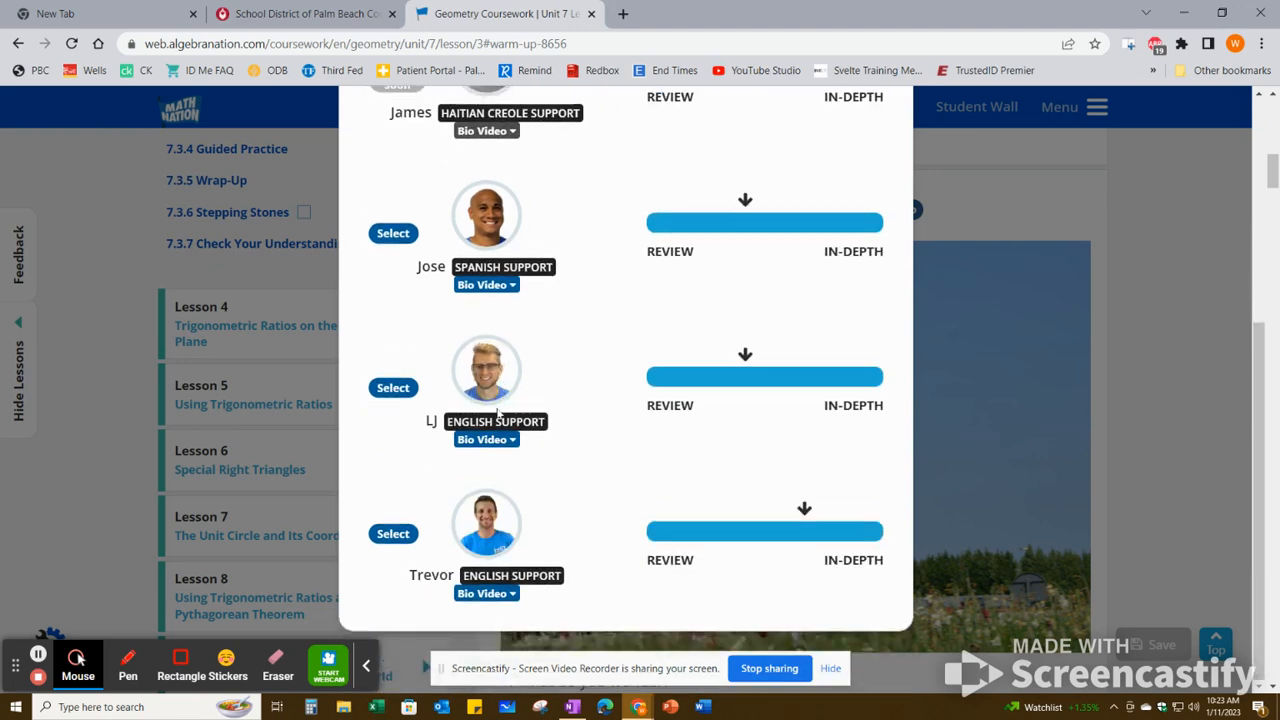
scroll("down", 3)
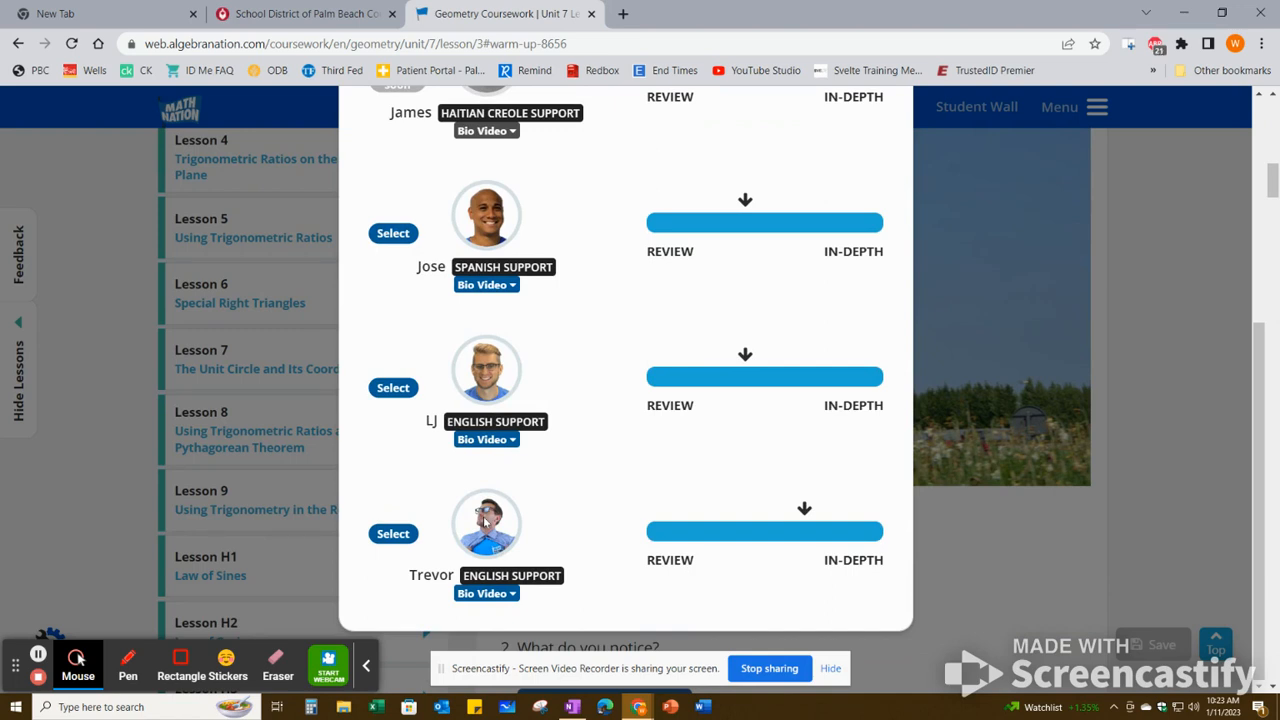
left_click(392, 532)
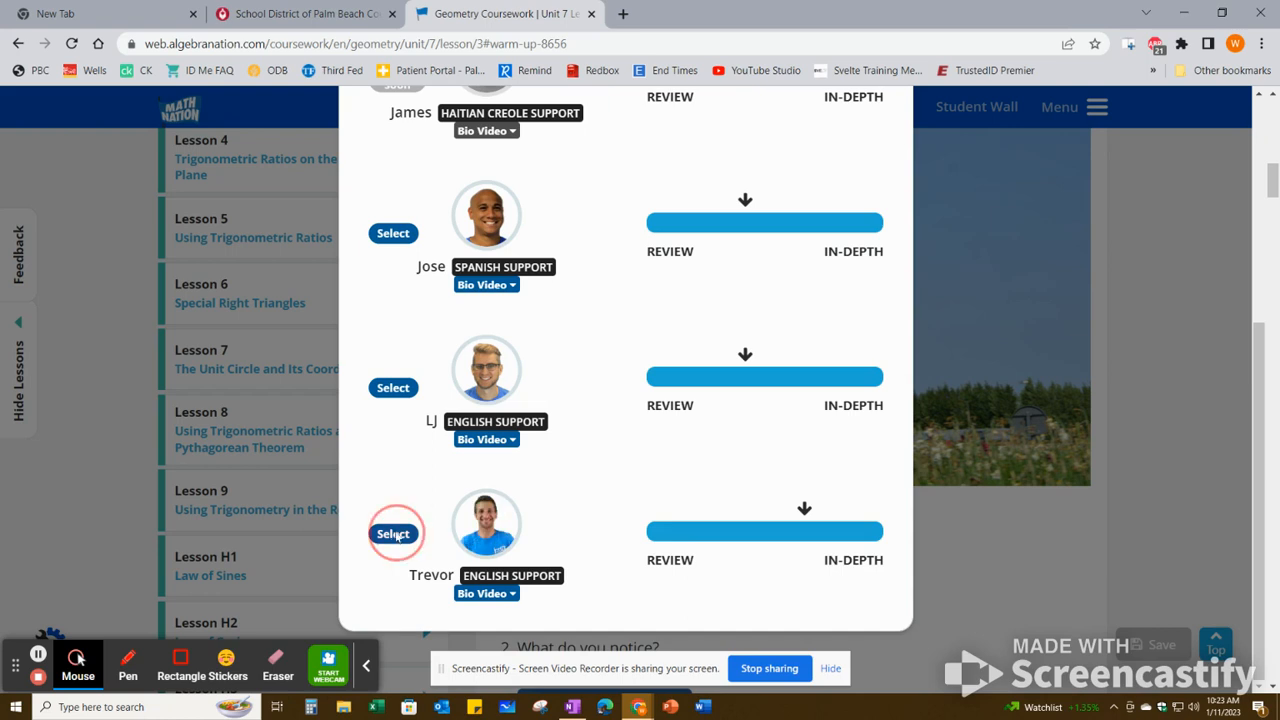
left_click(392, 532)
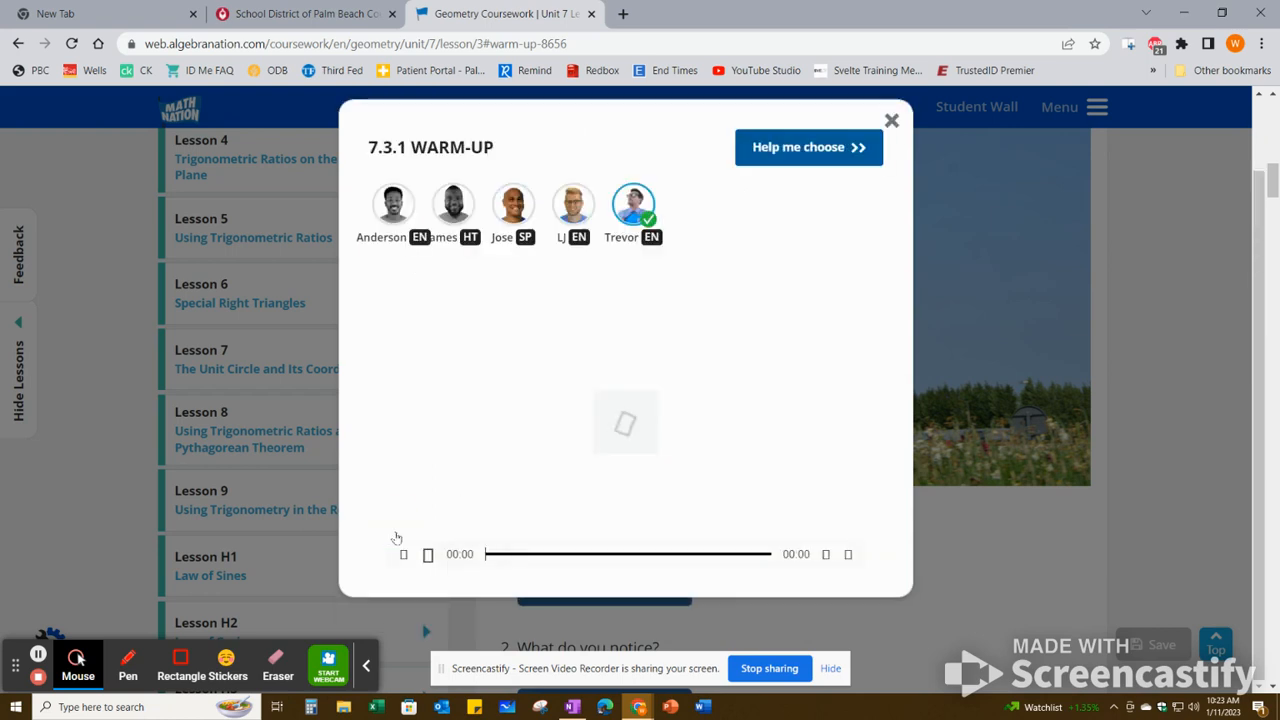
left_click(404, 554)
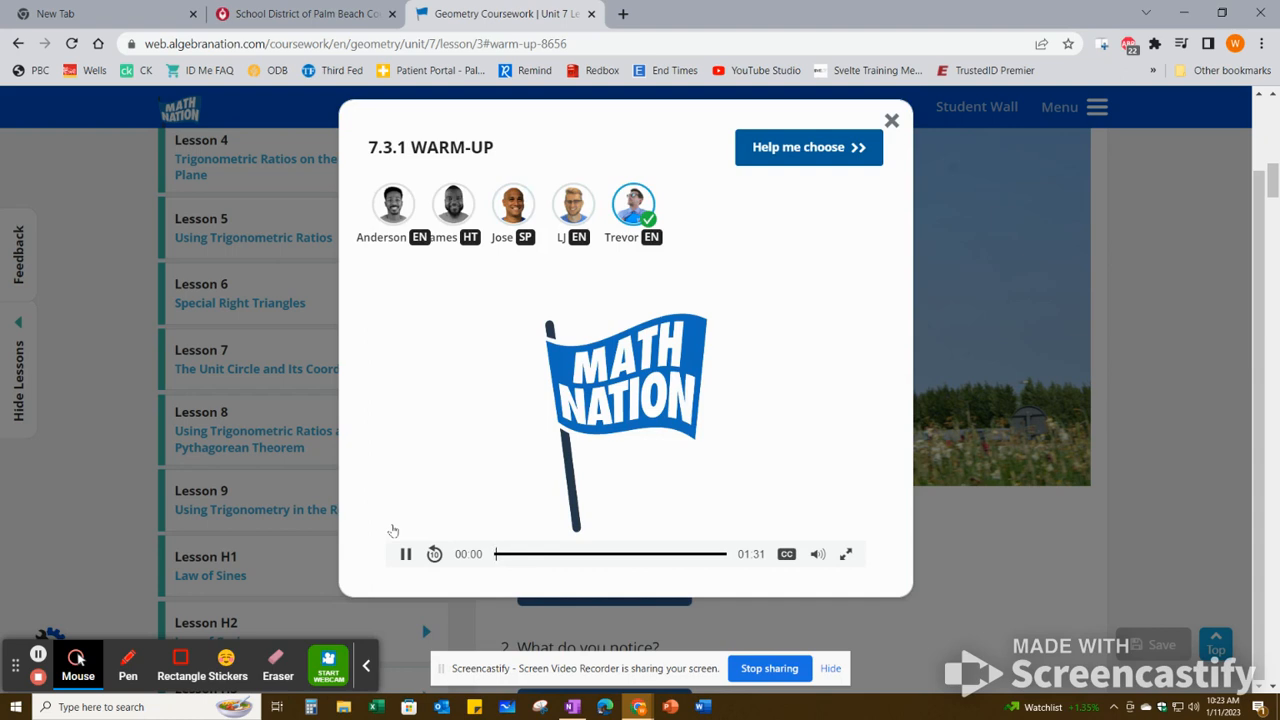
mouse_move(750, 568)
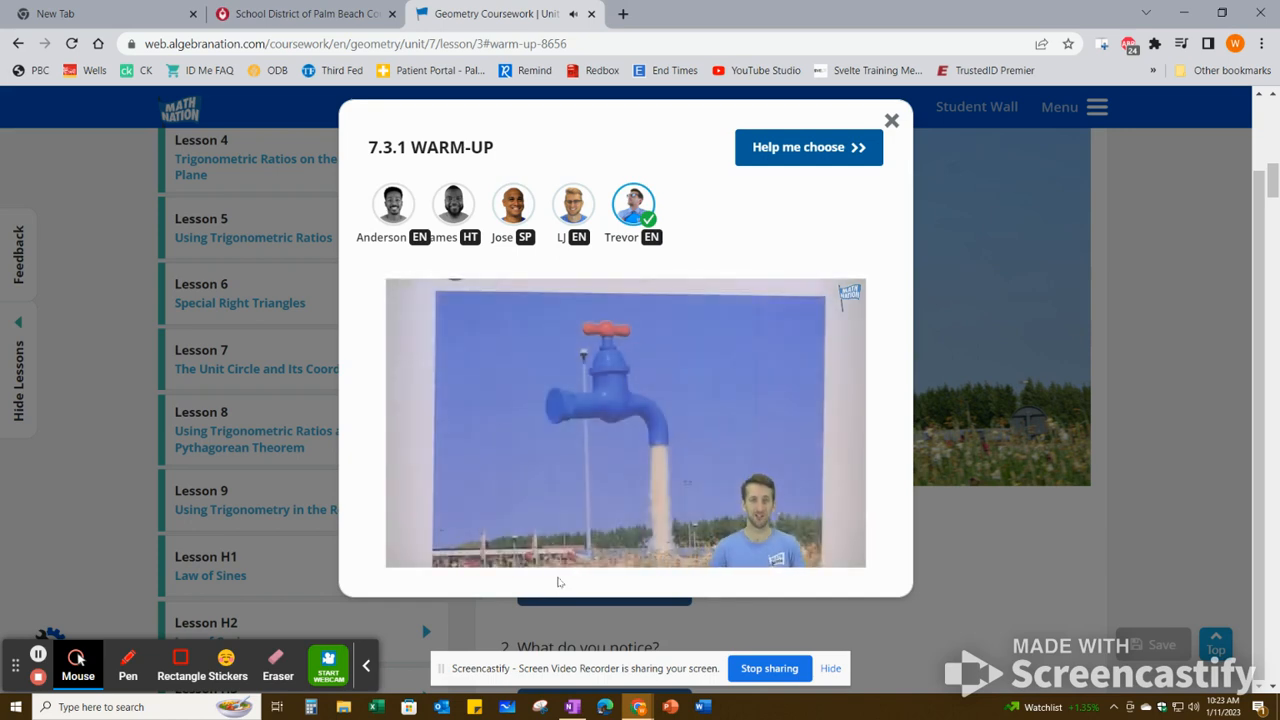
scroll("down", 3)
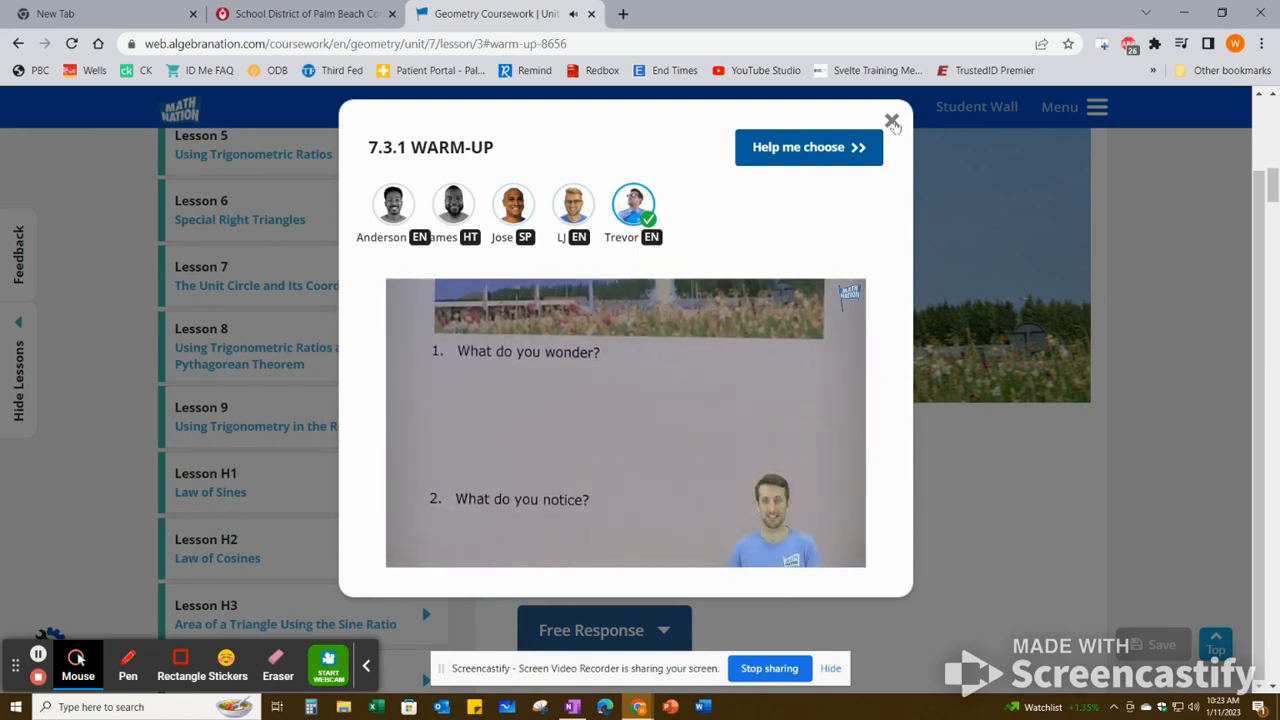
left_click(892, 122)
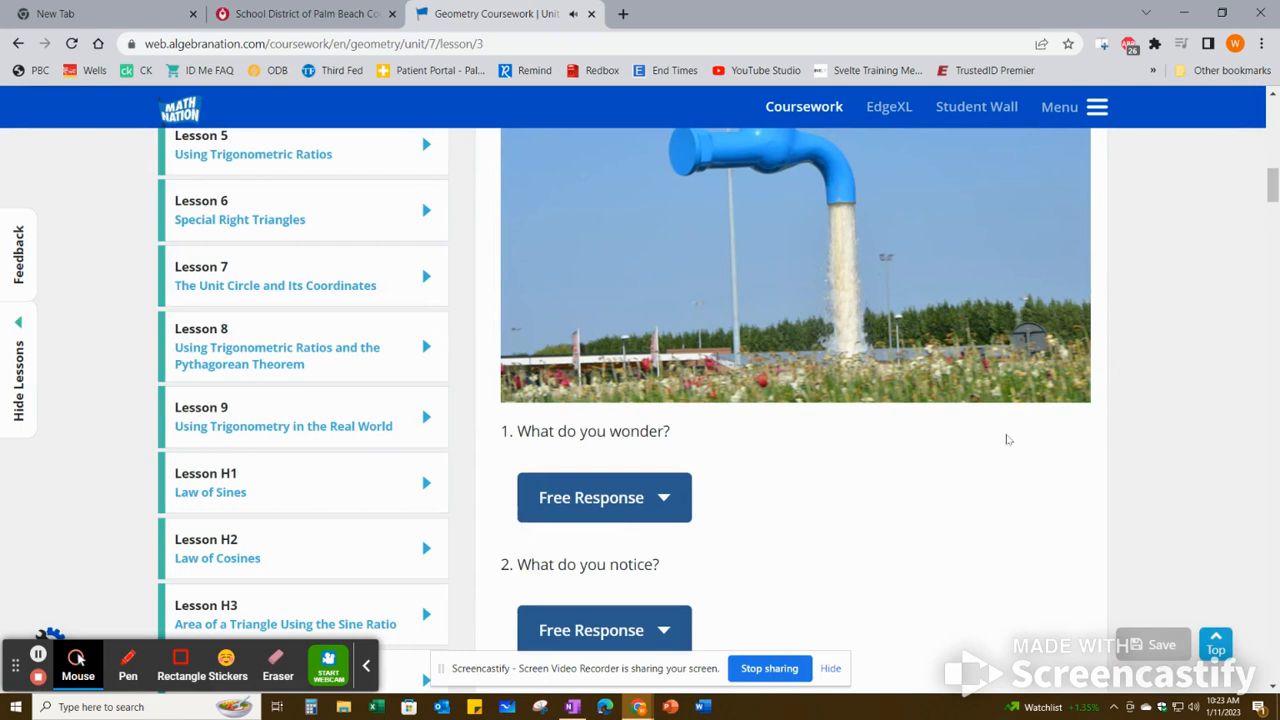
scroll("down", 3)
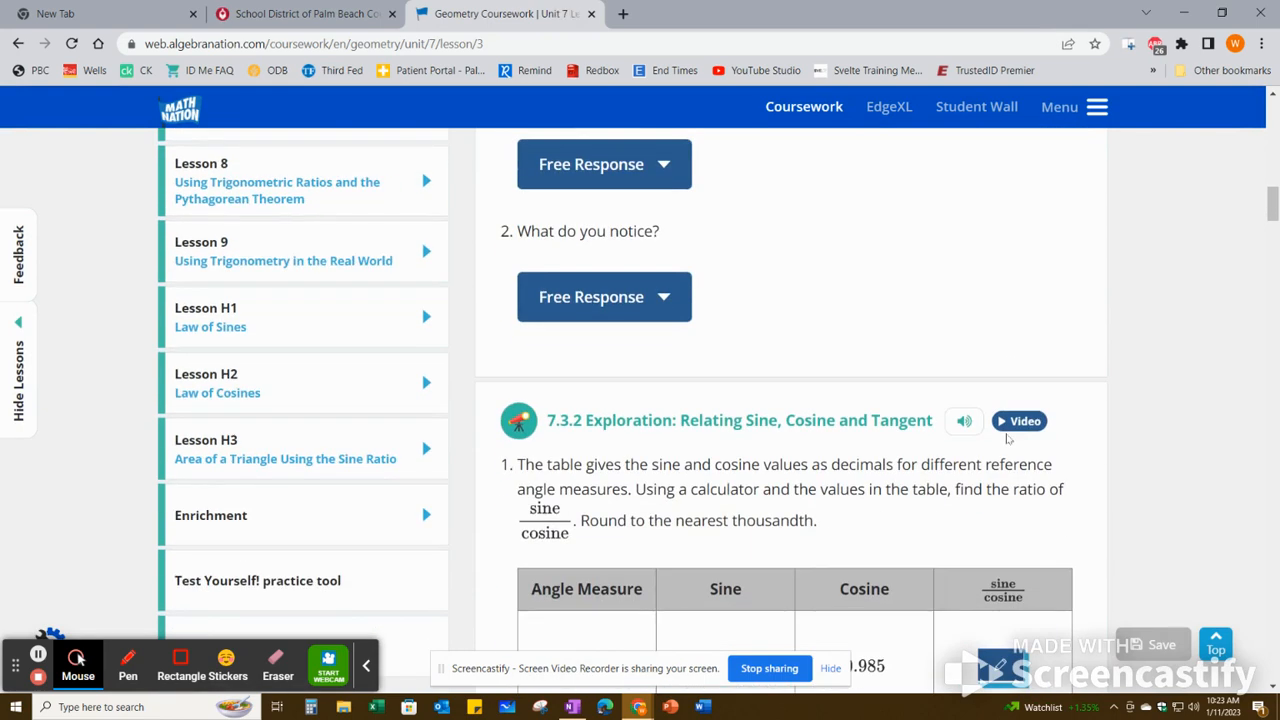
scroll("down", 3)
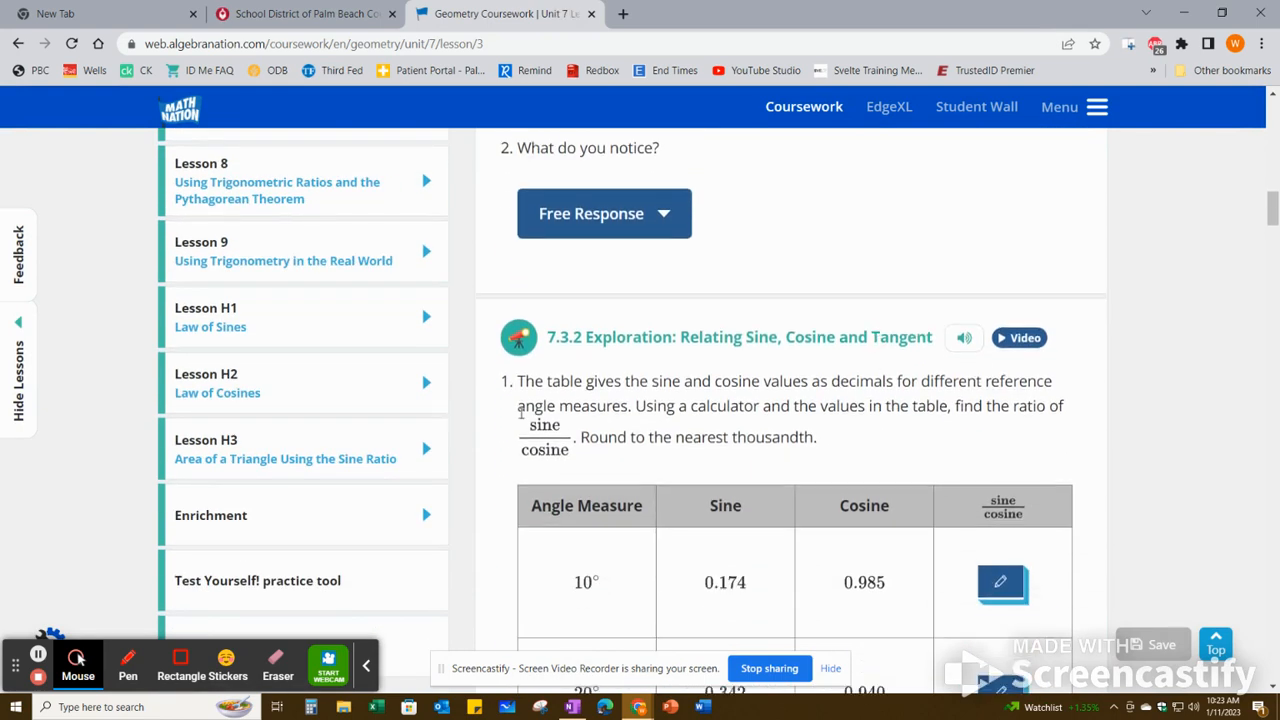
mouse_move(736, 356)
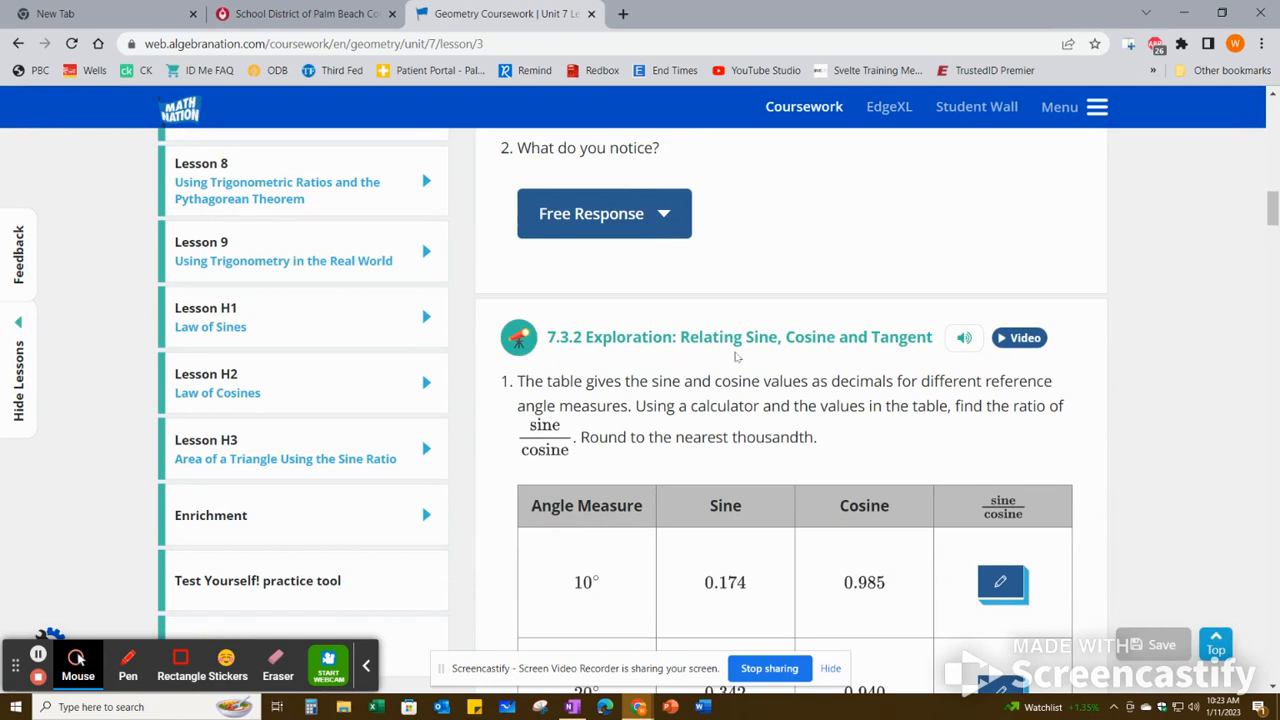
mouse_move(576, 356)
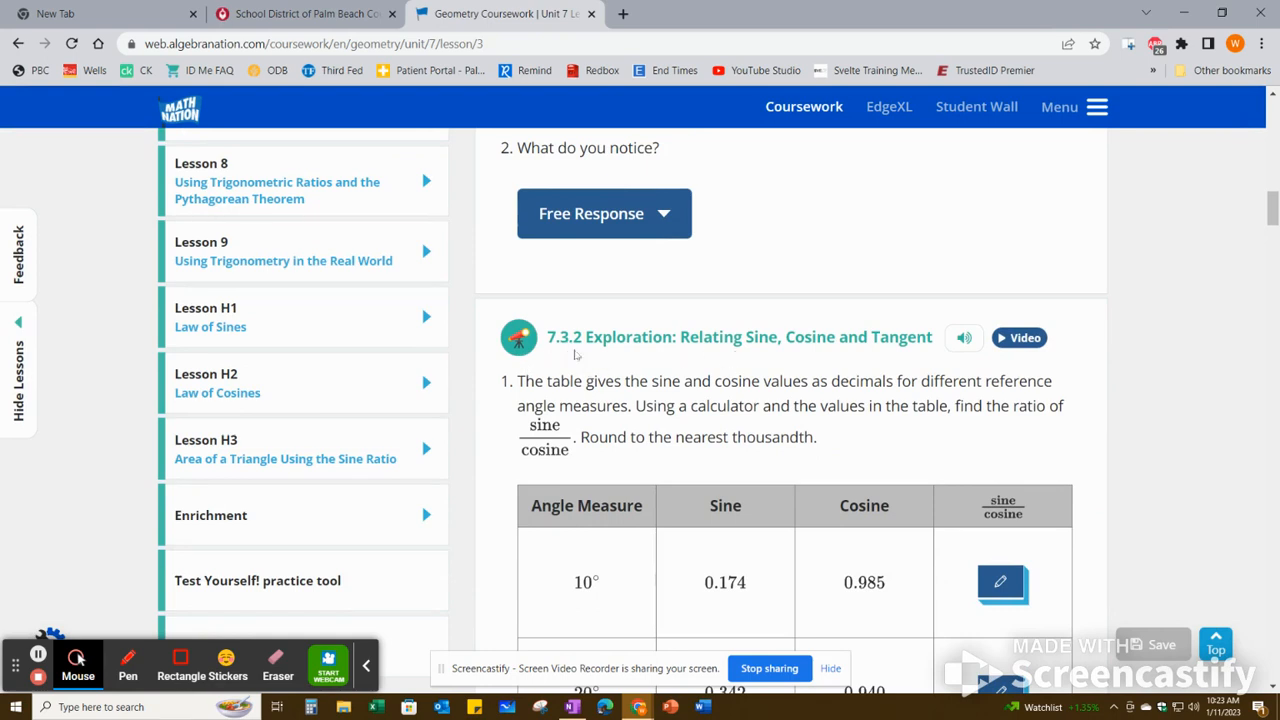
mouse_move(1068, 330)
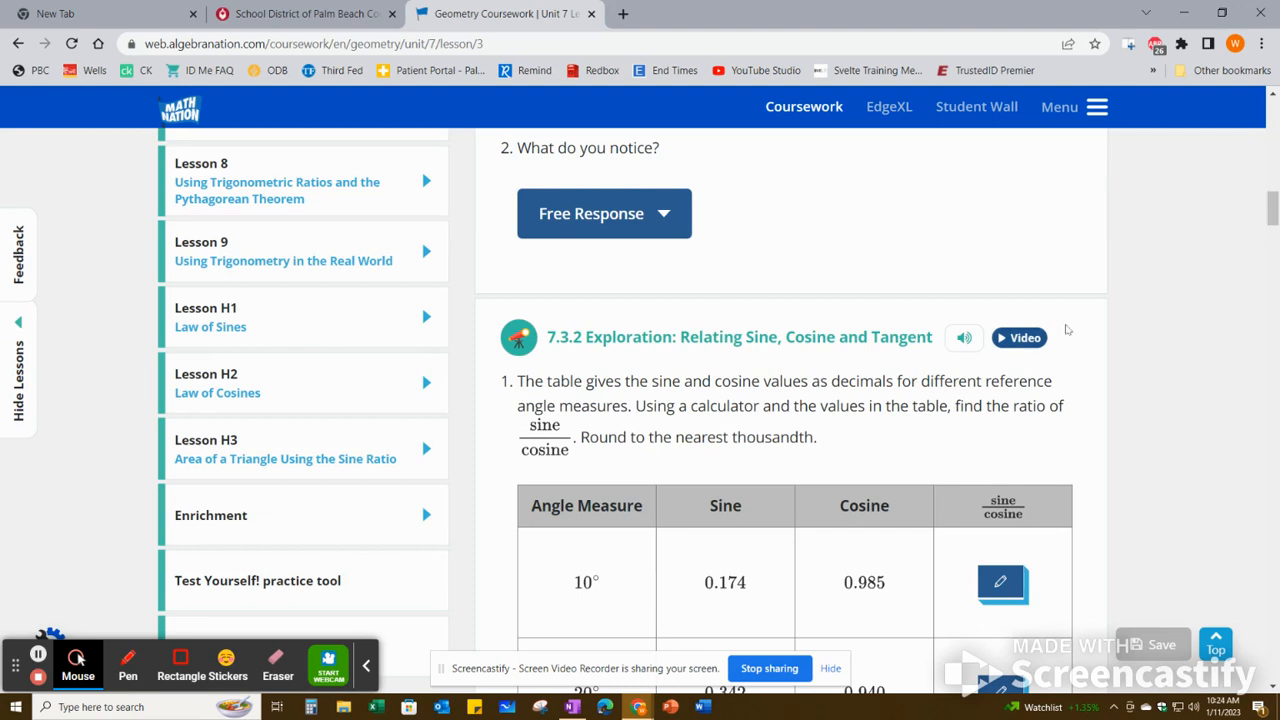
scroll("down", 3)
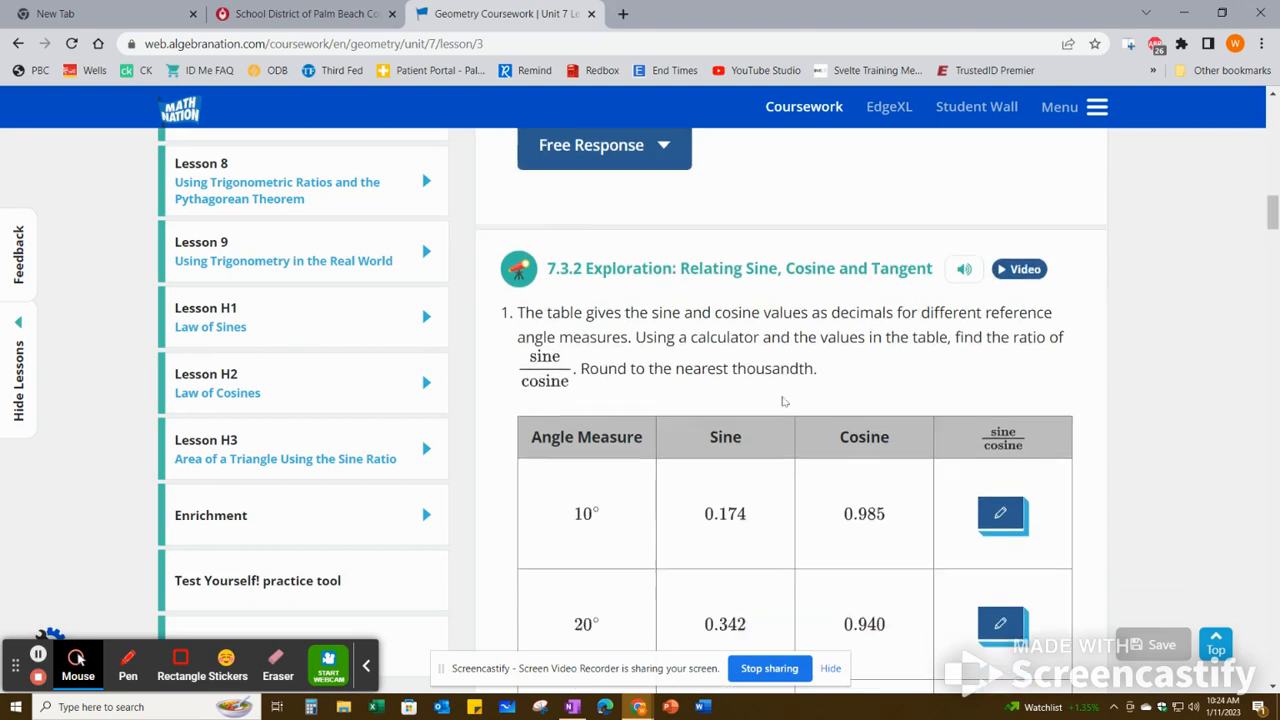
scroll("down", 3)
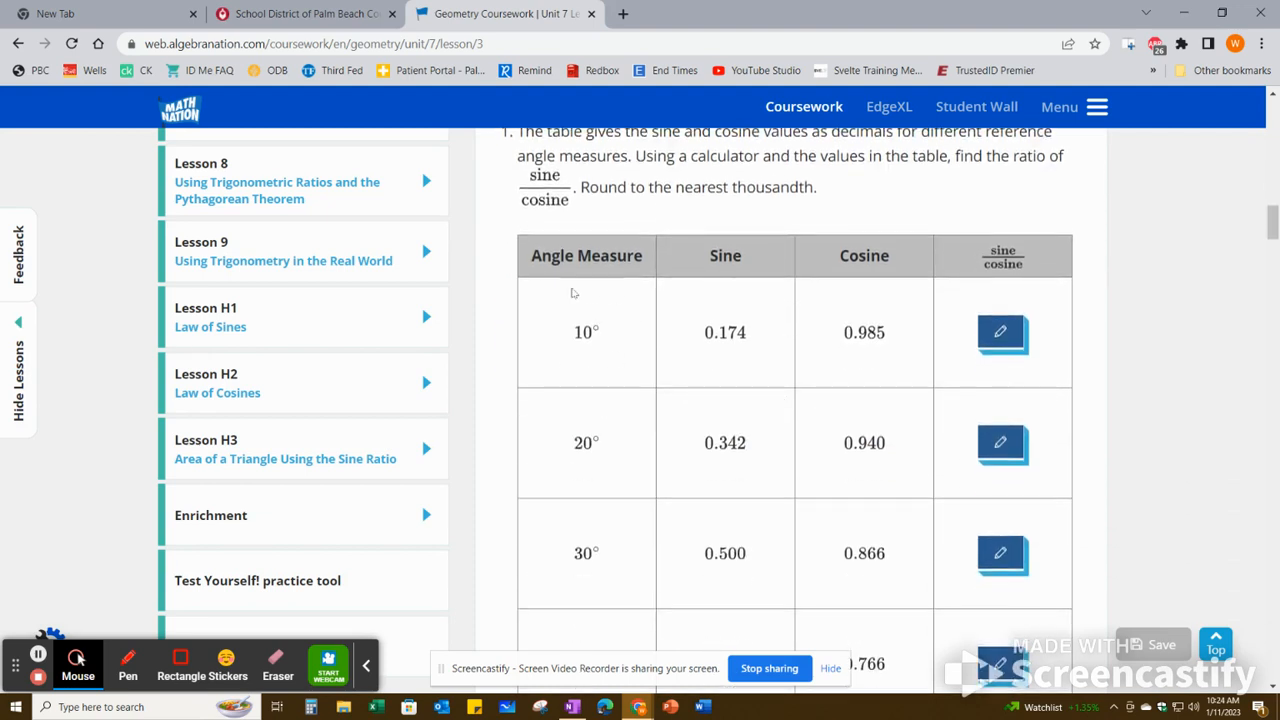
mouse_move(622, 350)
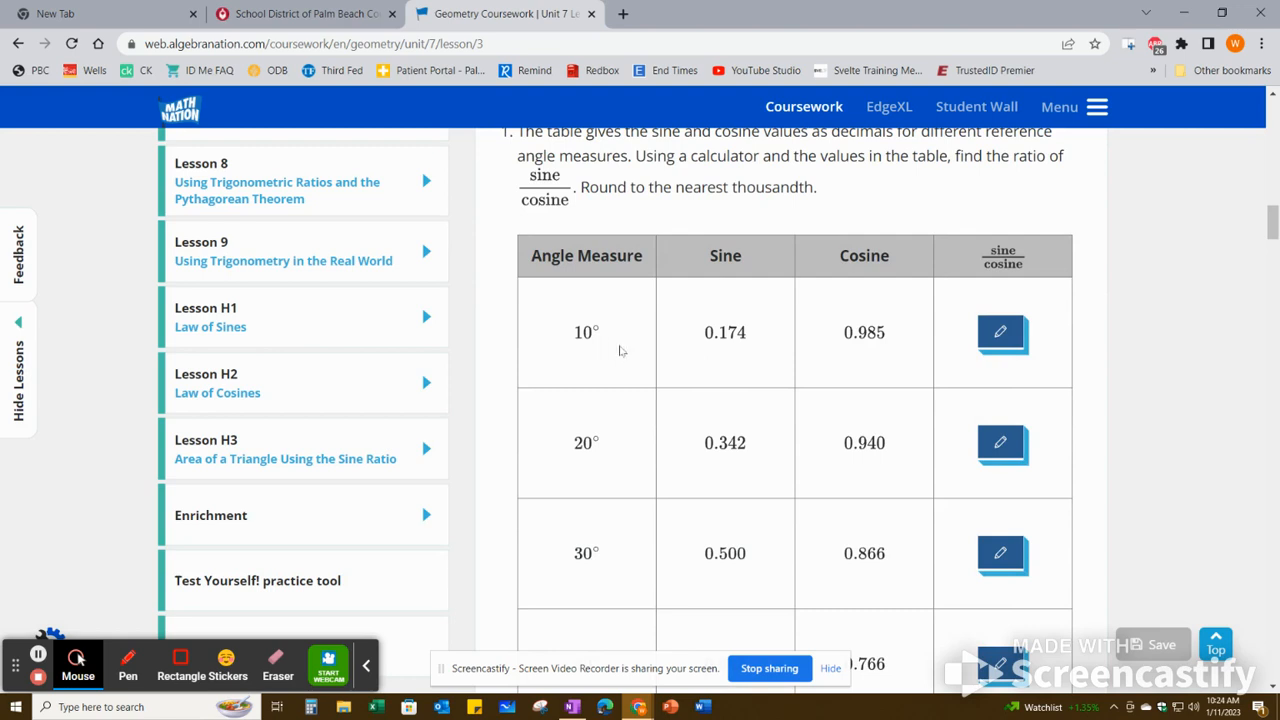
mouse_move(852, 348)
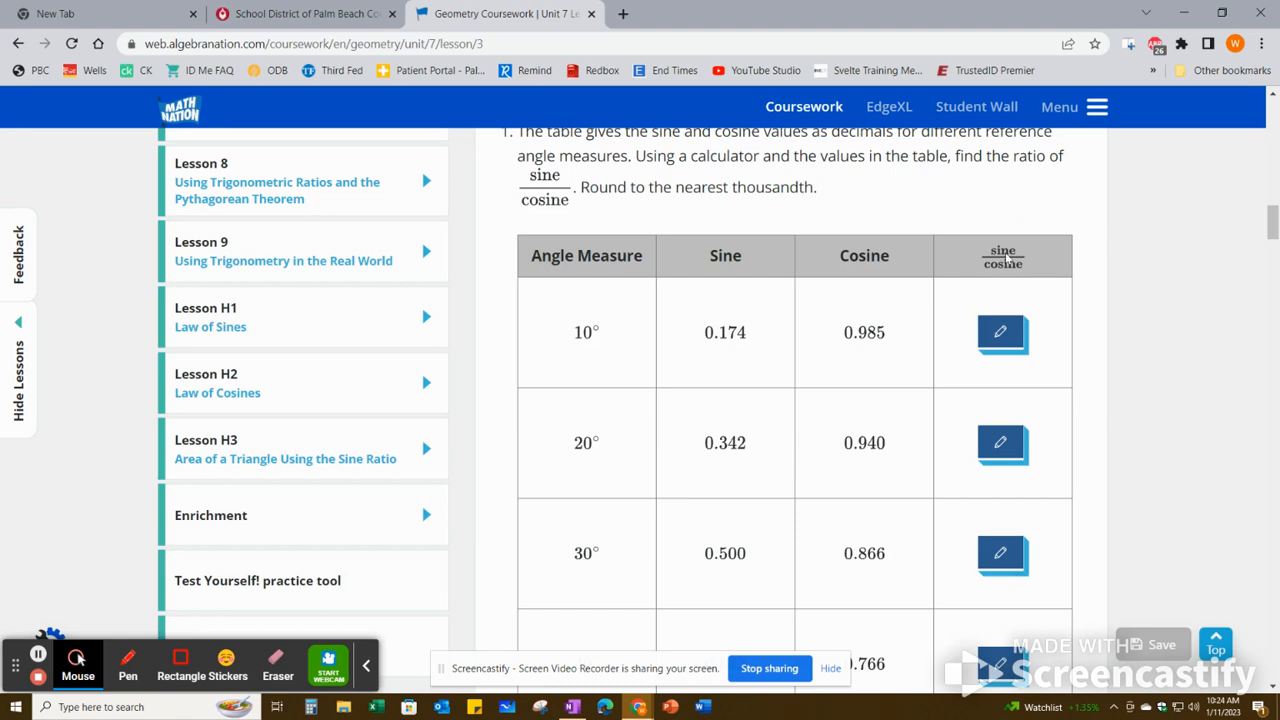
mouse_move(1006, 272)
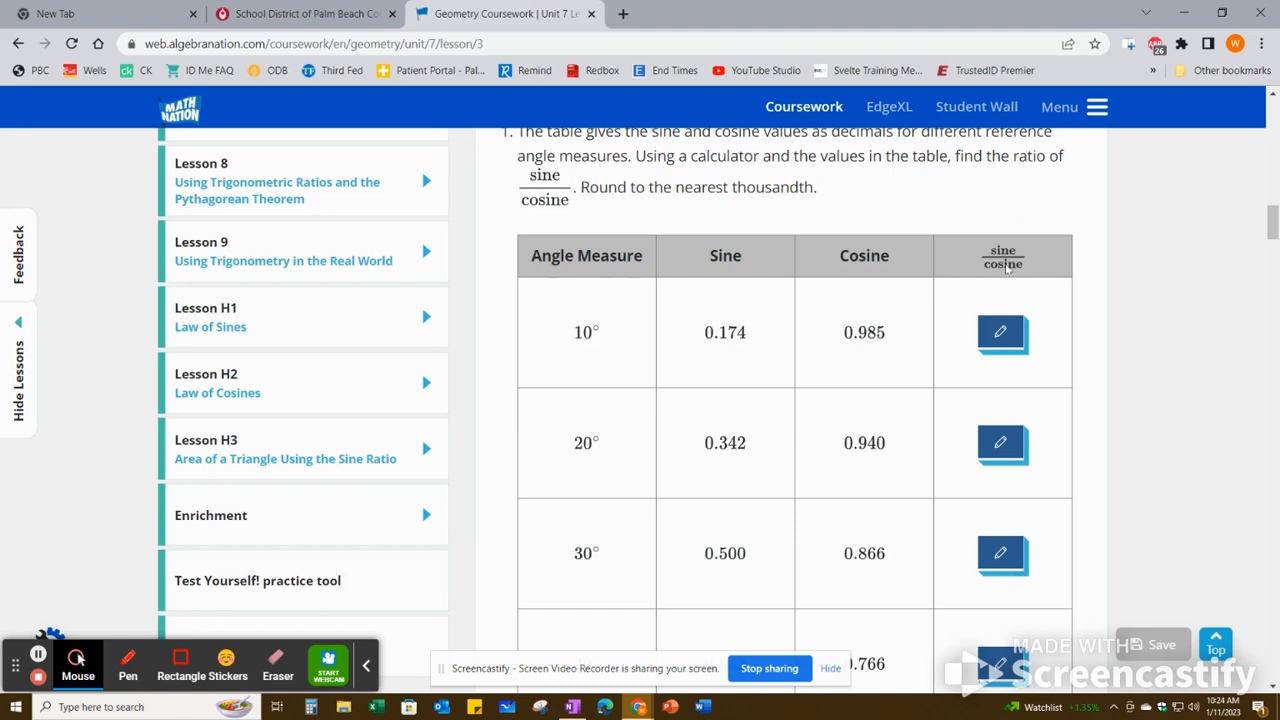
mouse_move(338, 424)
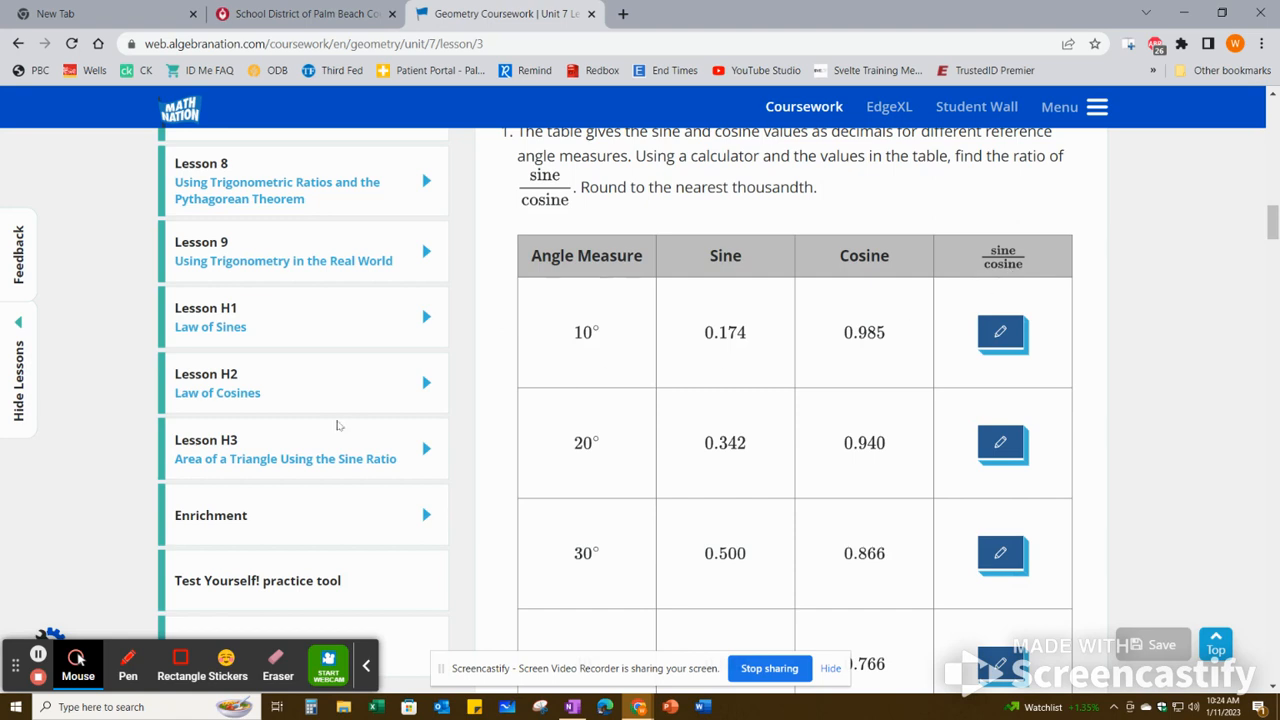
scroll("up", 3)
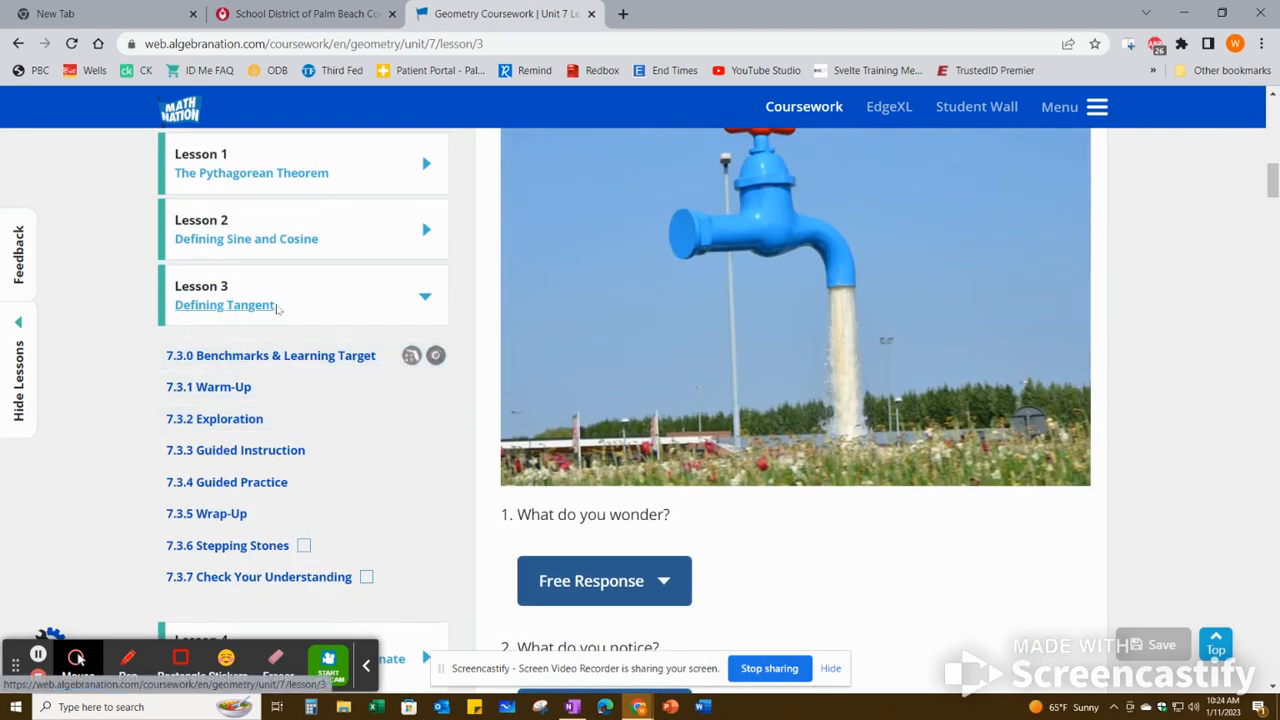
scroll("down", 3)
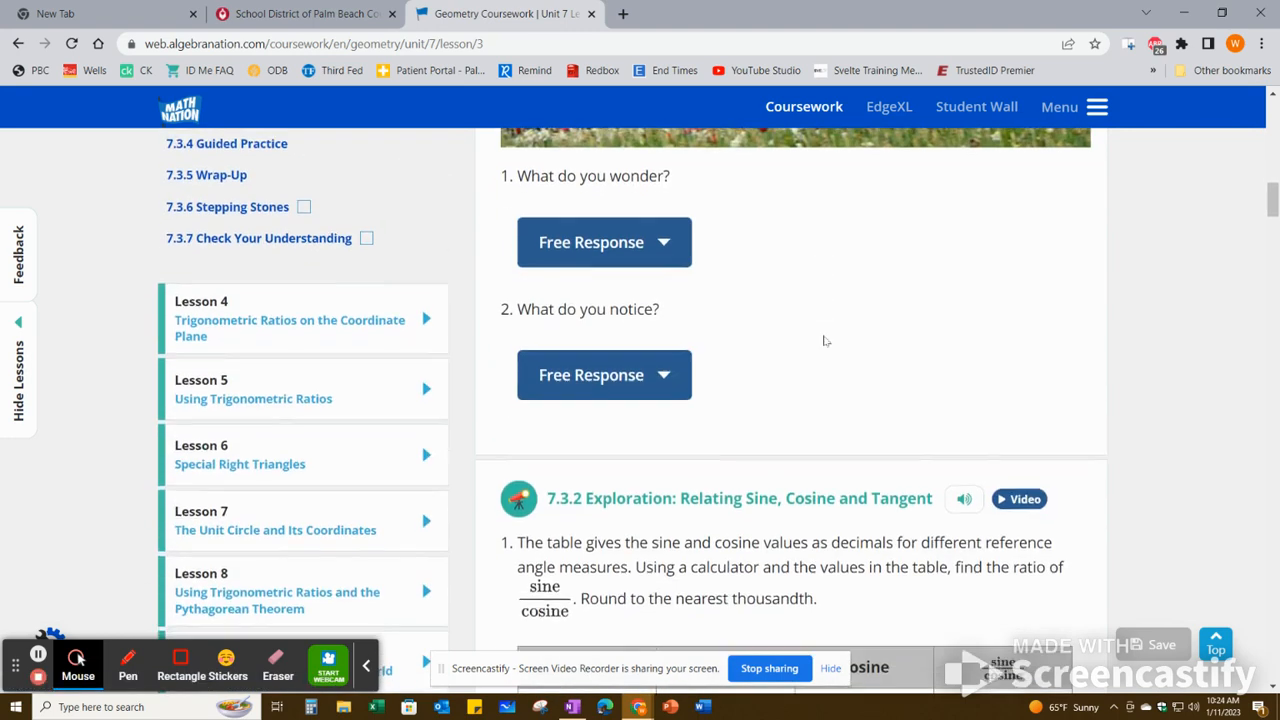
scroll("down", 3)
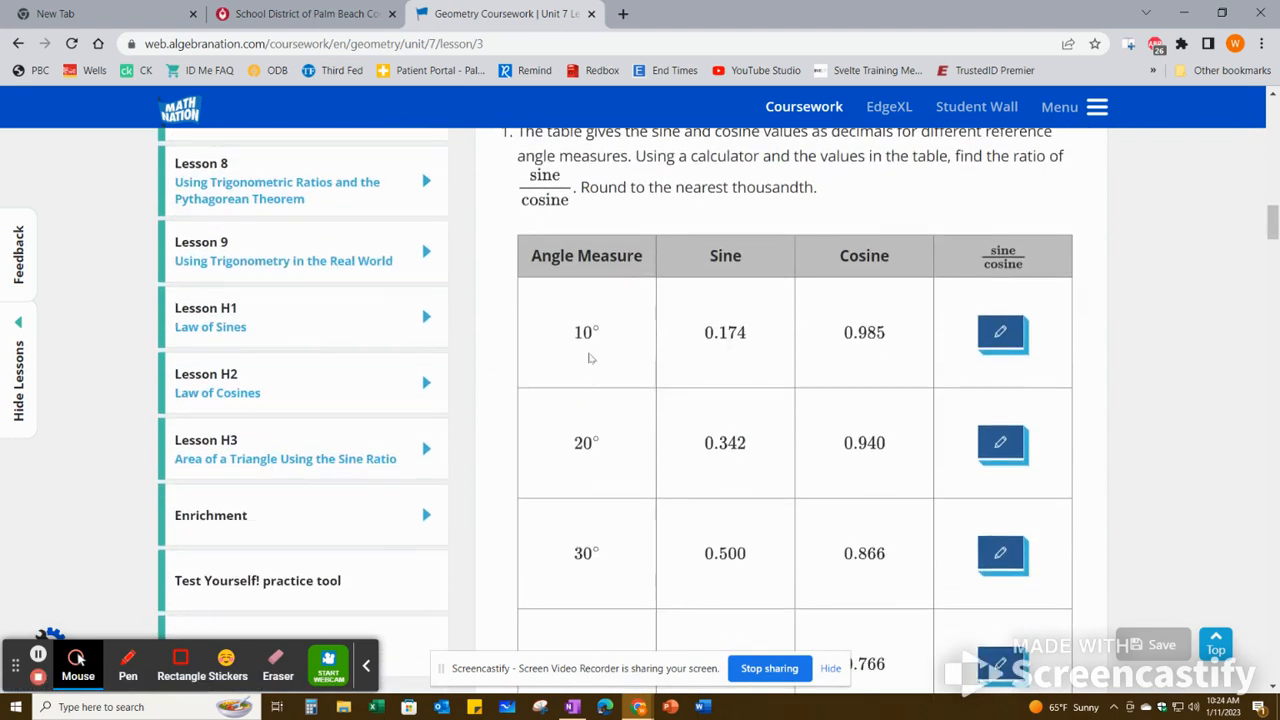
mouse_move(738, 270)
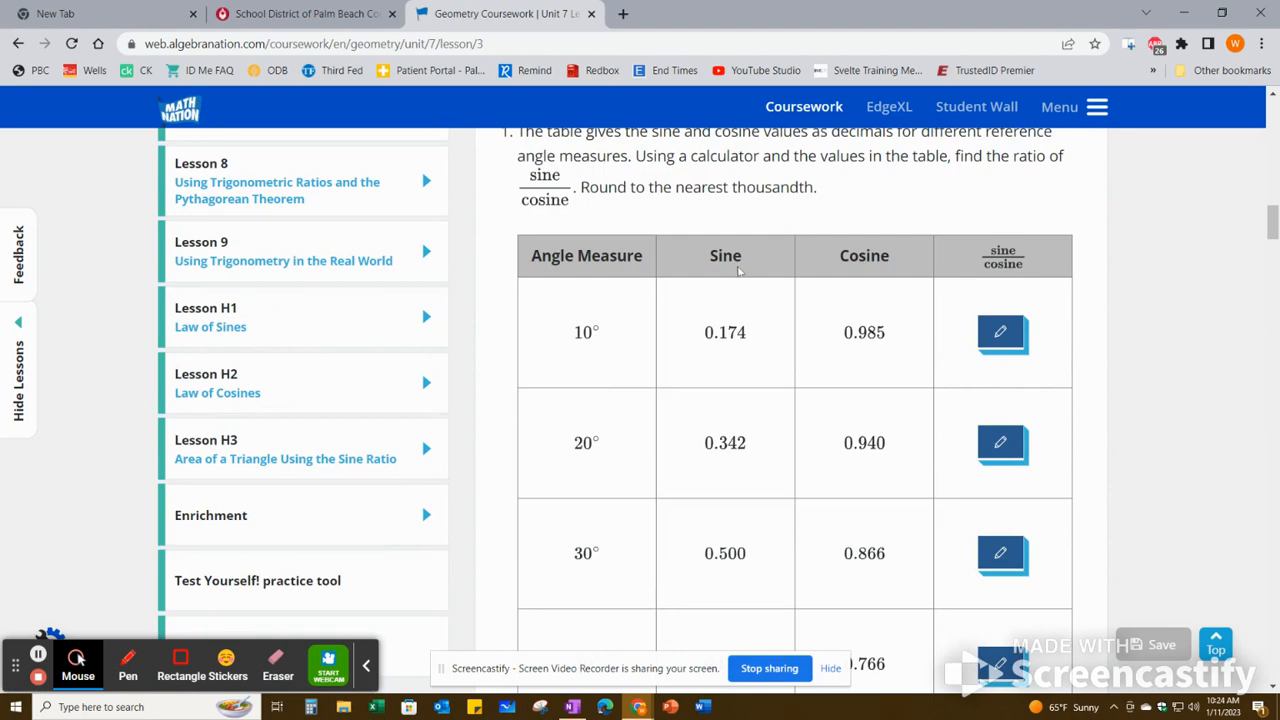
mouse_move(700, 356)
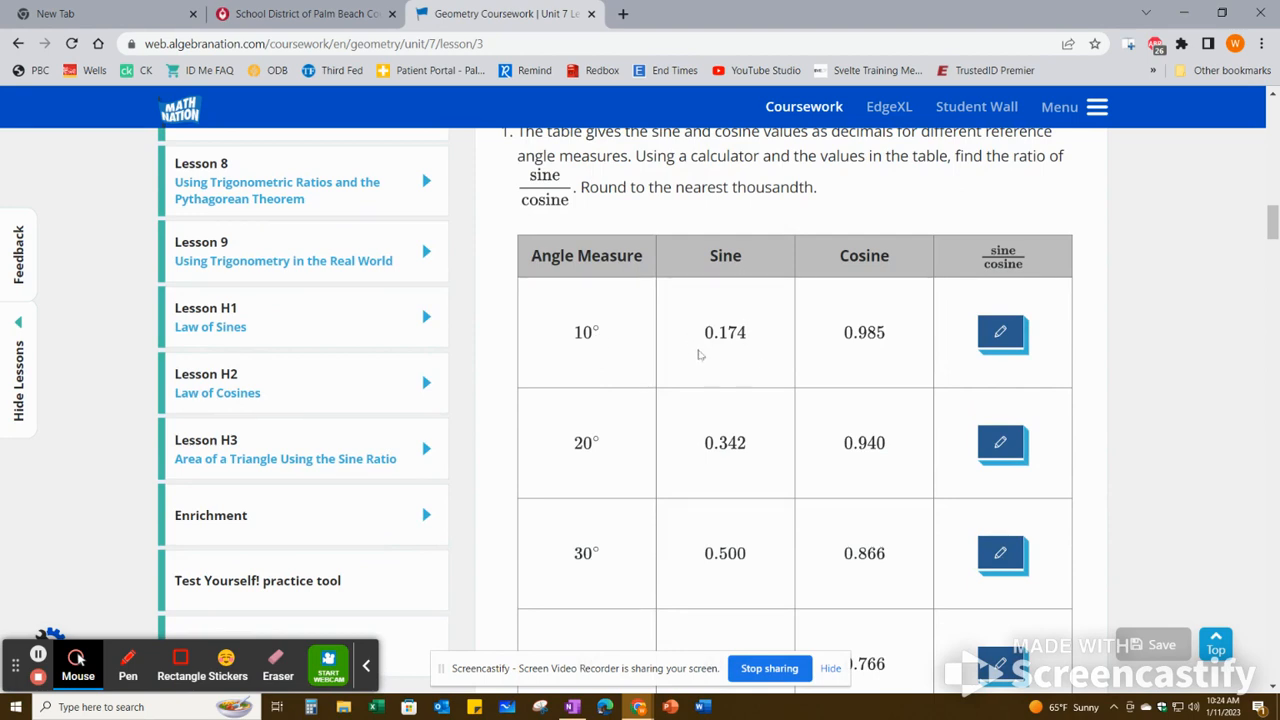
mouse_move(690, 340)
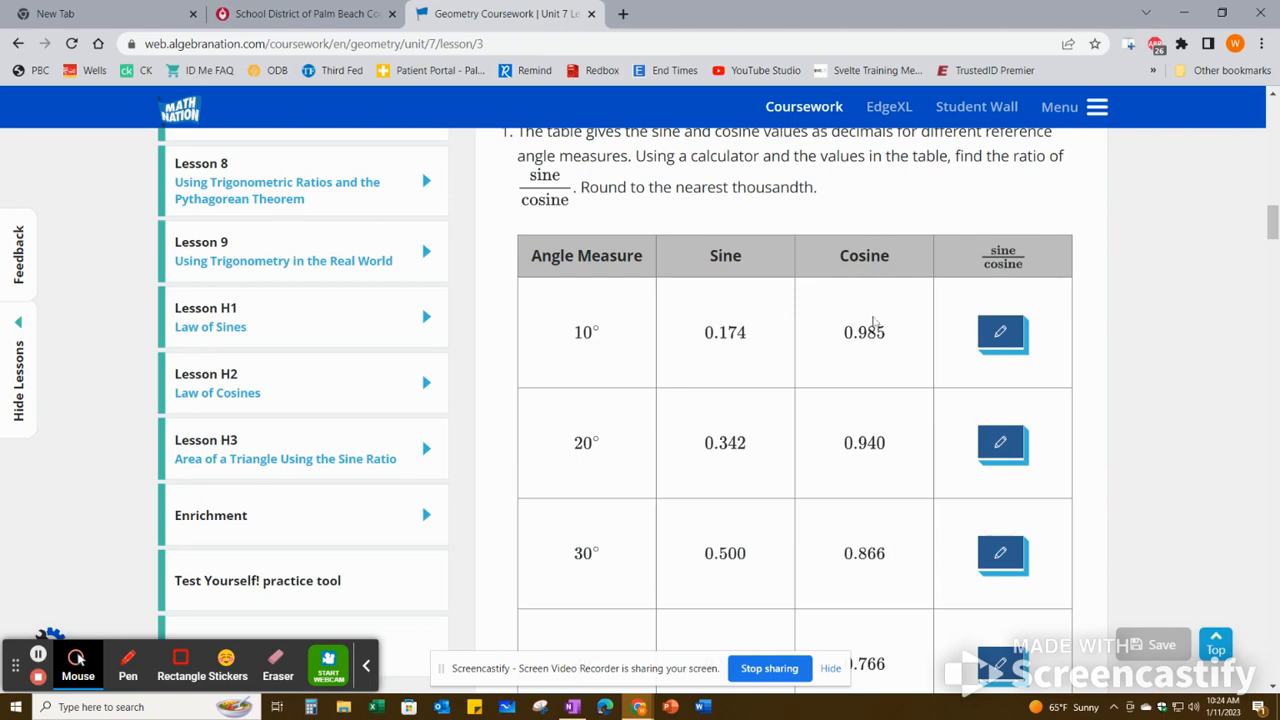
mouse_move(842, 318)
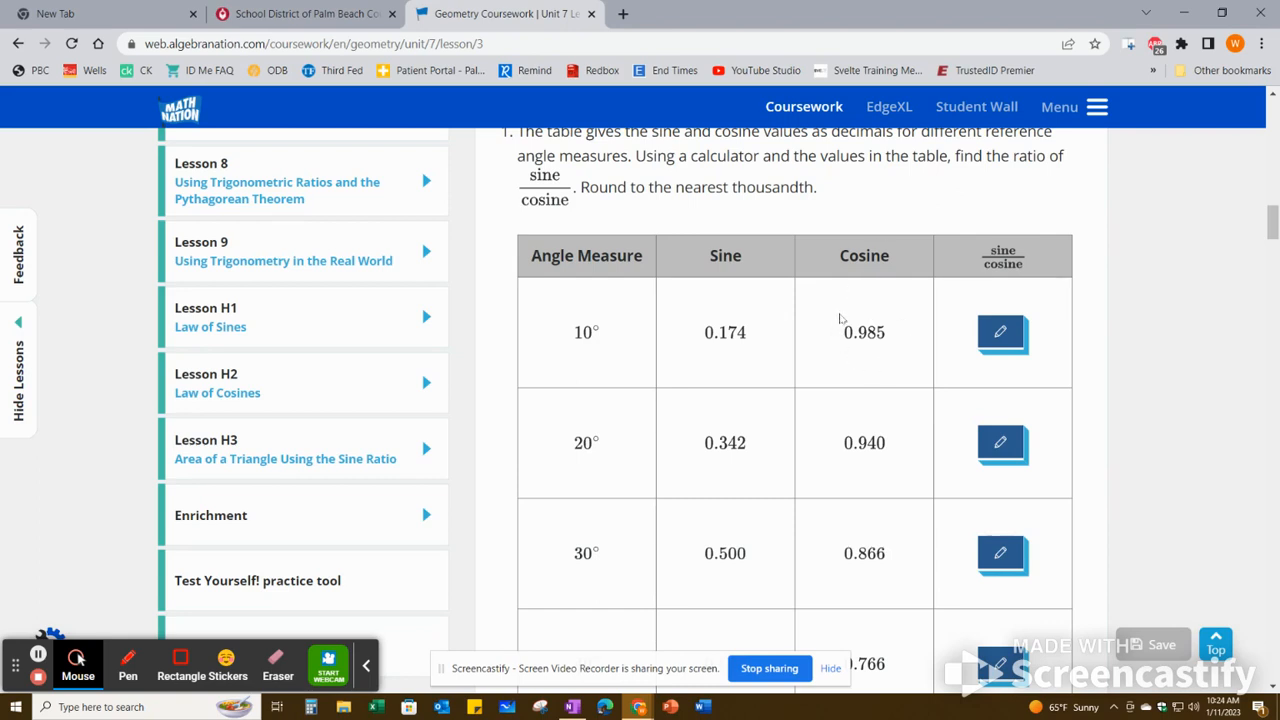
mouse_move(592, 348)
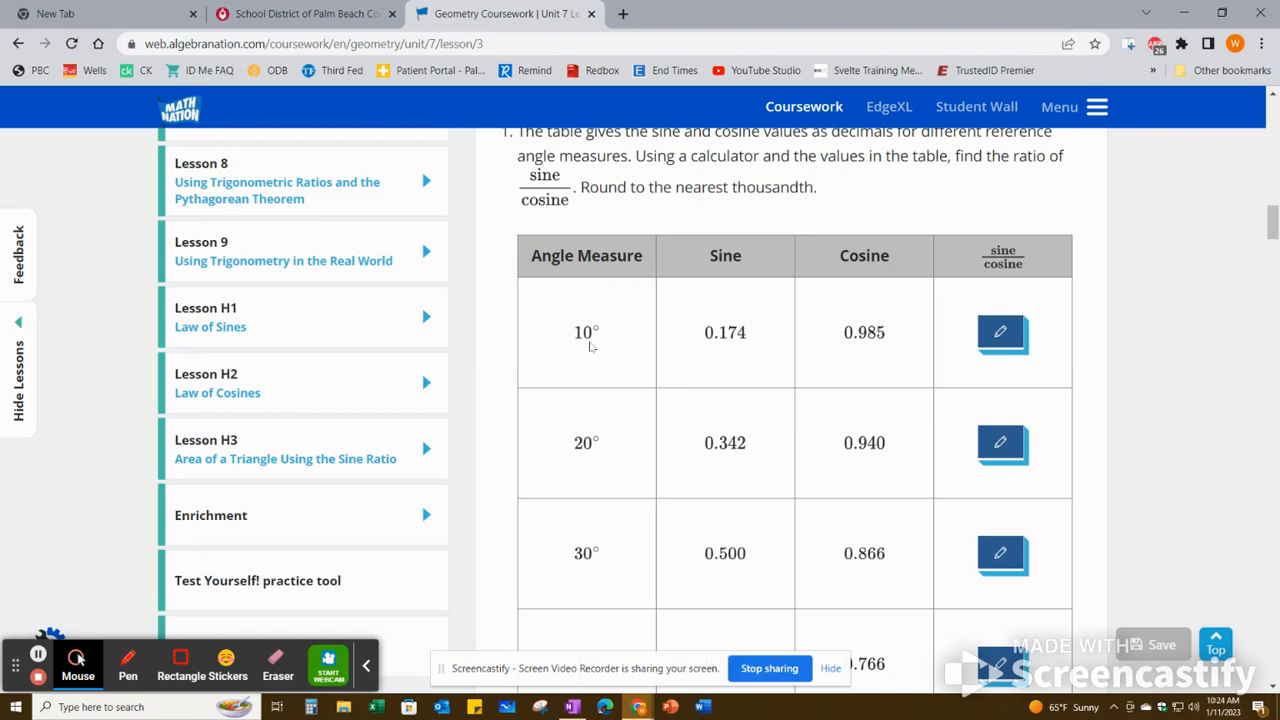
mouse_move(1040, 328)
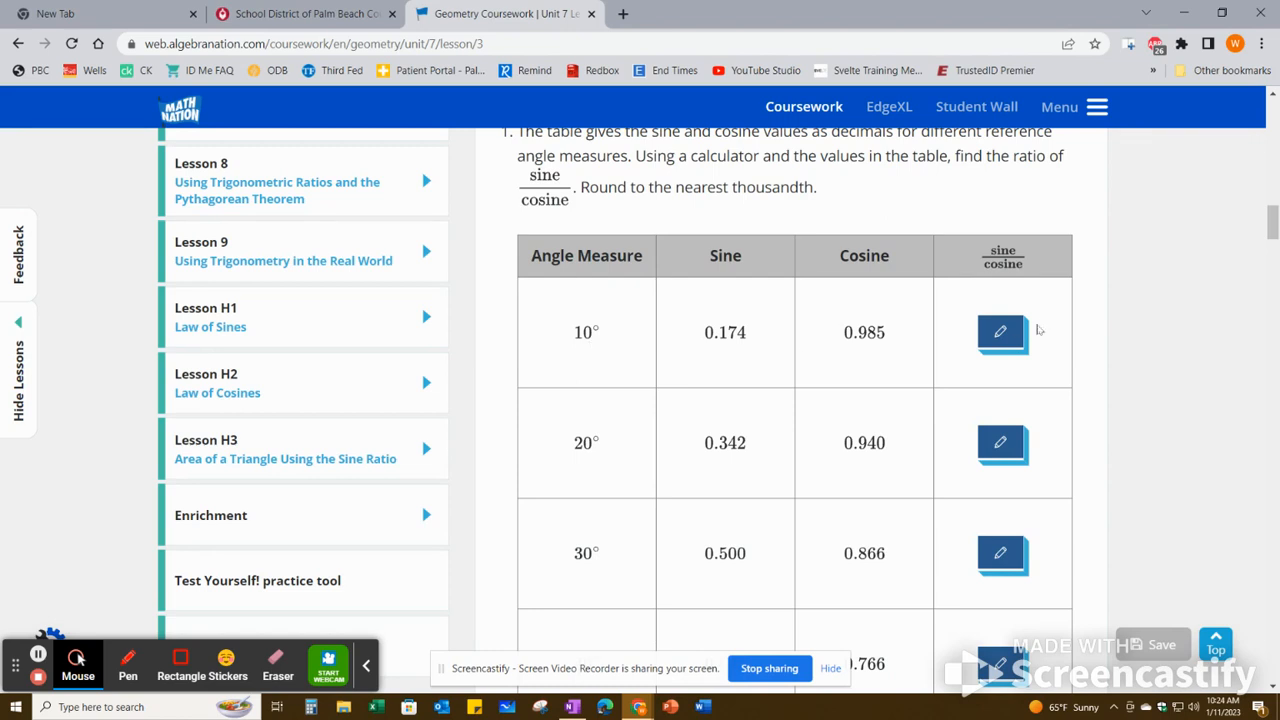
mouse_move(1000, 332)
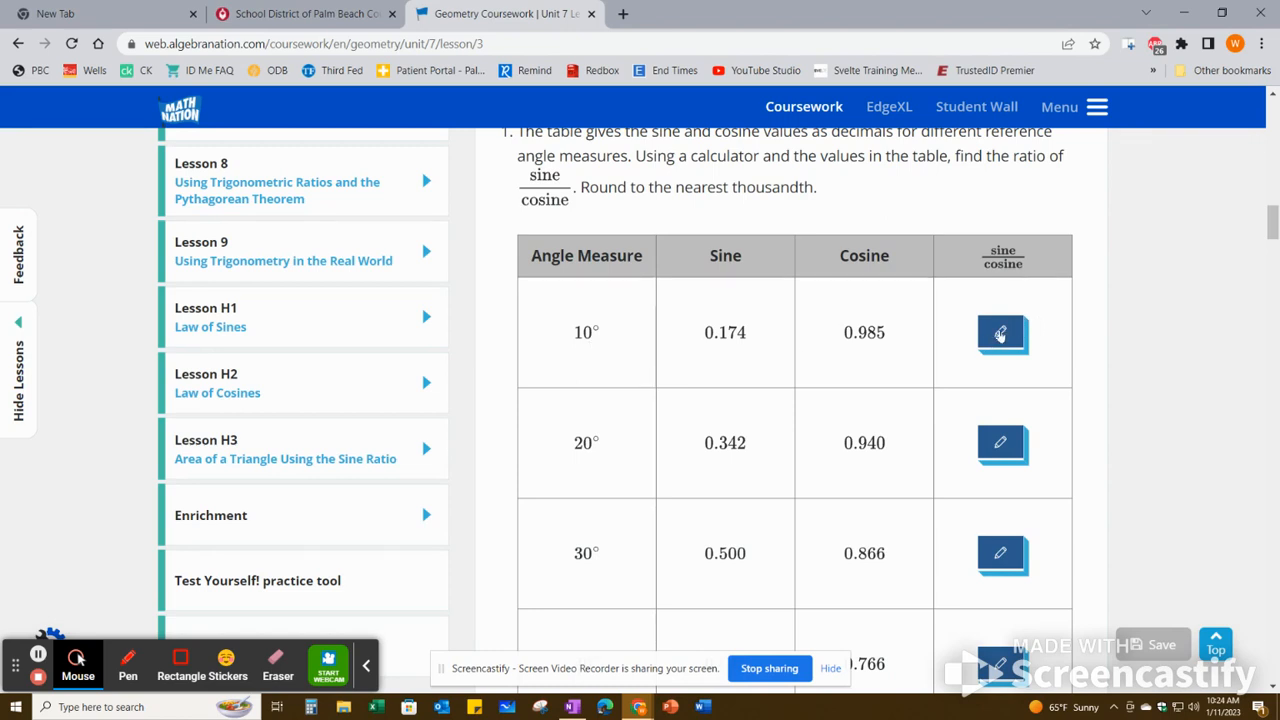
mouse_move(750, 316)
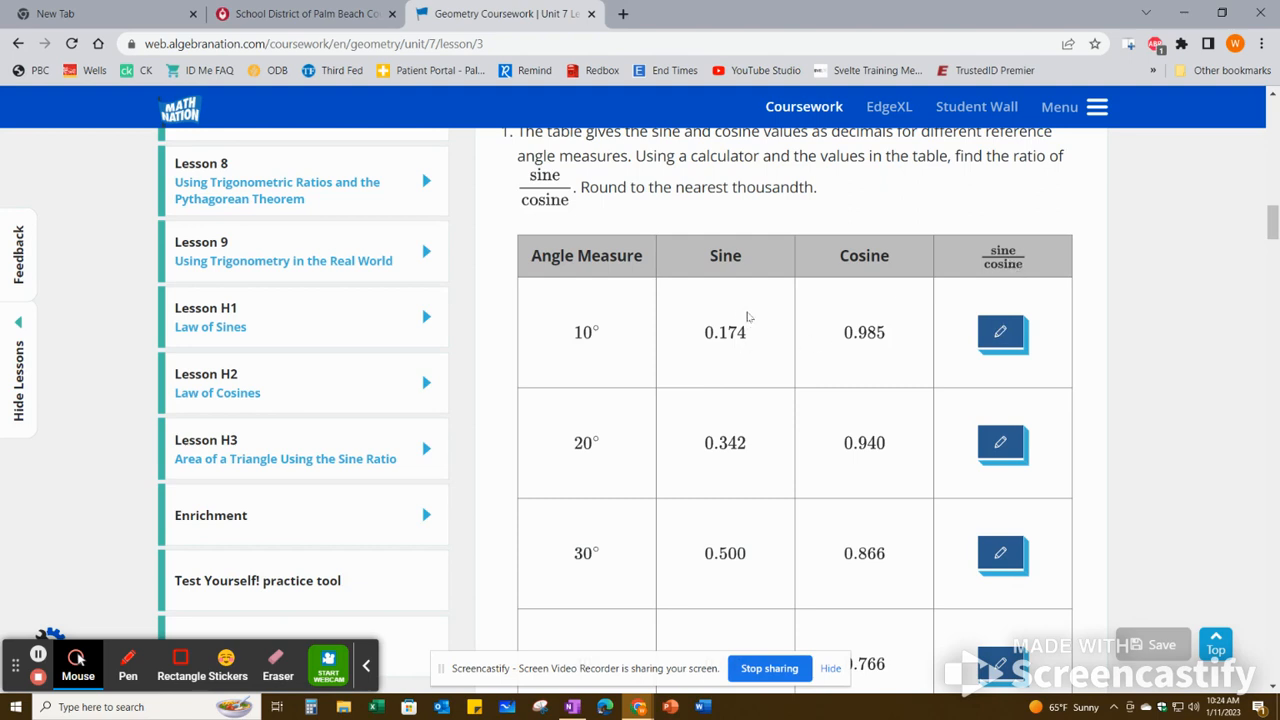
mouse_move(976, 276)
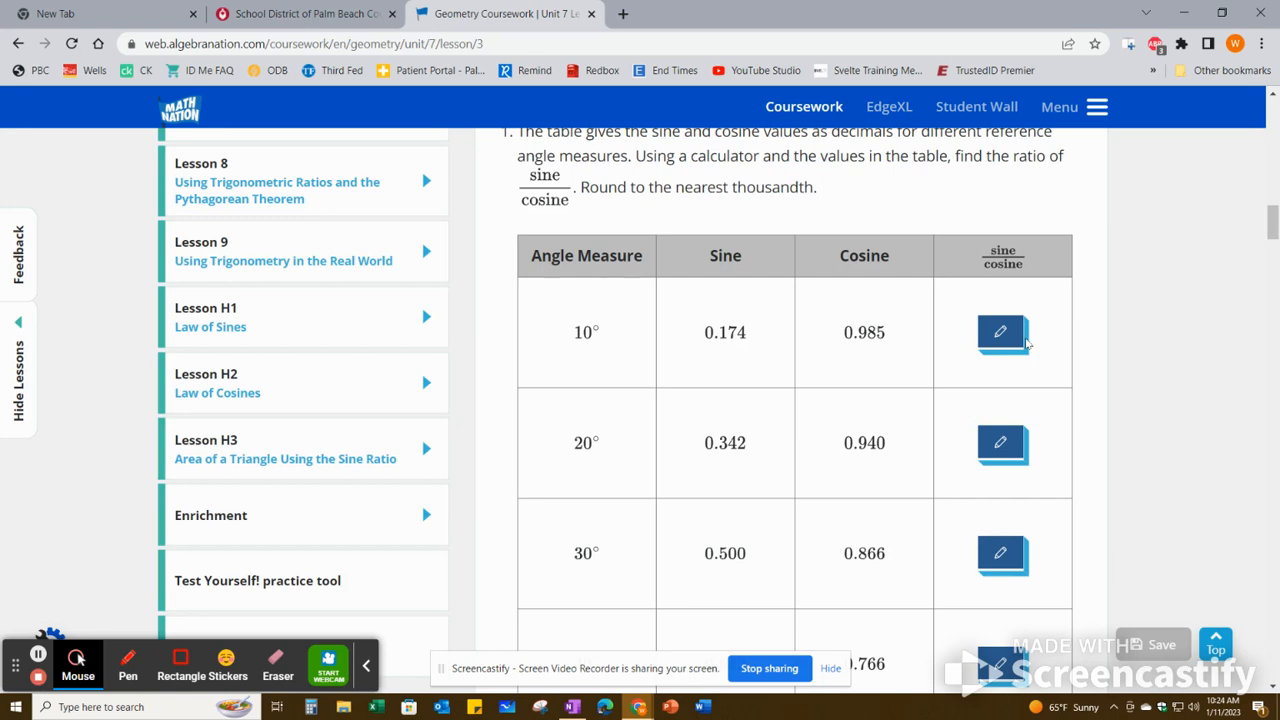
Scroll past the trig tables, guided instruction and 7.3.5 Wrap-Up to the Stepping Stones section
scroll("down", 3)
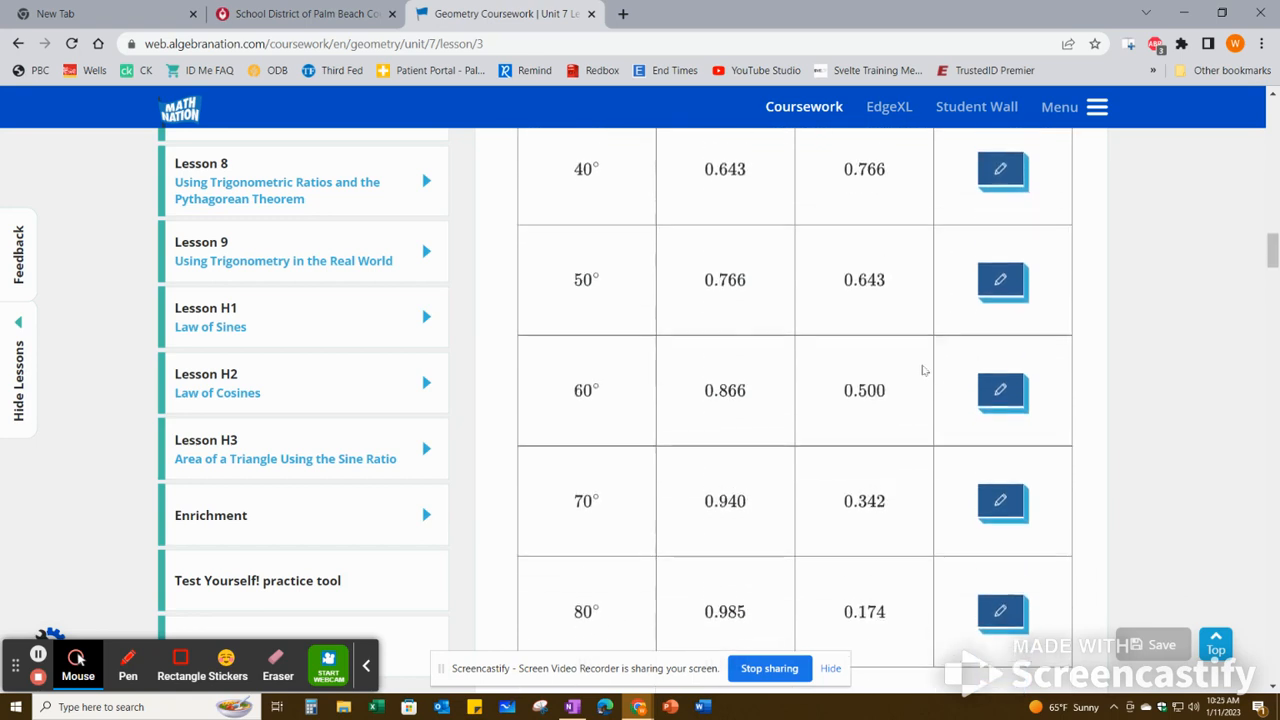
scroll("down", 3)
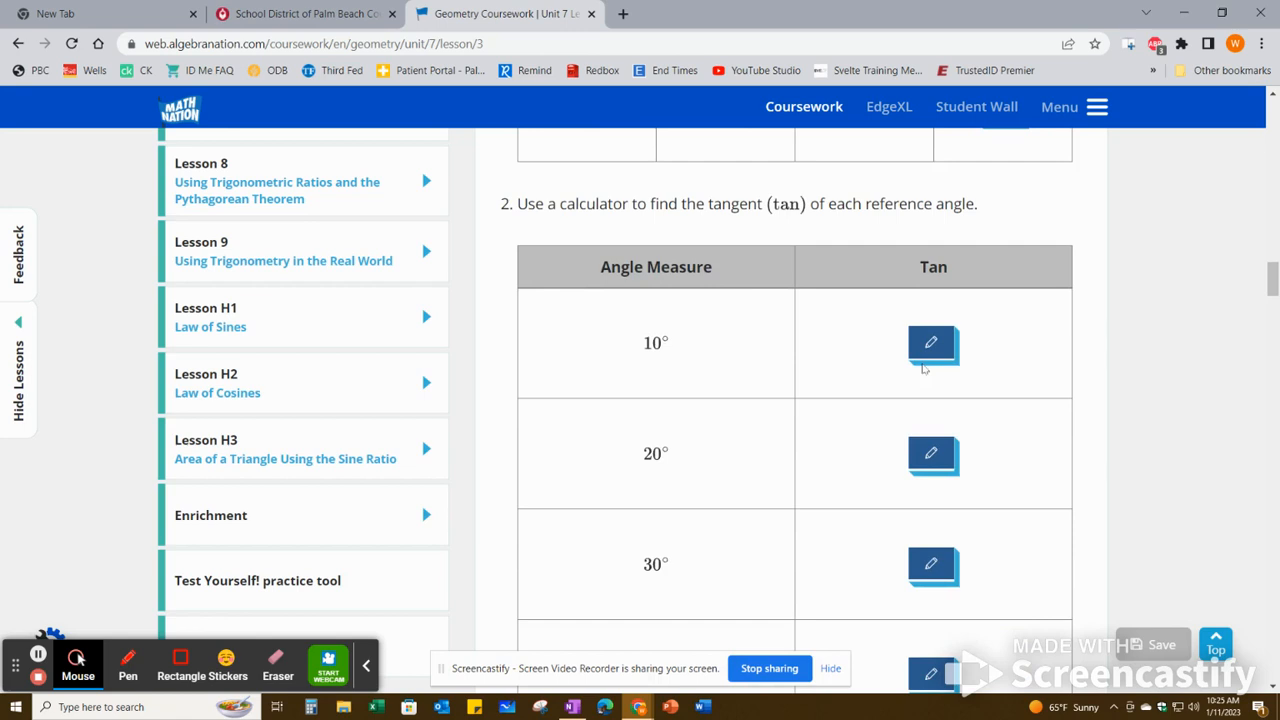
scroll("down", 3)
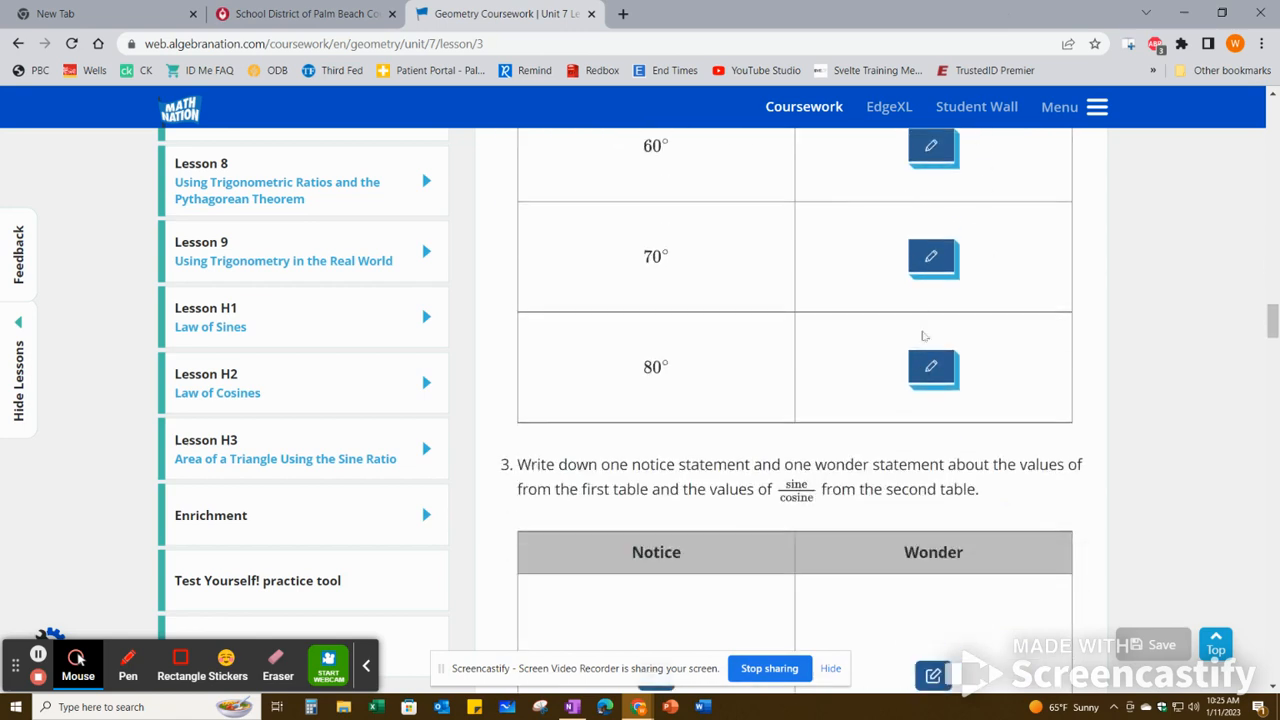
scroll("down", 3)
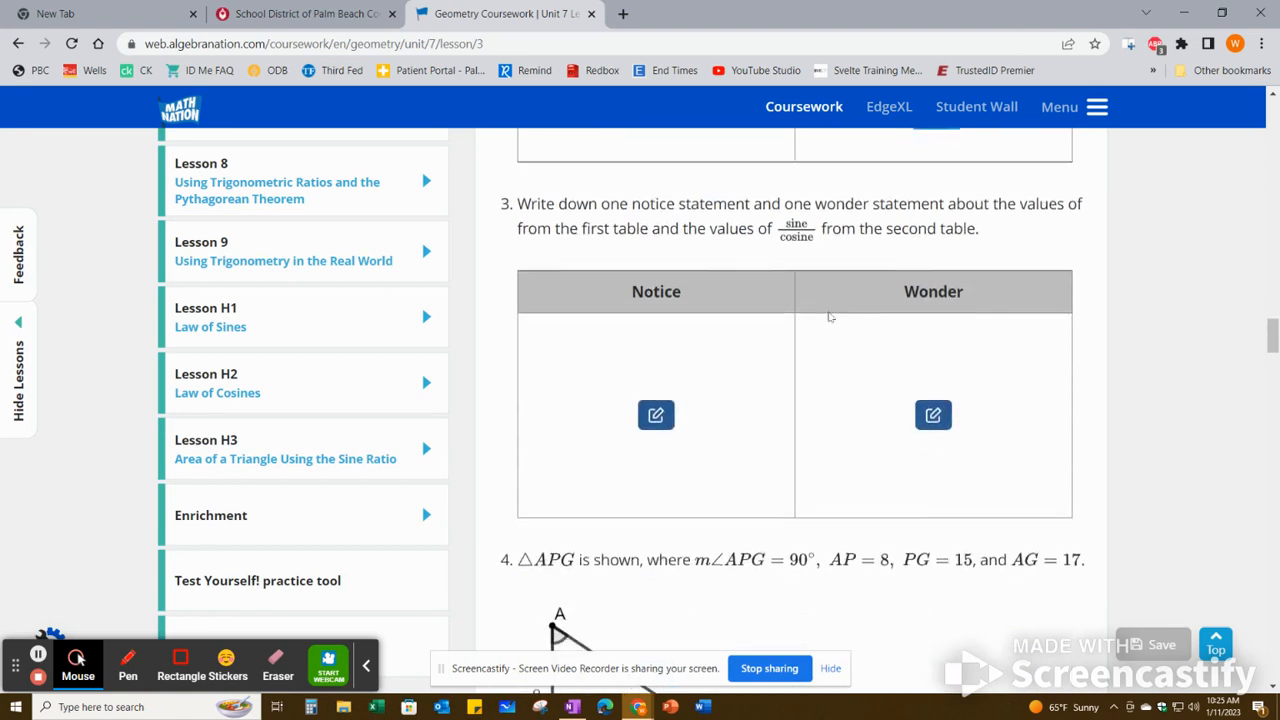
scroll("down", 3)
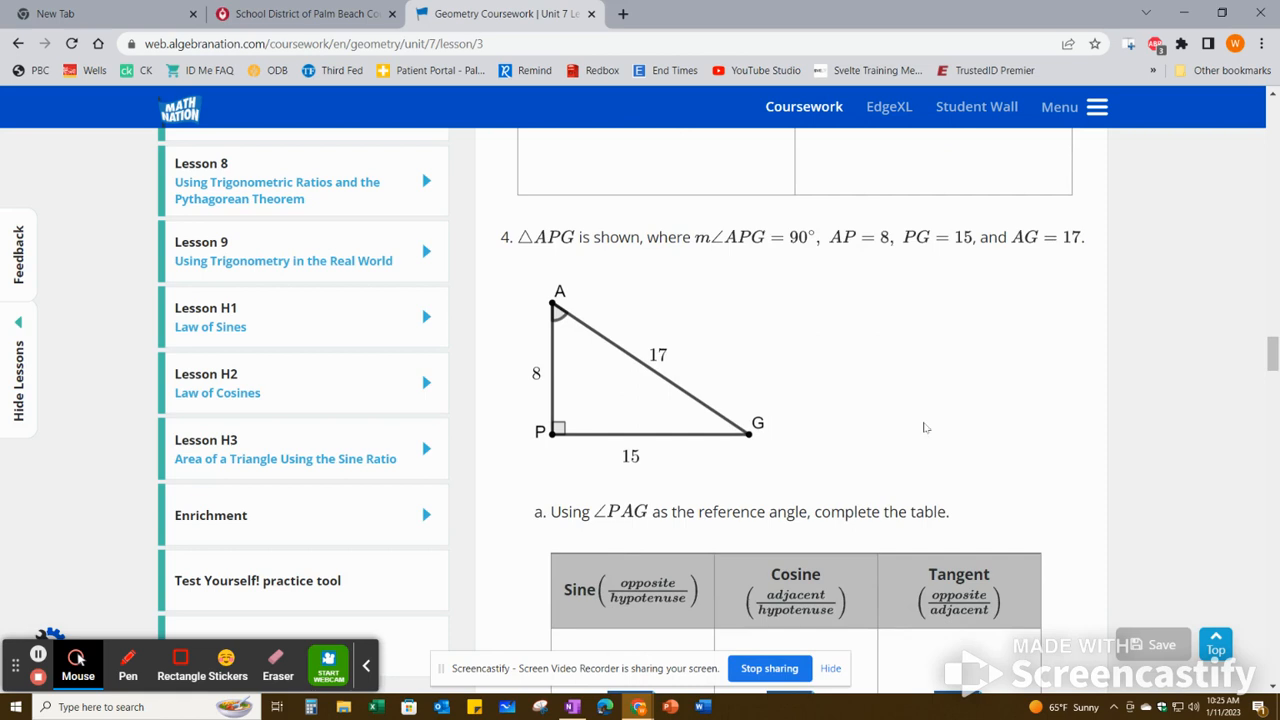
scroll("down", 3)
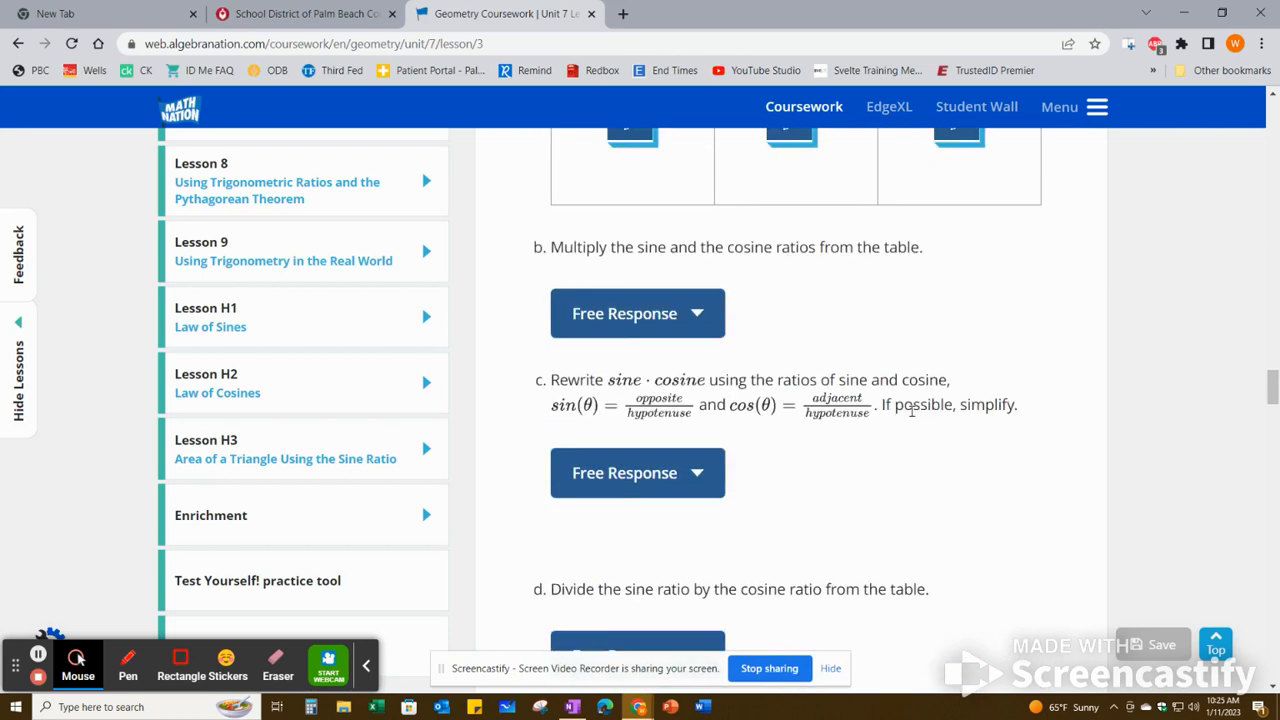
scroll("down", 3)
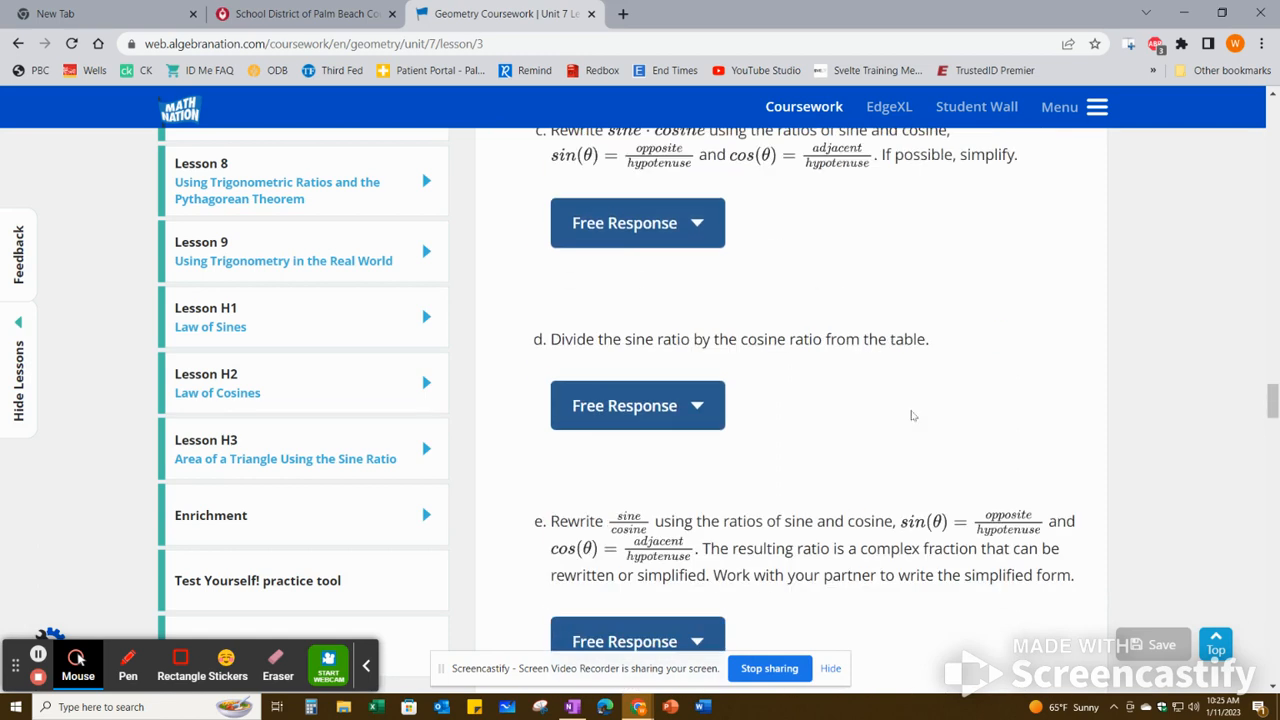
scroll("down", 3)
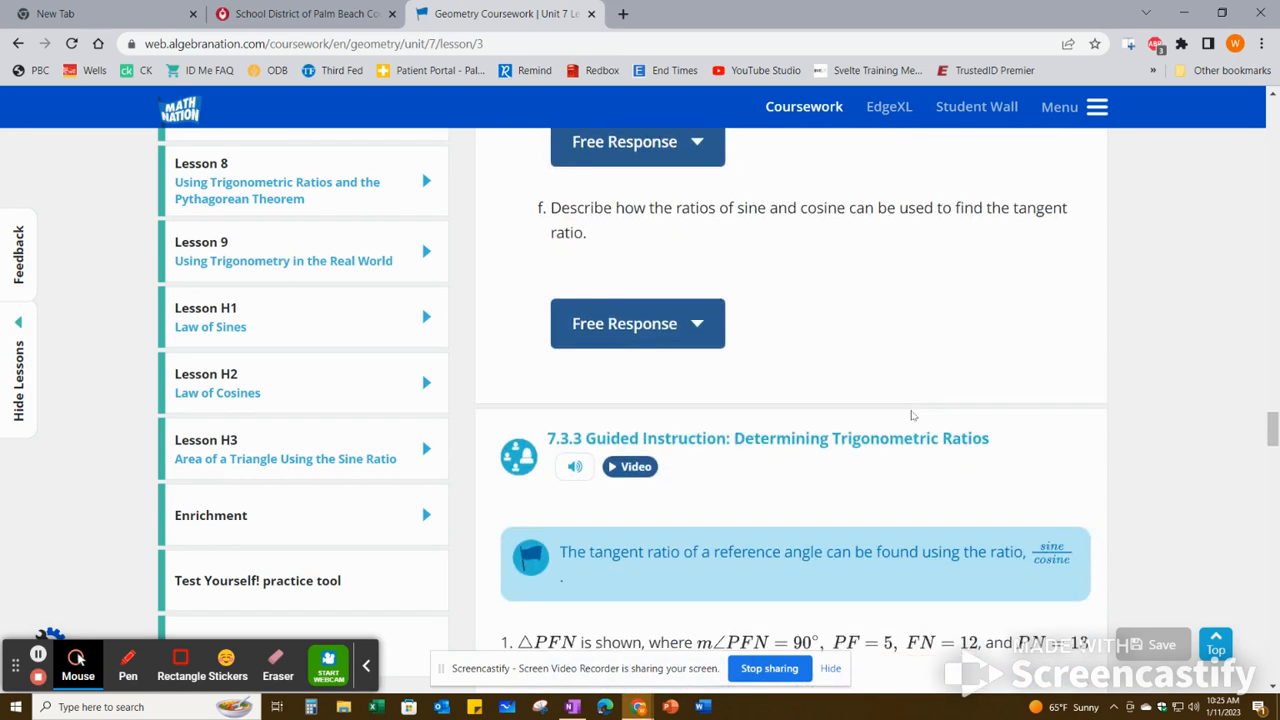
scroll("down", 3)
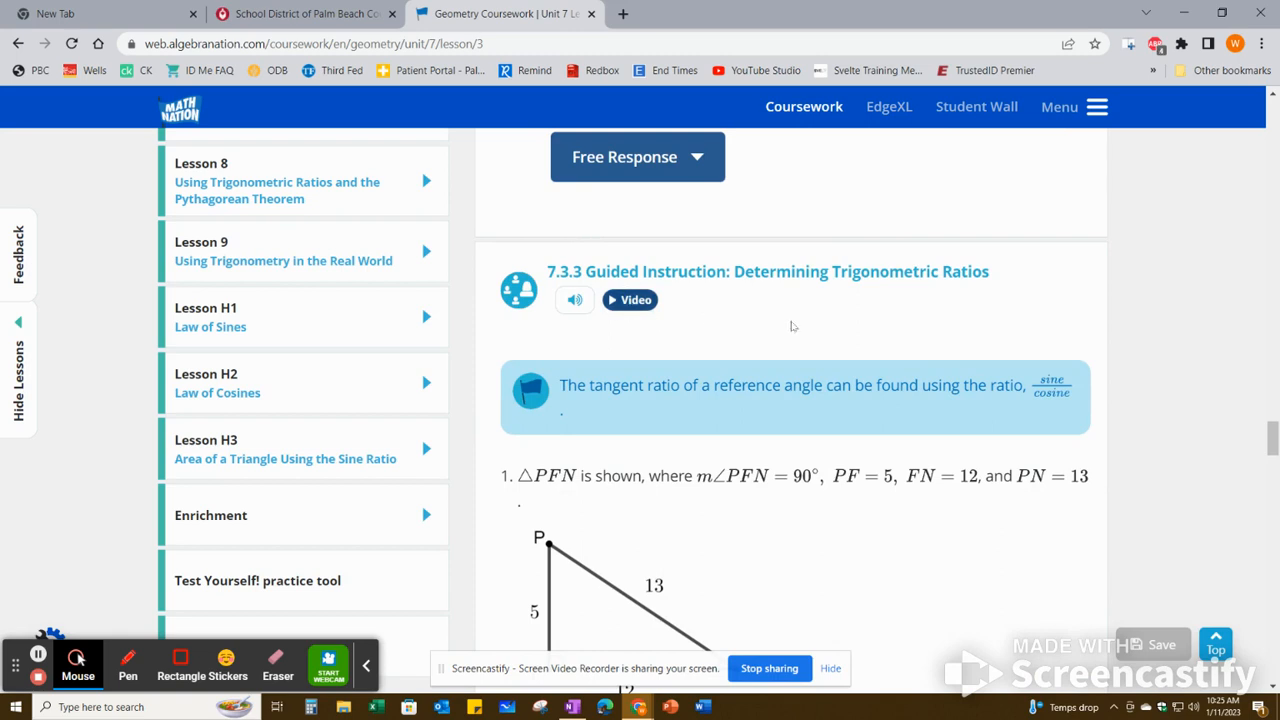
scroll("down", 3)
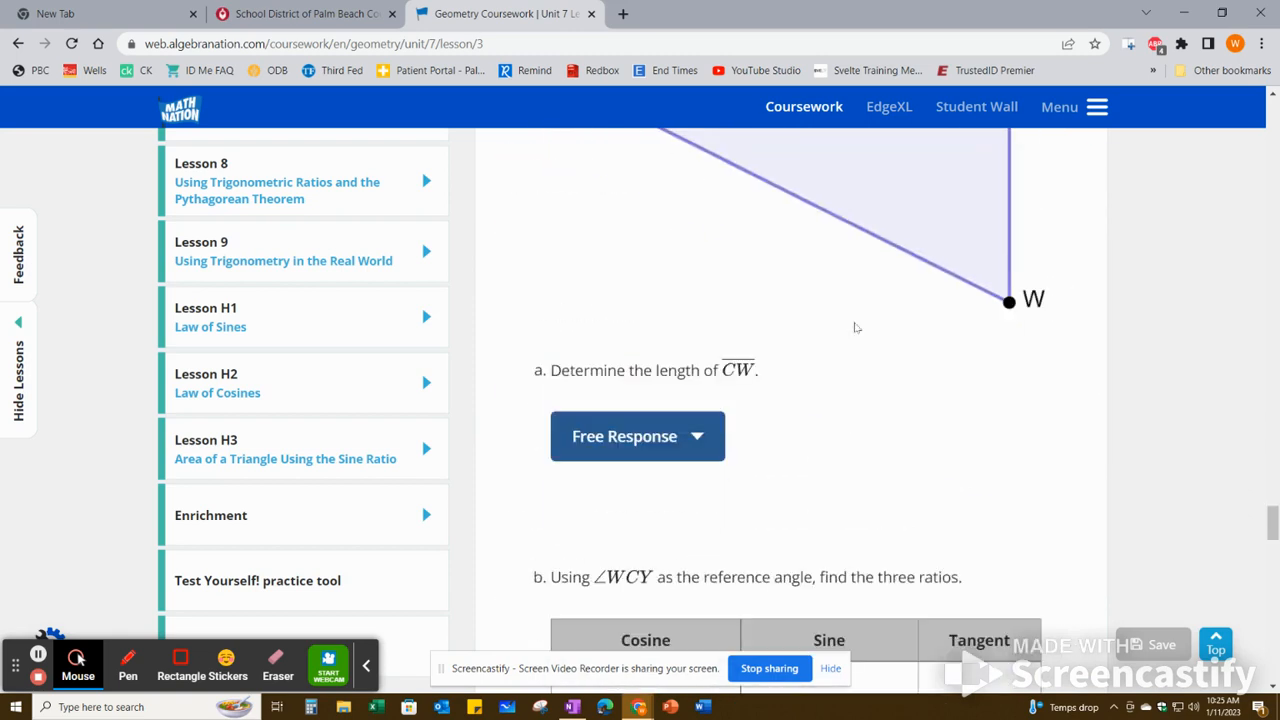
scroll("down", 3)
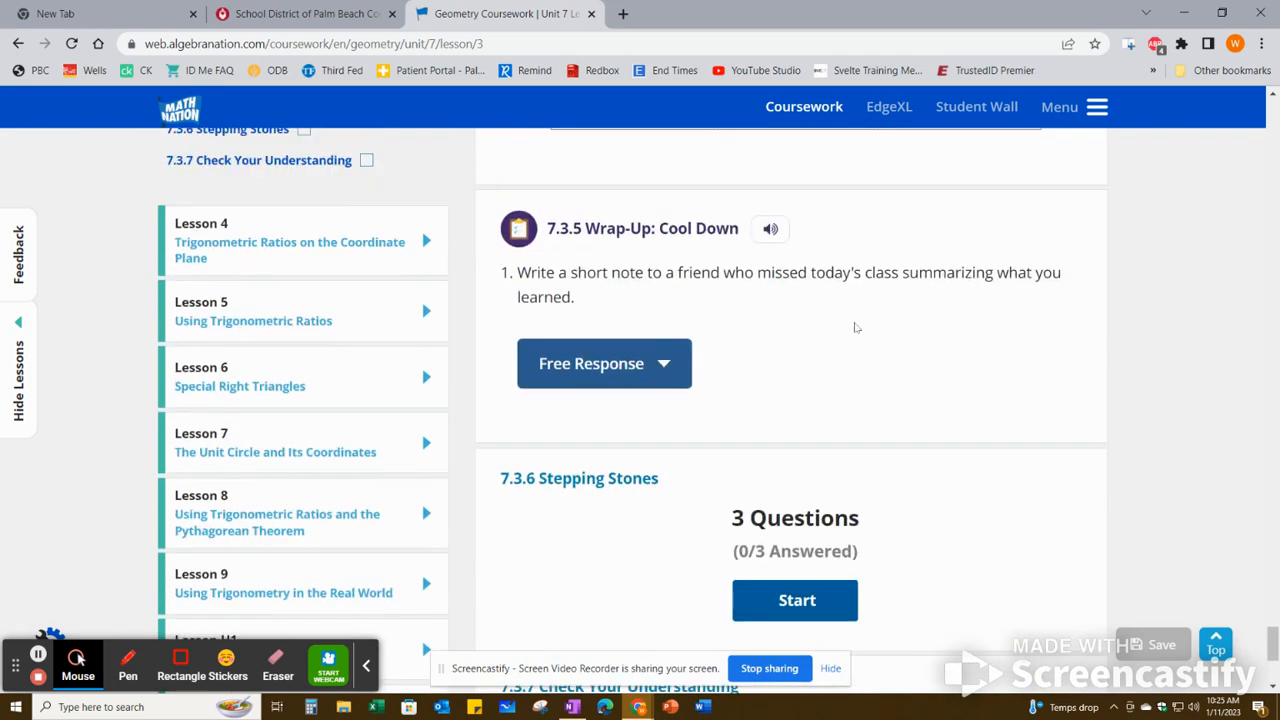
scroll("down", 3)
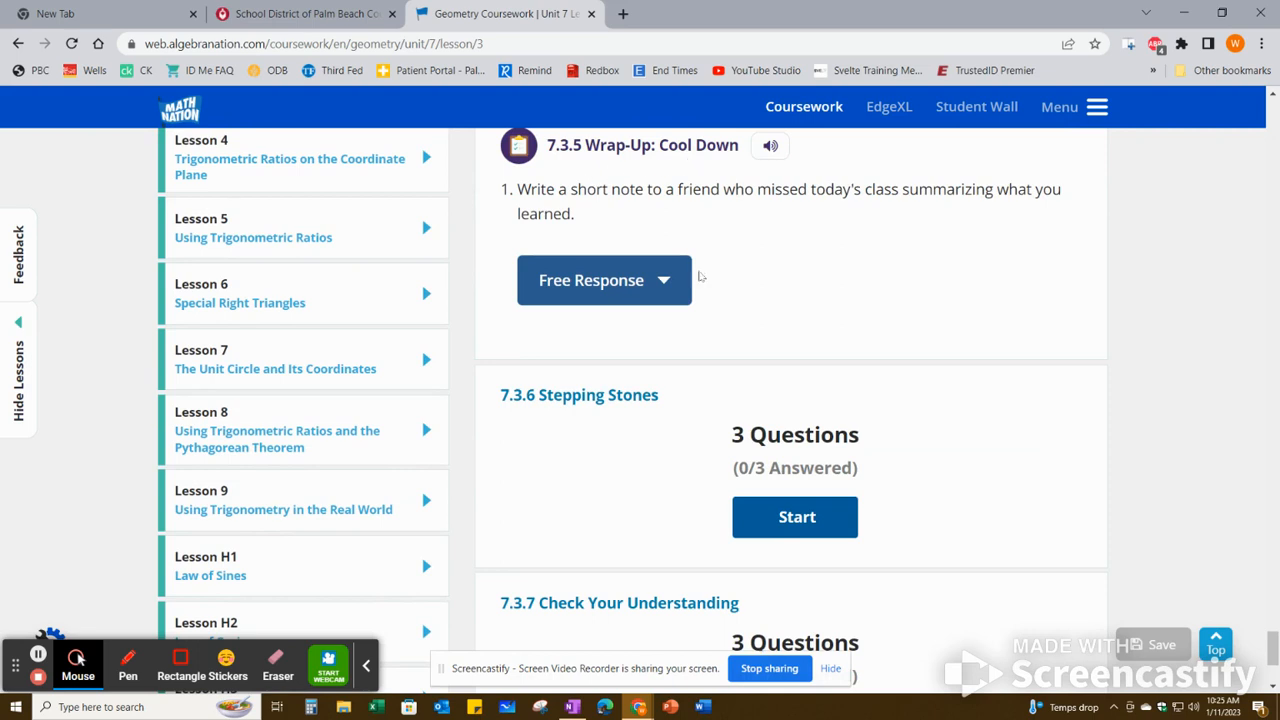
mouse_move(870, 294)
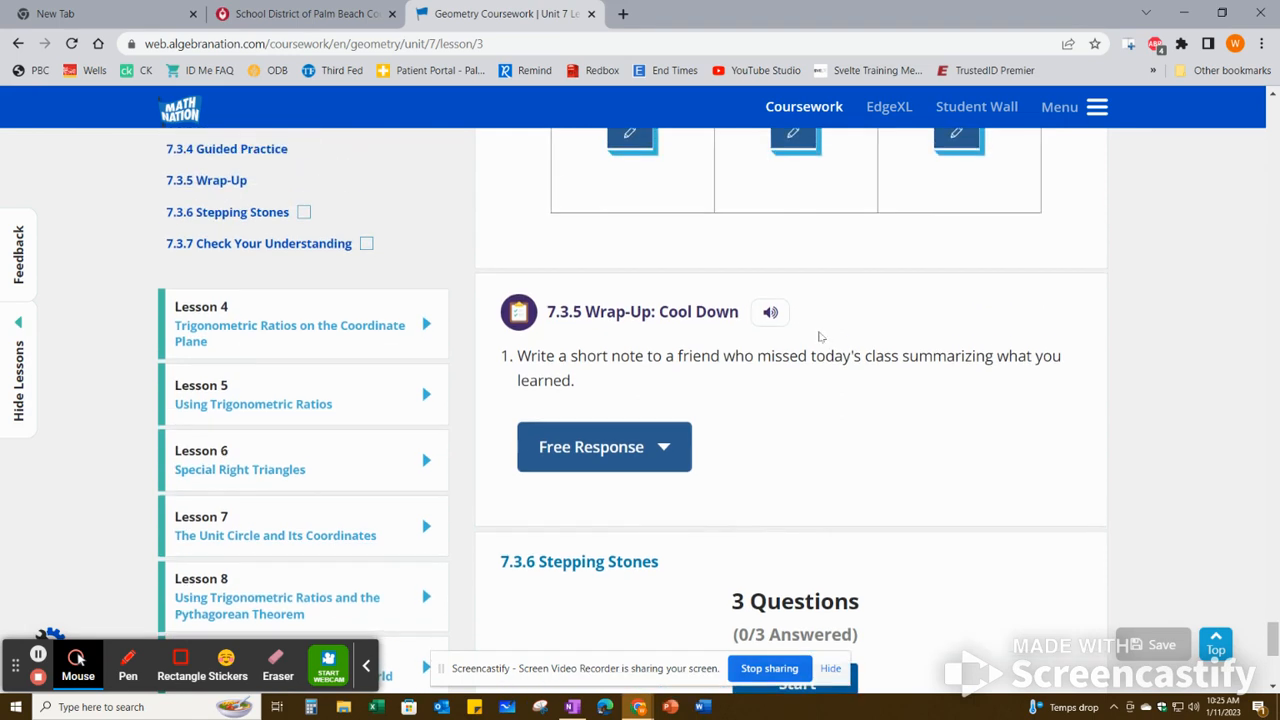
mouse_move(874, 316)
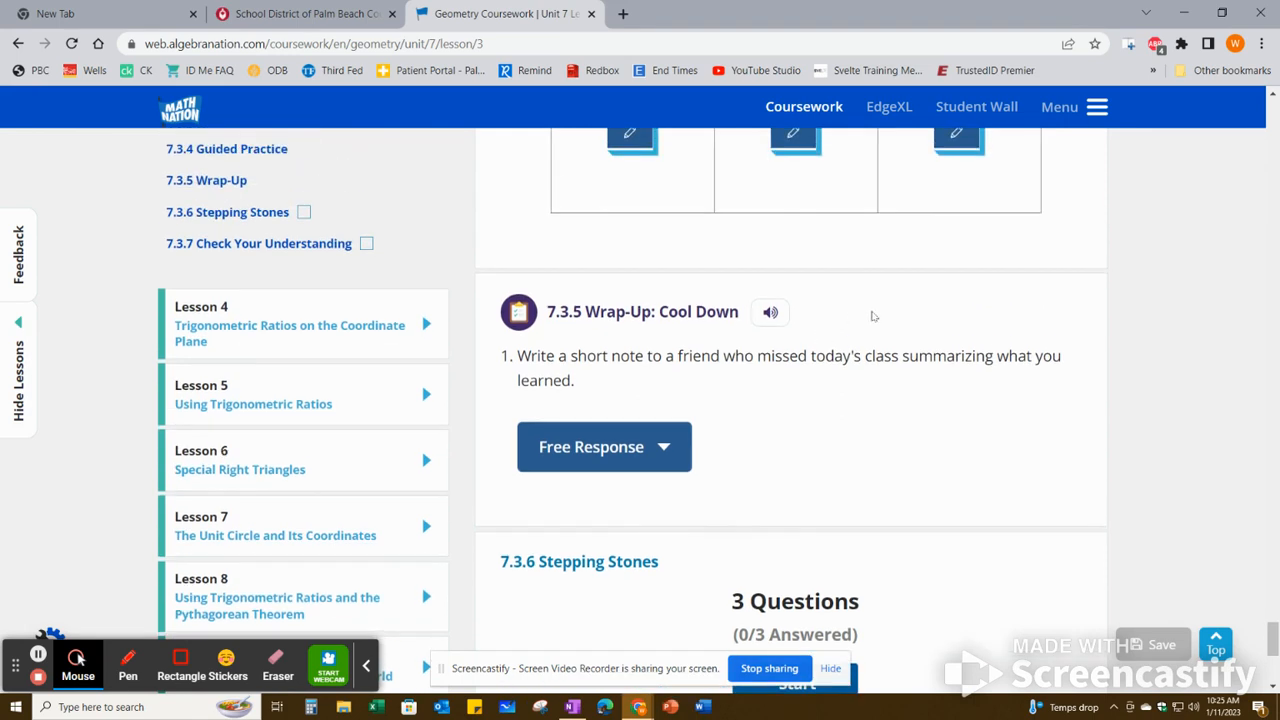
scroll("down", 3)
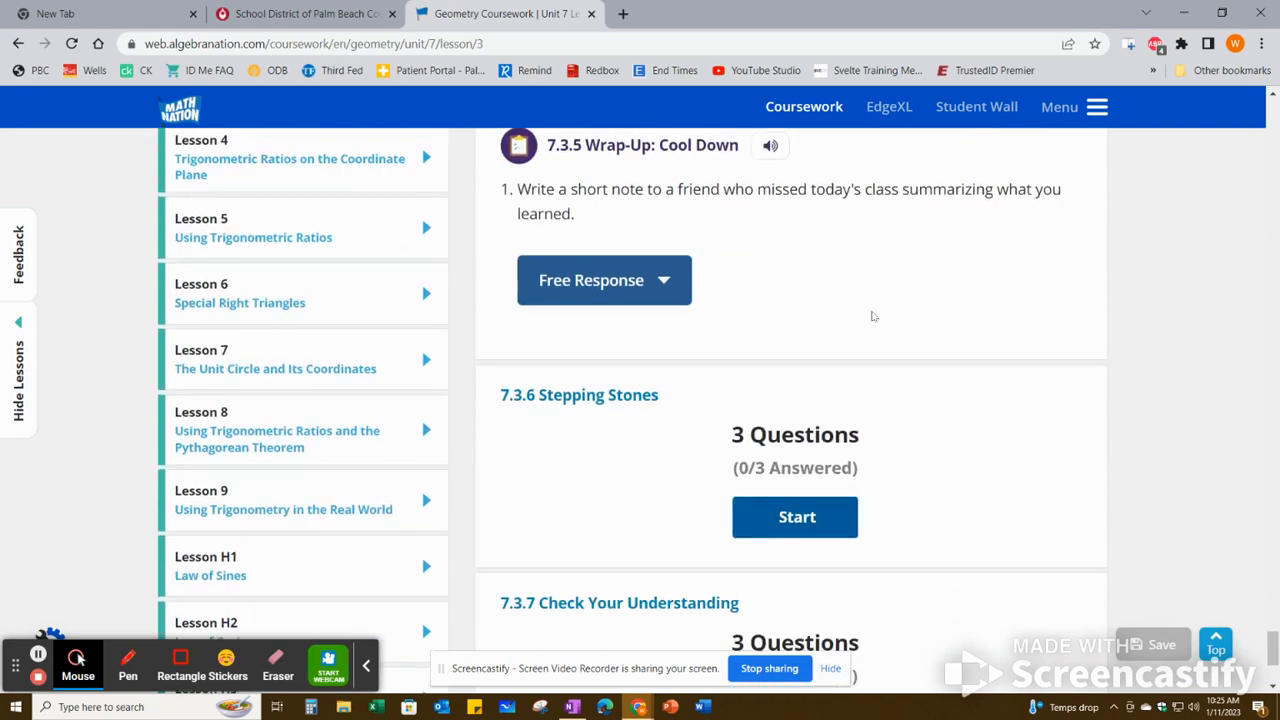
scroll("down", 3)
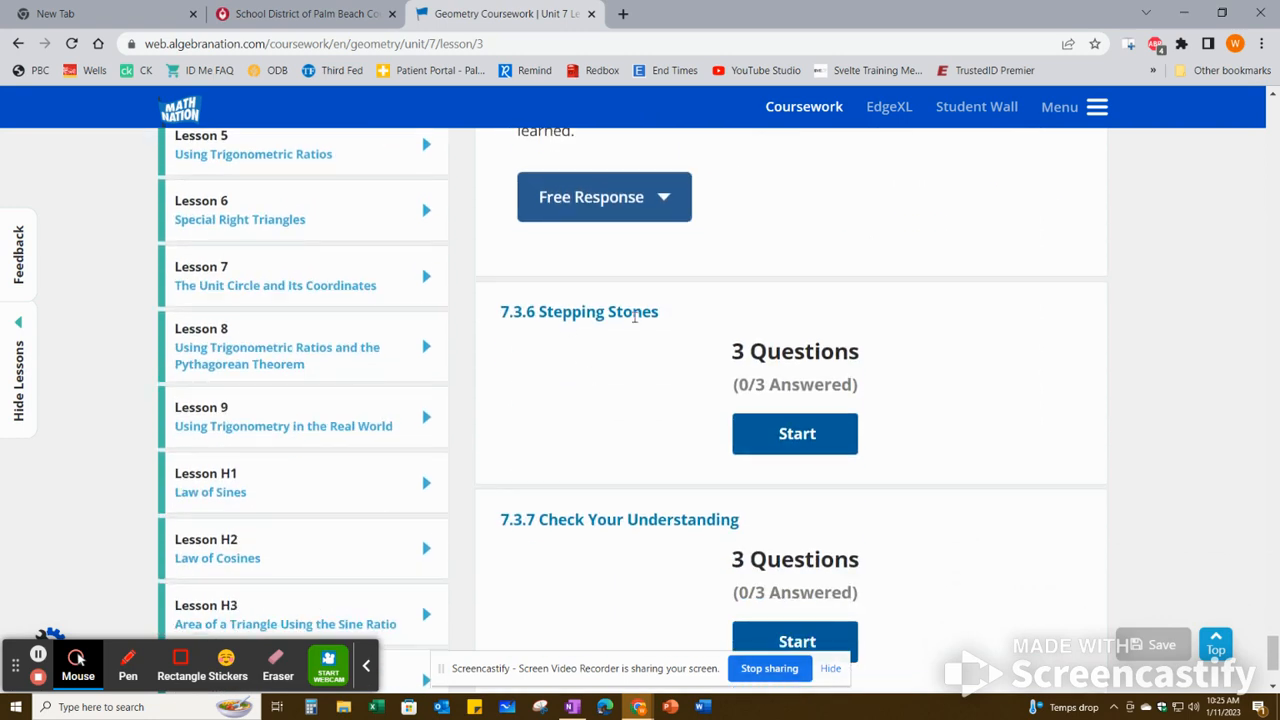
mouse_move(868, 504)
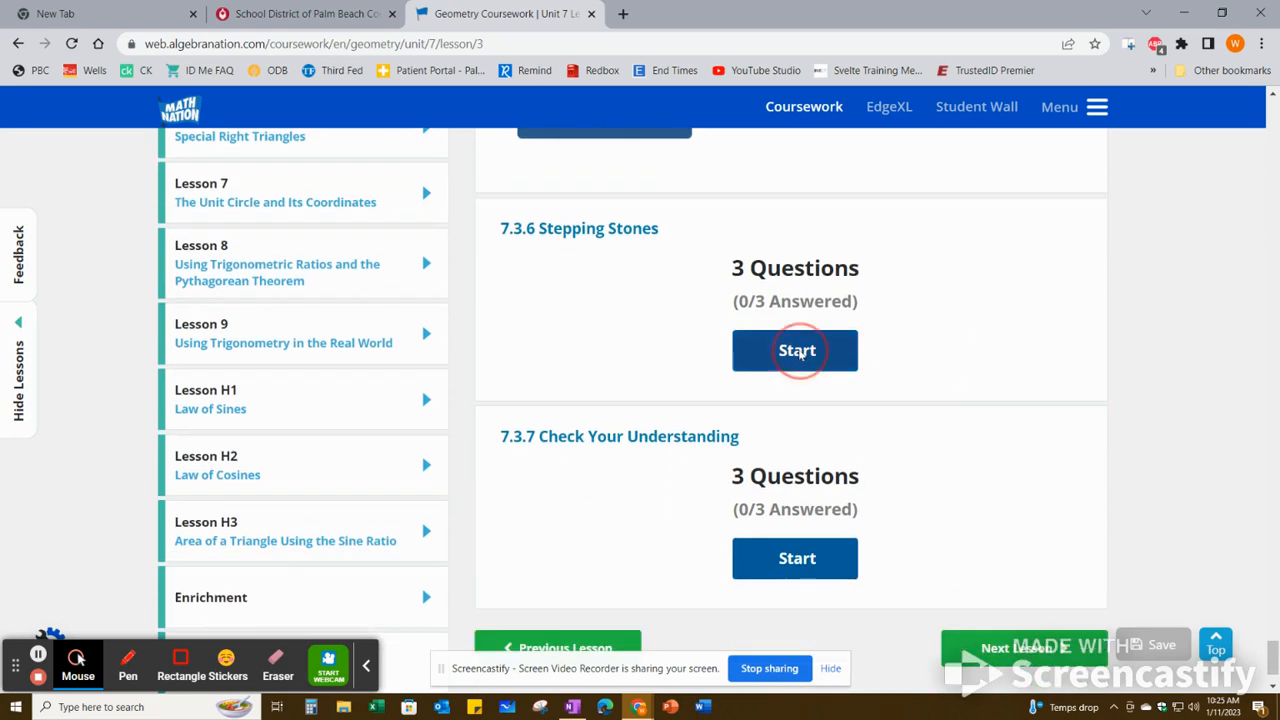
left_click(796, 350)
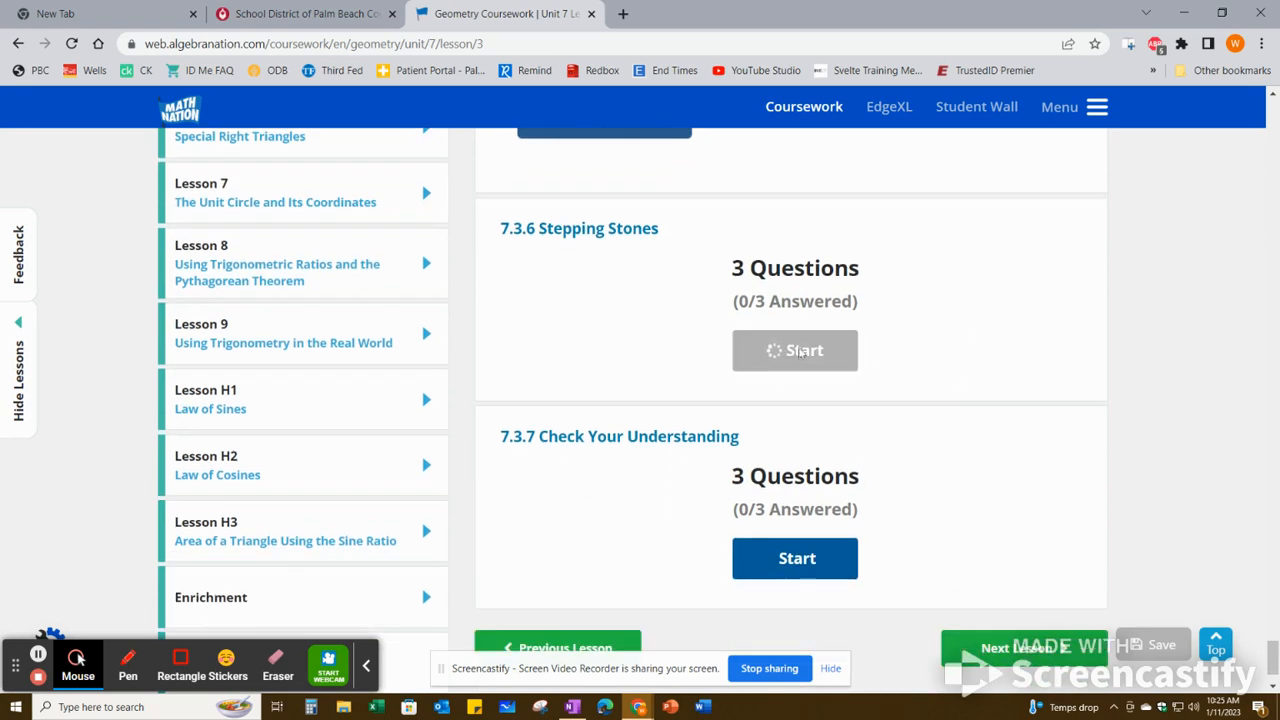
left_click(796, 350)
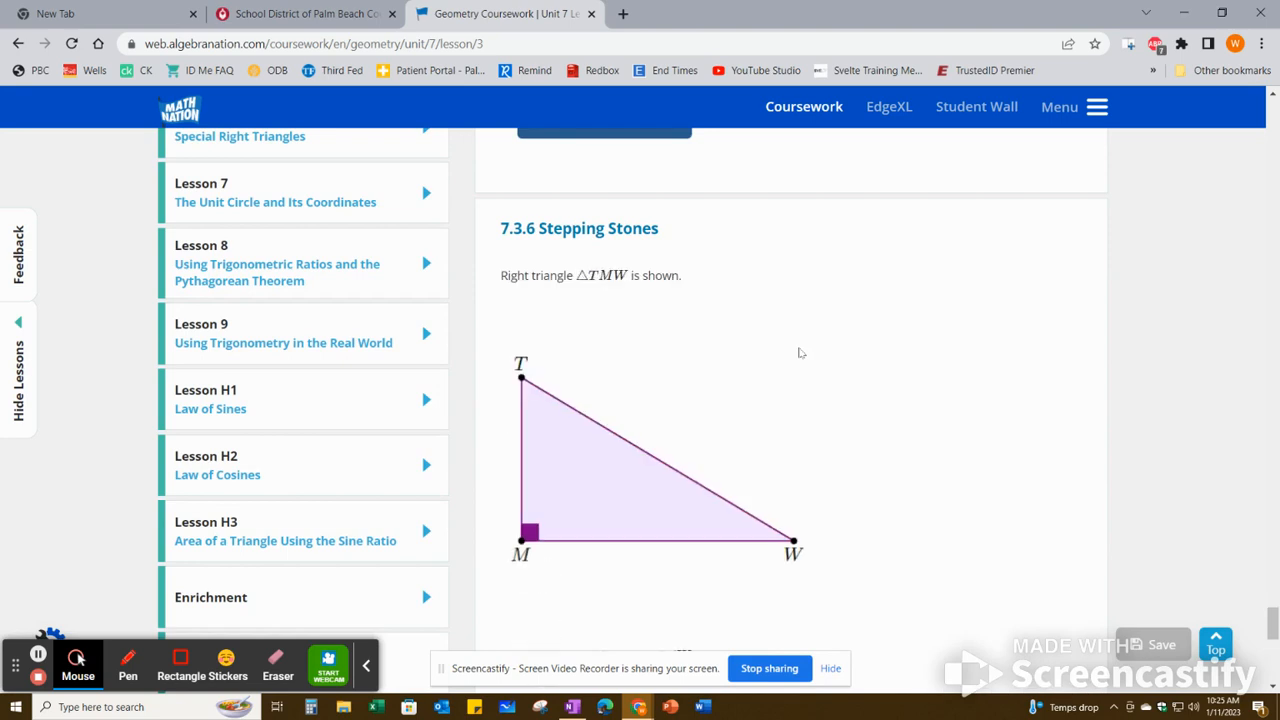
scroll("down", 3)
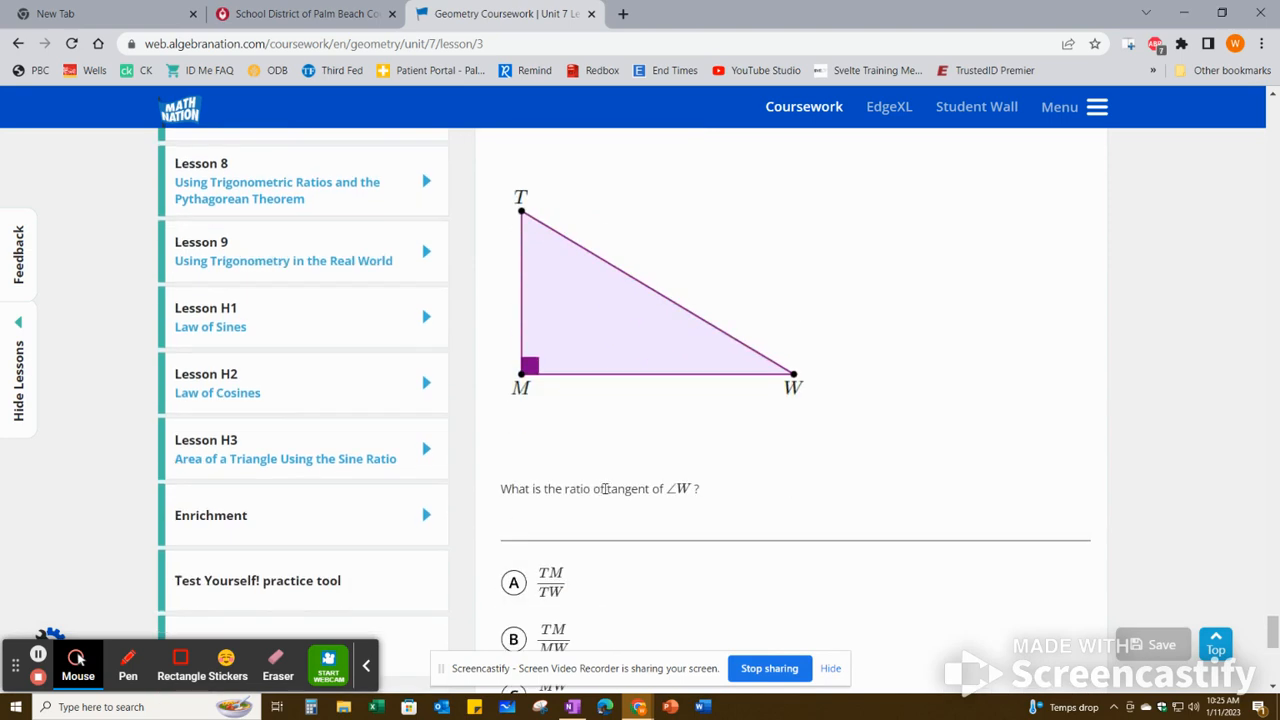
scroll("down", 3)
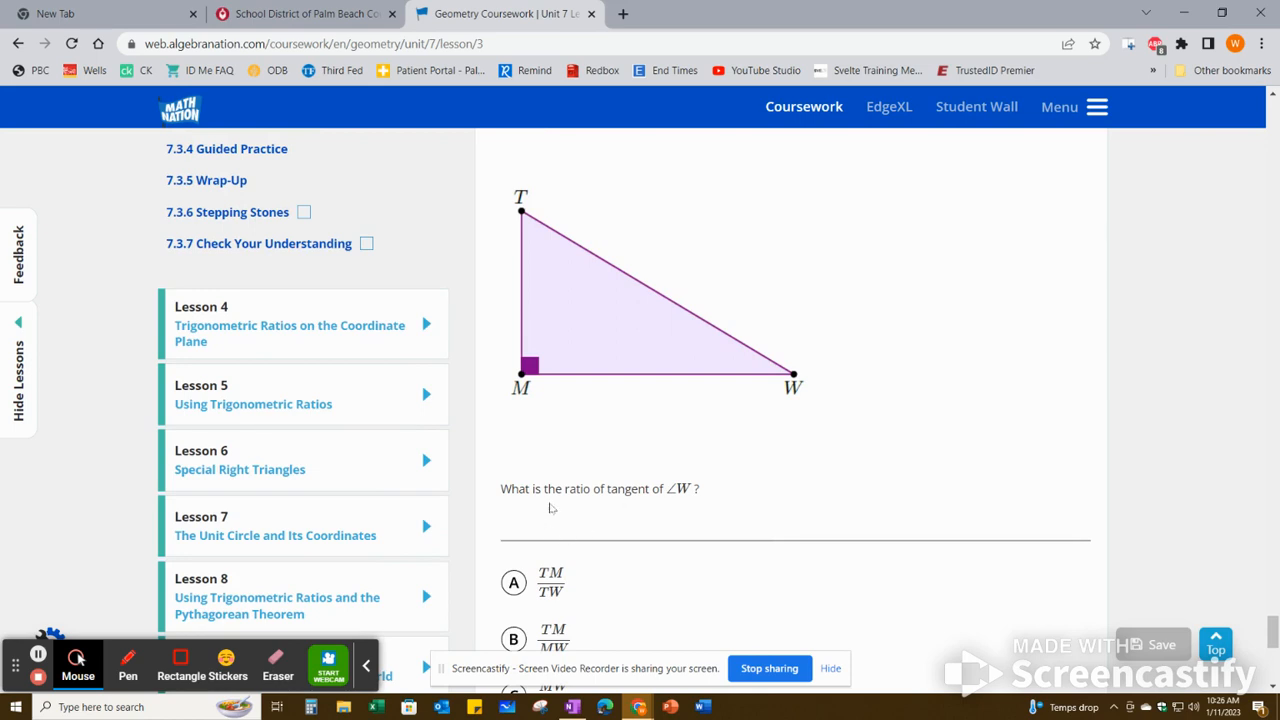
mouse_move(548, 486)
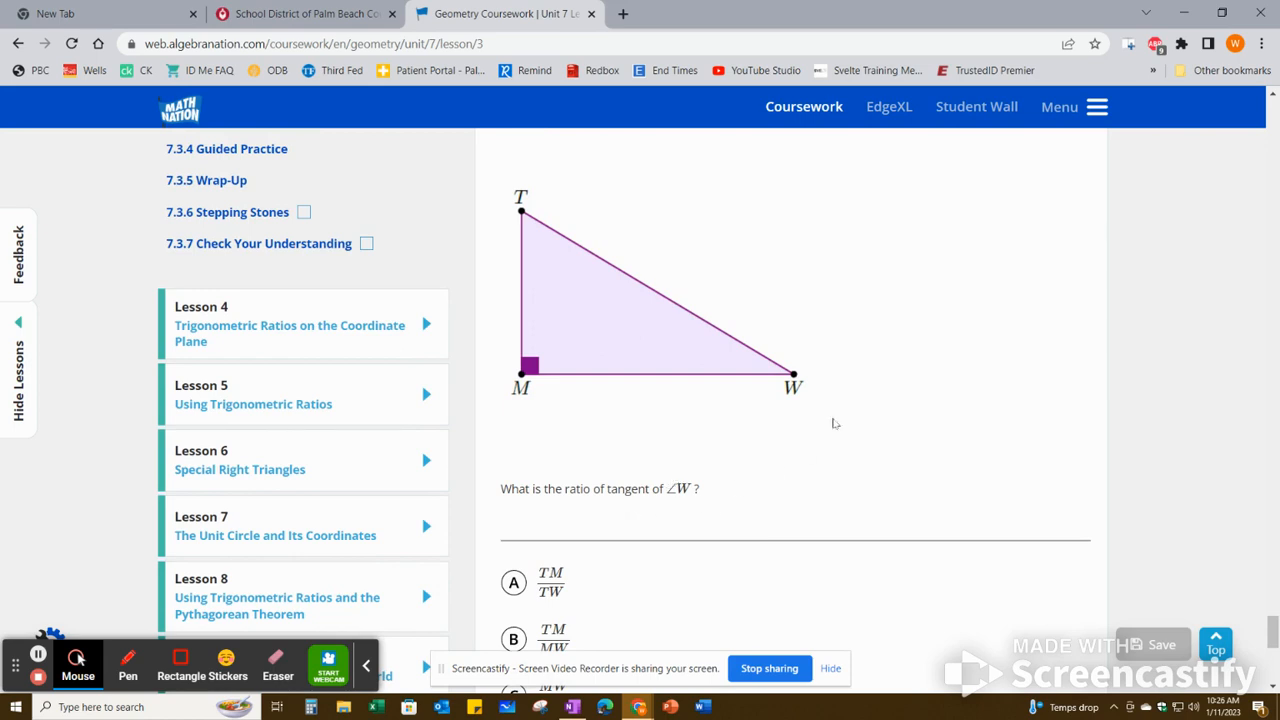
mouse_move(822, 380)
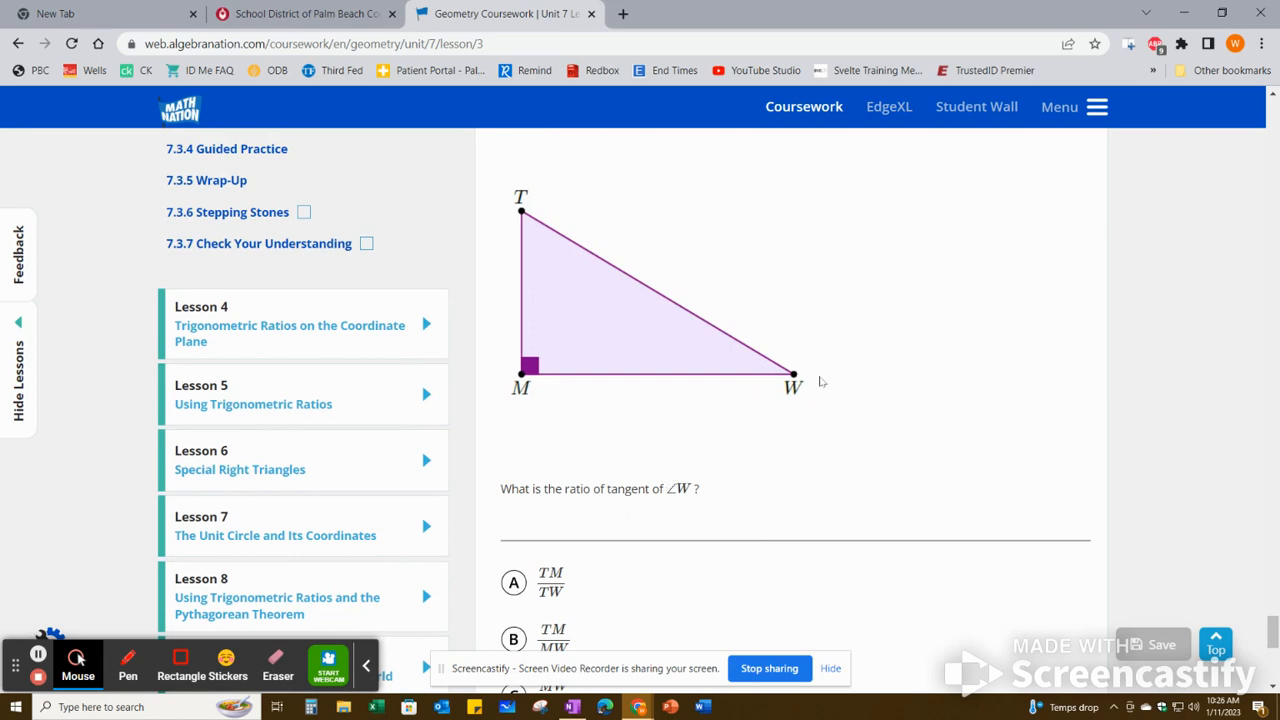
mouse_move(772, 358)
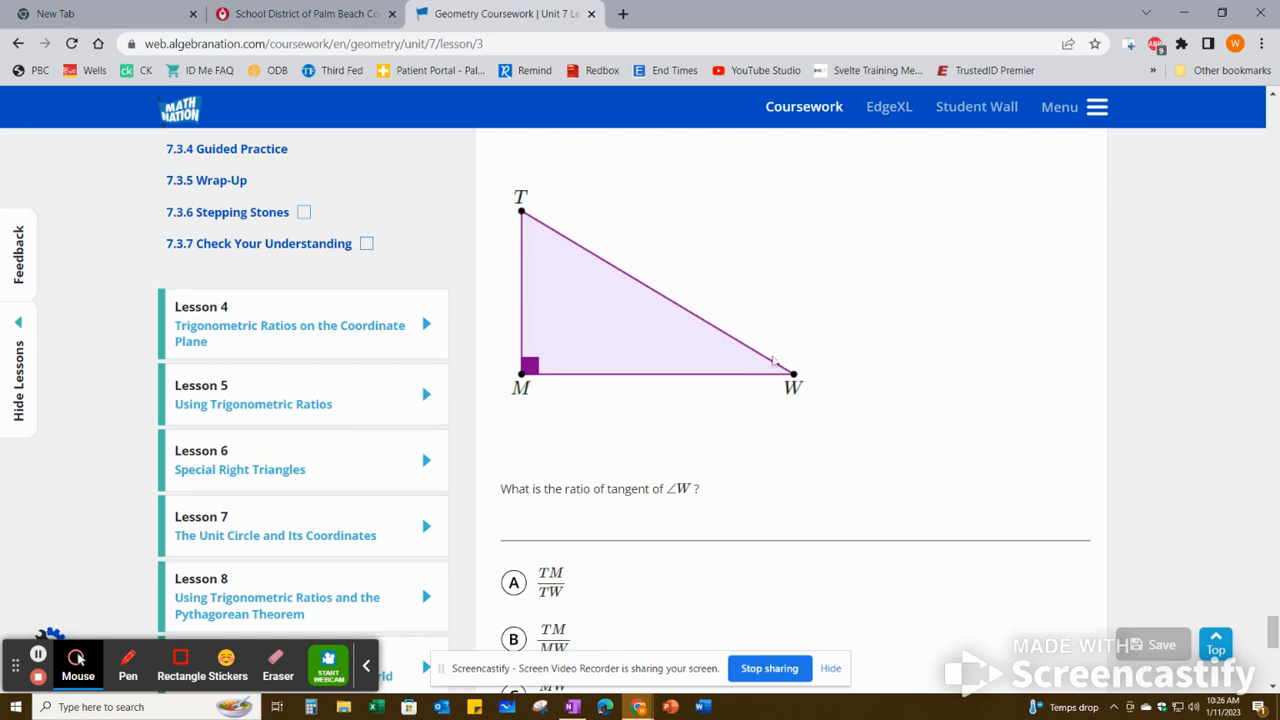
mouse_move(818, 362)
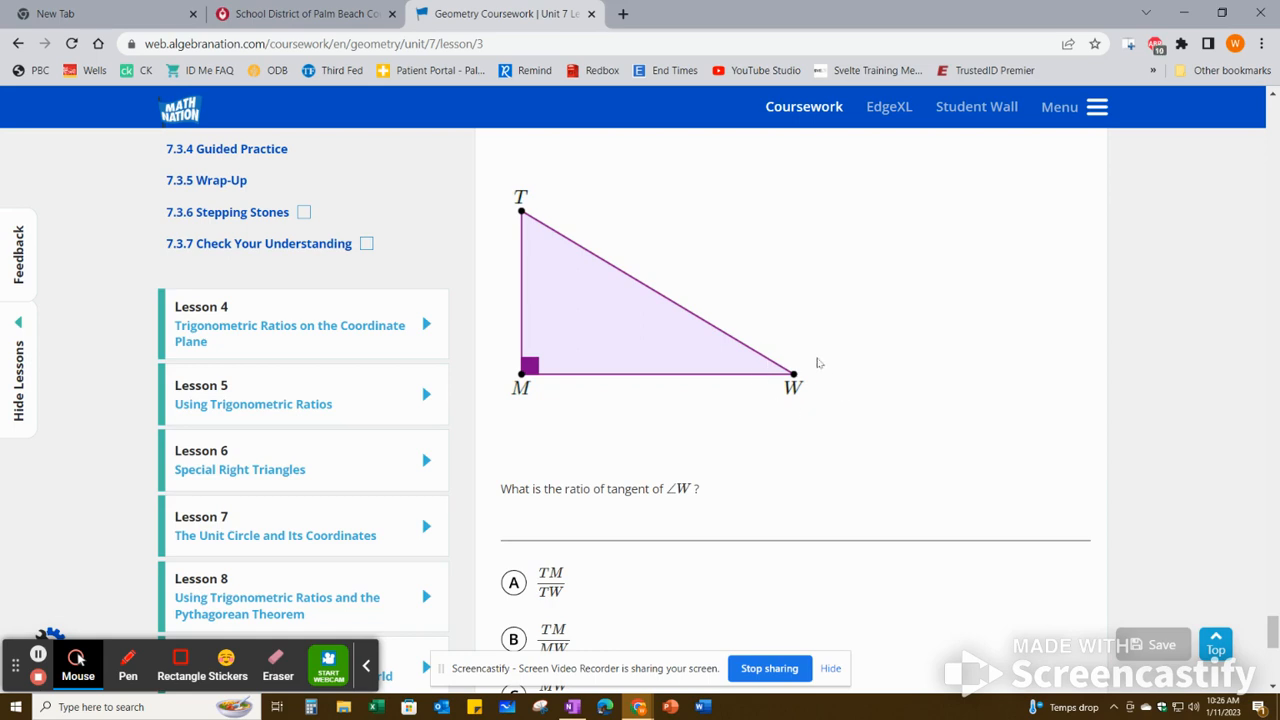
mouse_move(796, 378)
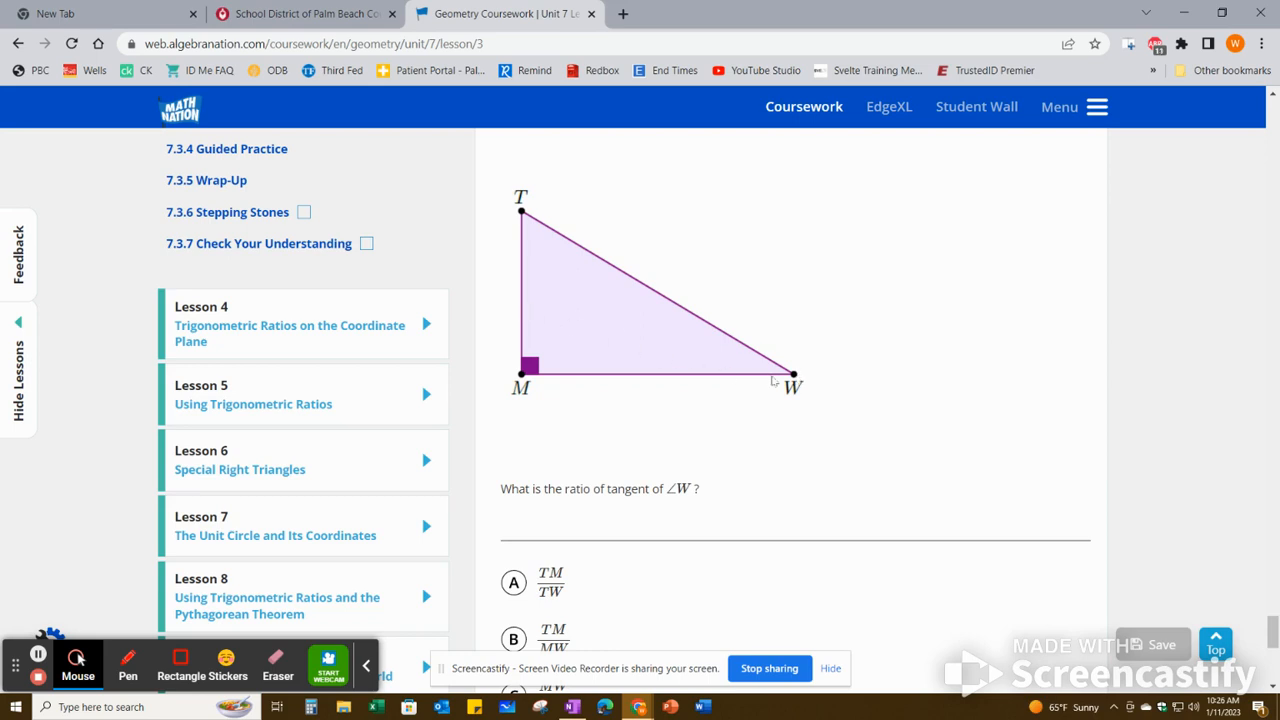
mouse_move(630, 392)
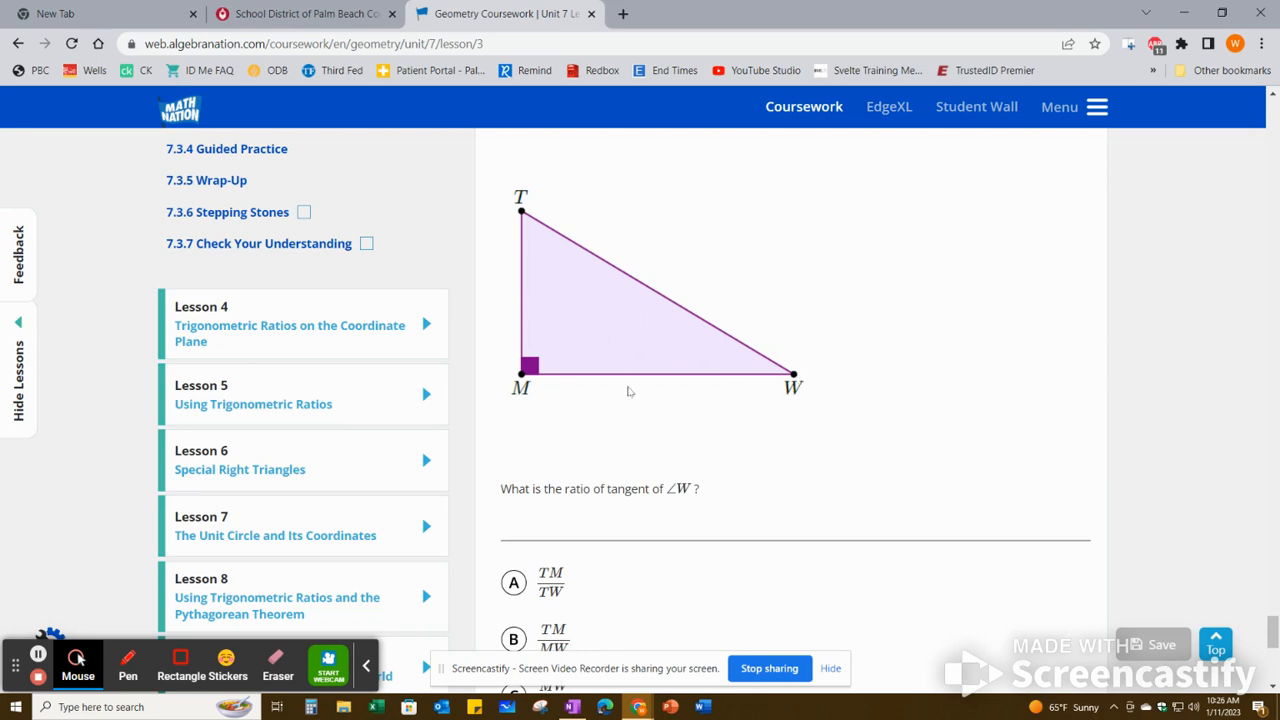
mouse_move(544, 212)
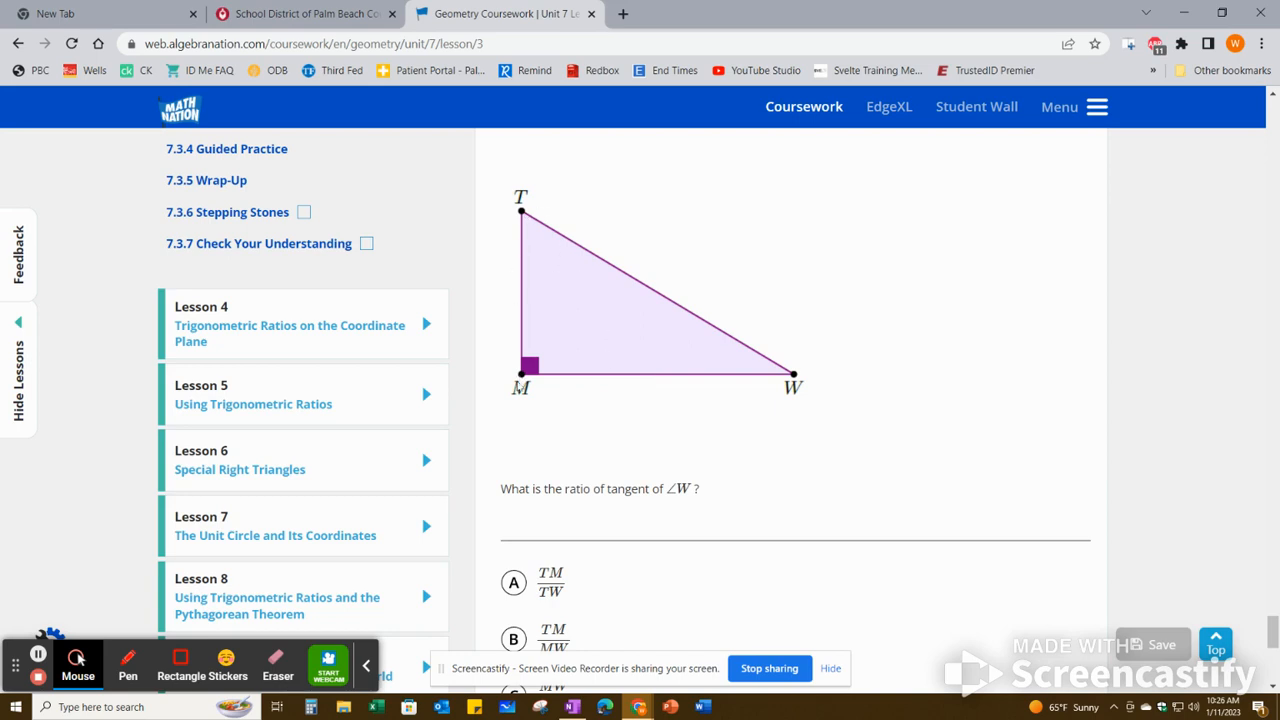
scroll("down", 3)
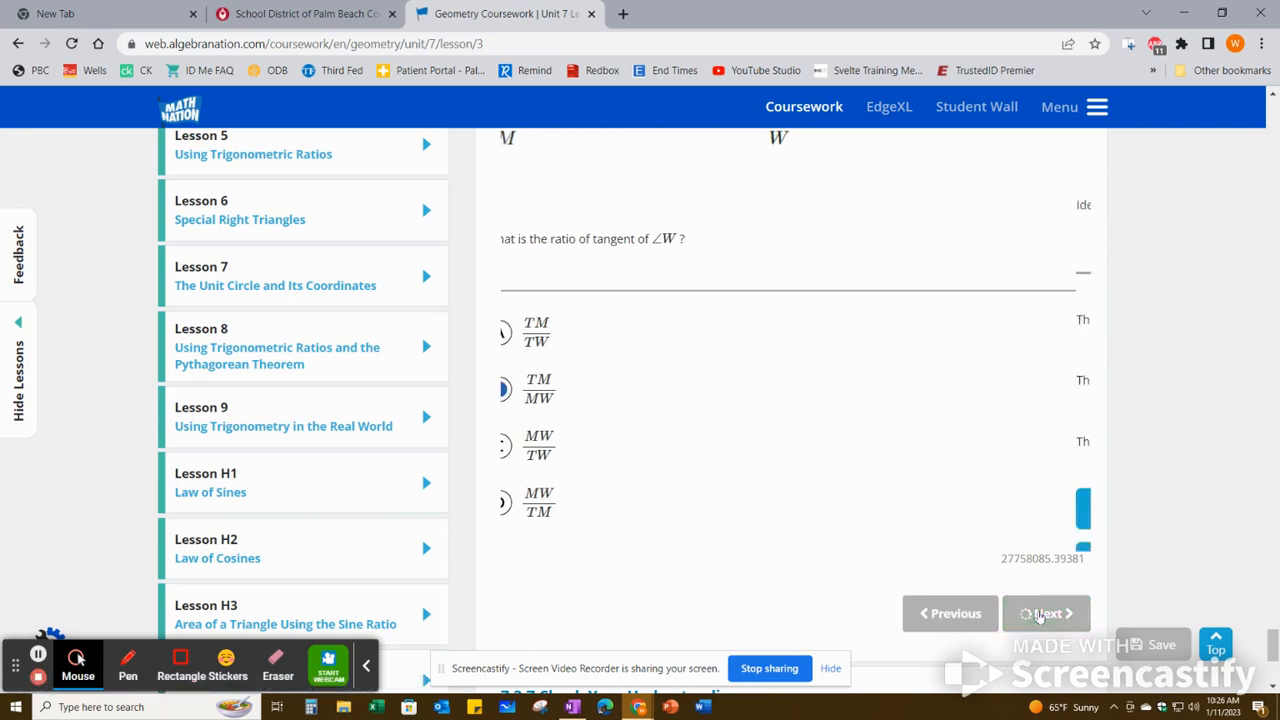
Advance to the triangle MRK question asking for angle K's sine, cosine and tangent ratios
left_click(1046, 612)
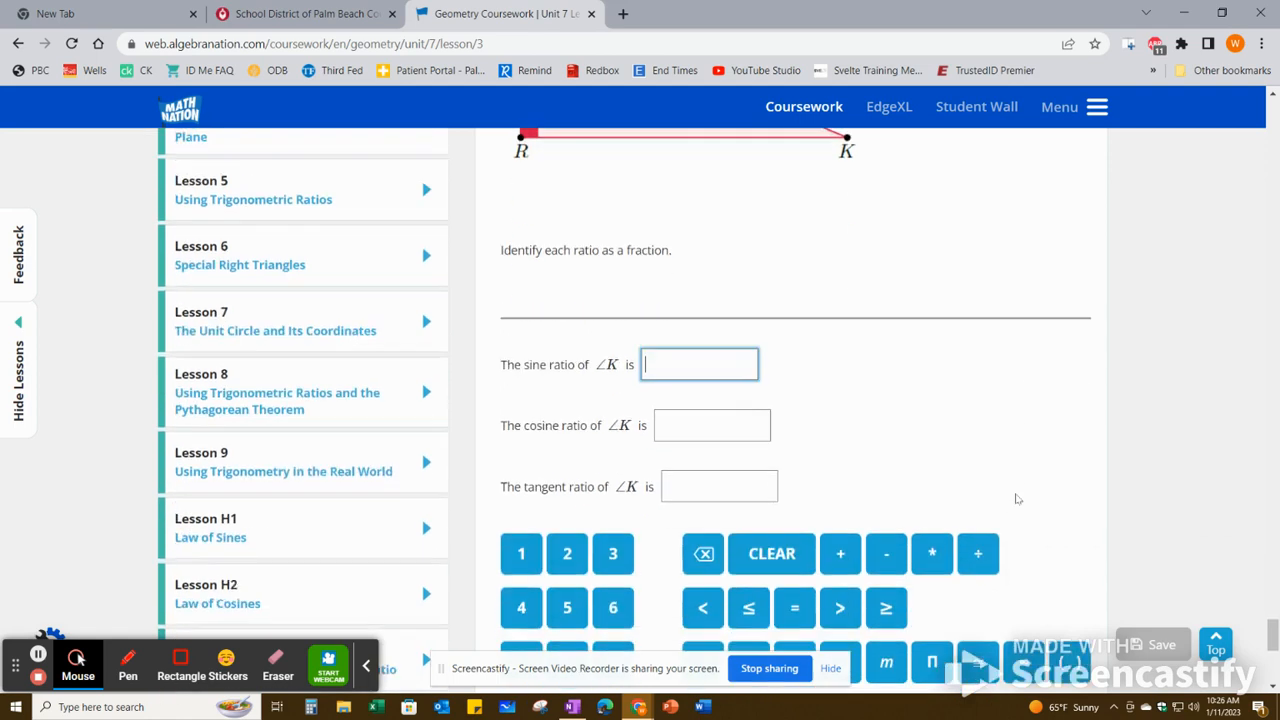
scroll("down", 3)
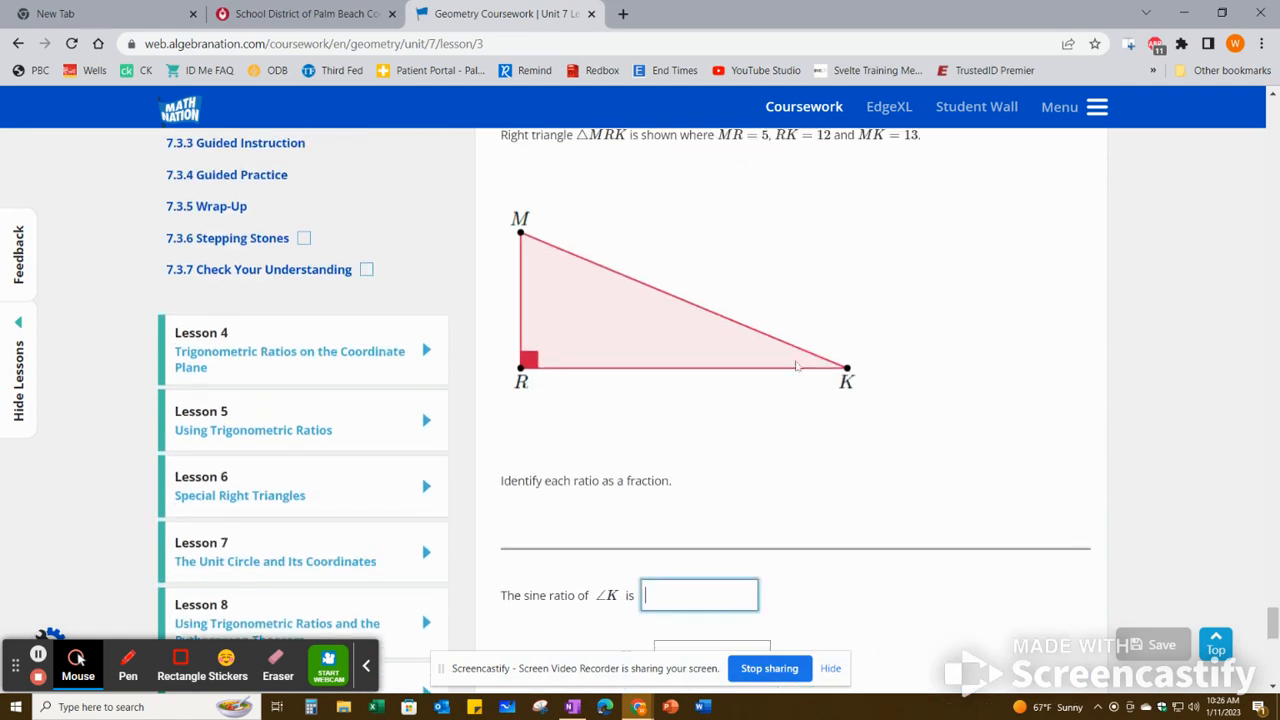
scroll("down", 3)
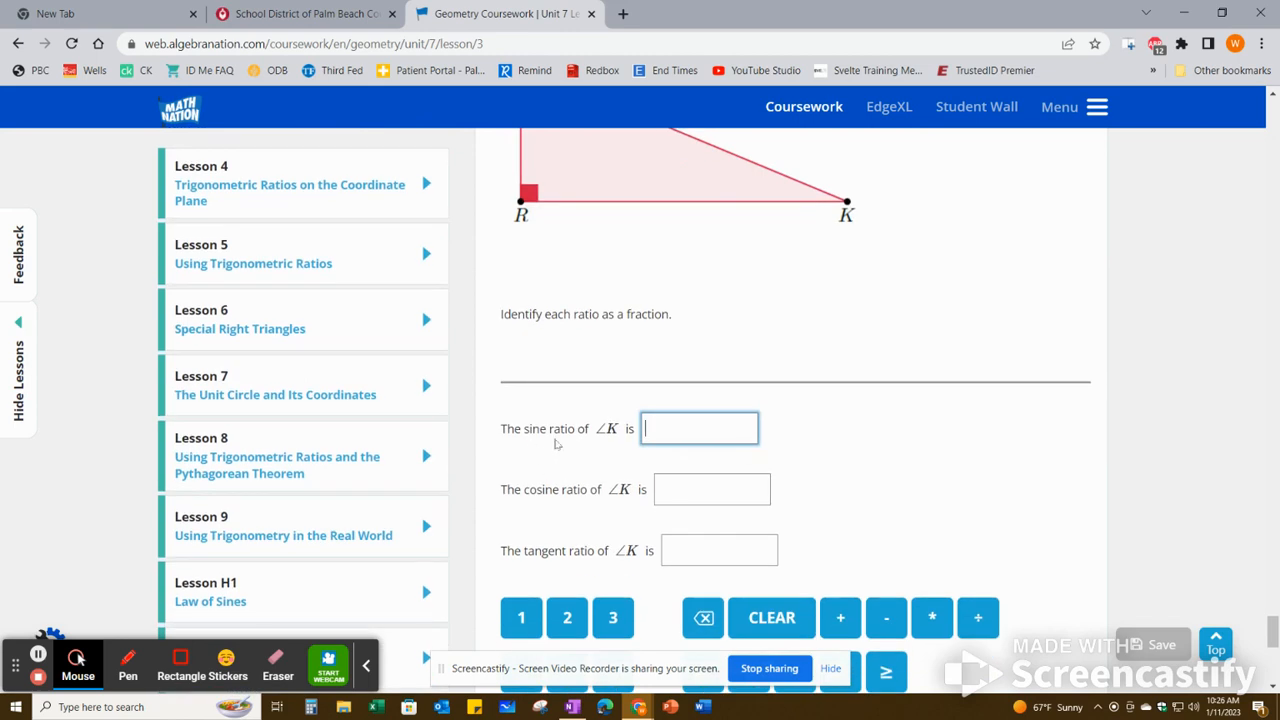
mouse_move(632, 428)
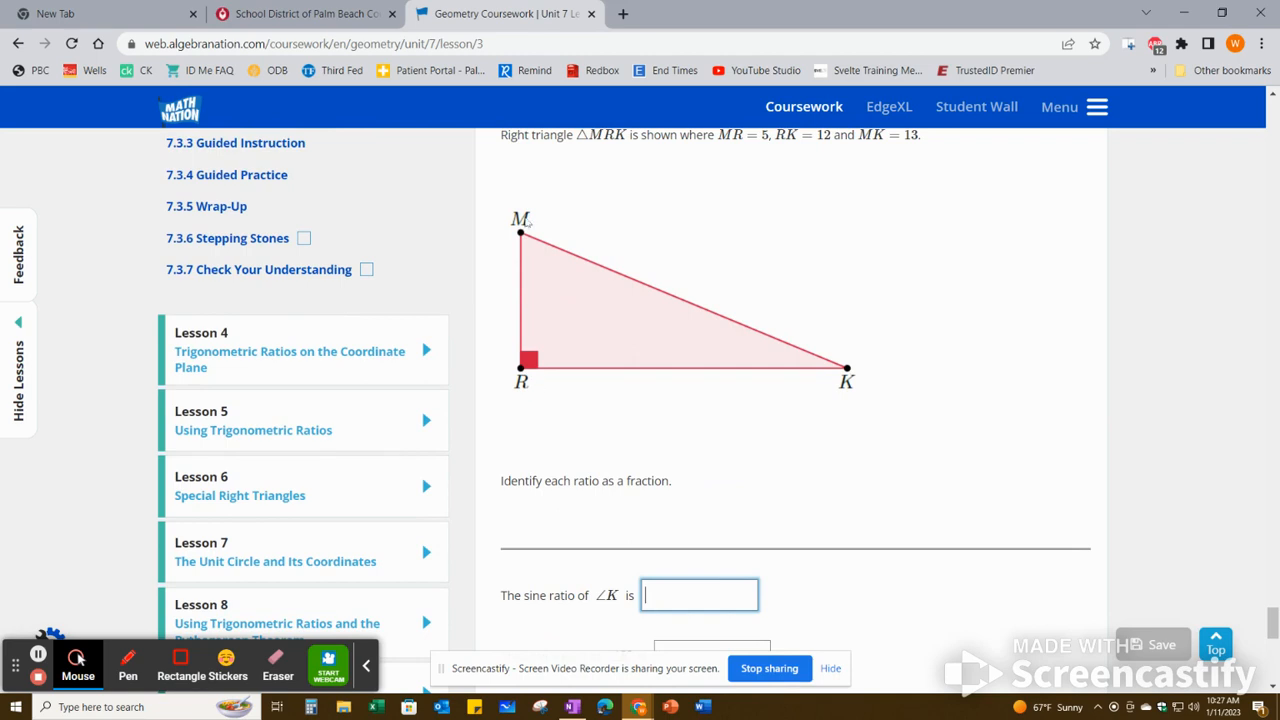
scroll("down", 3)
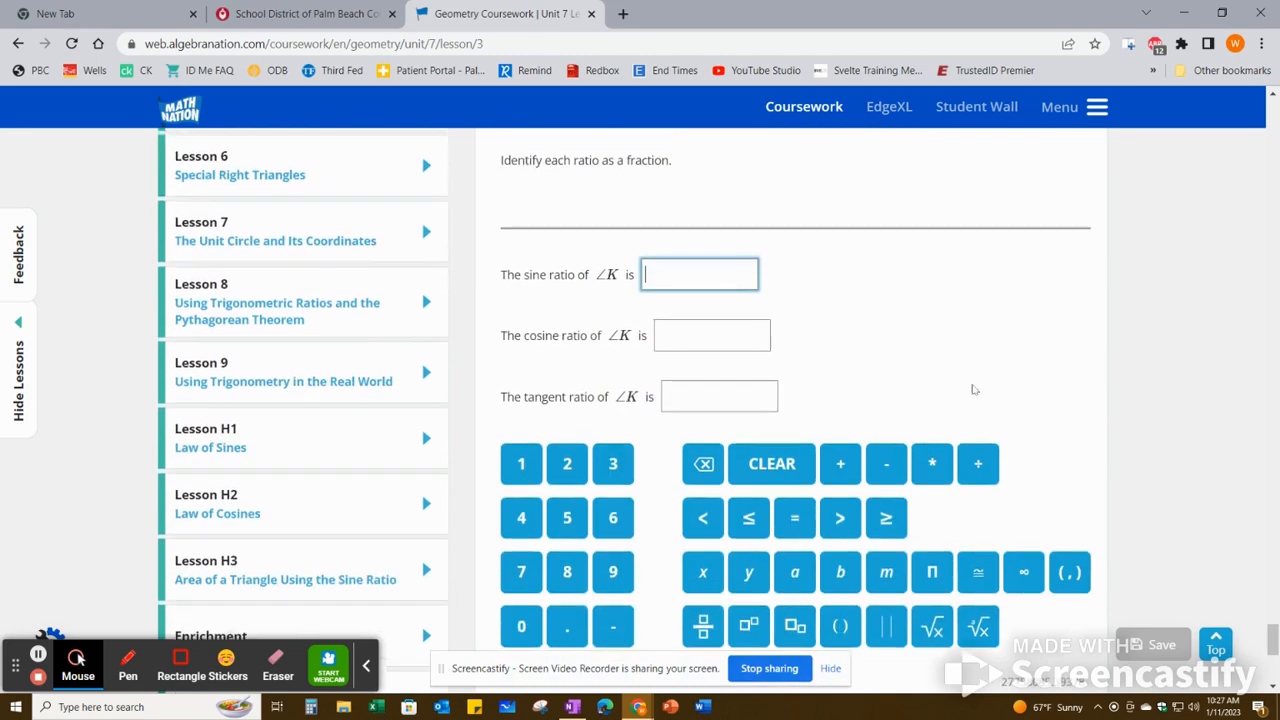
scroll("down", 3)
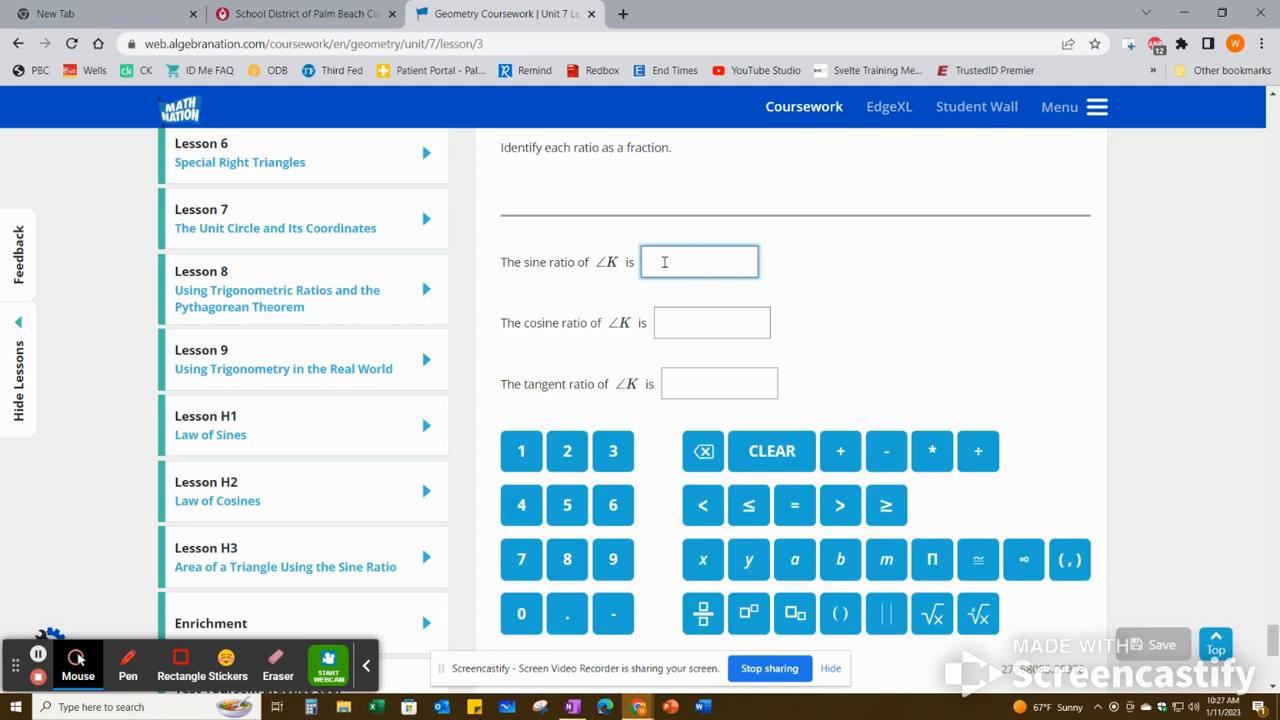
scroll("down", 3)
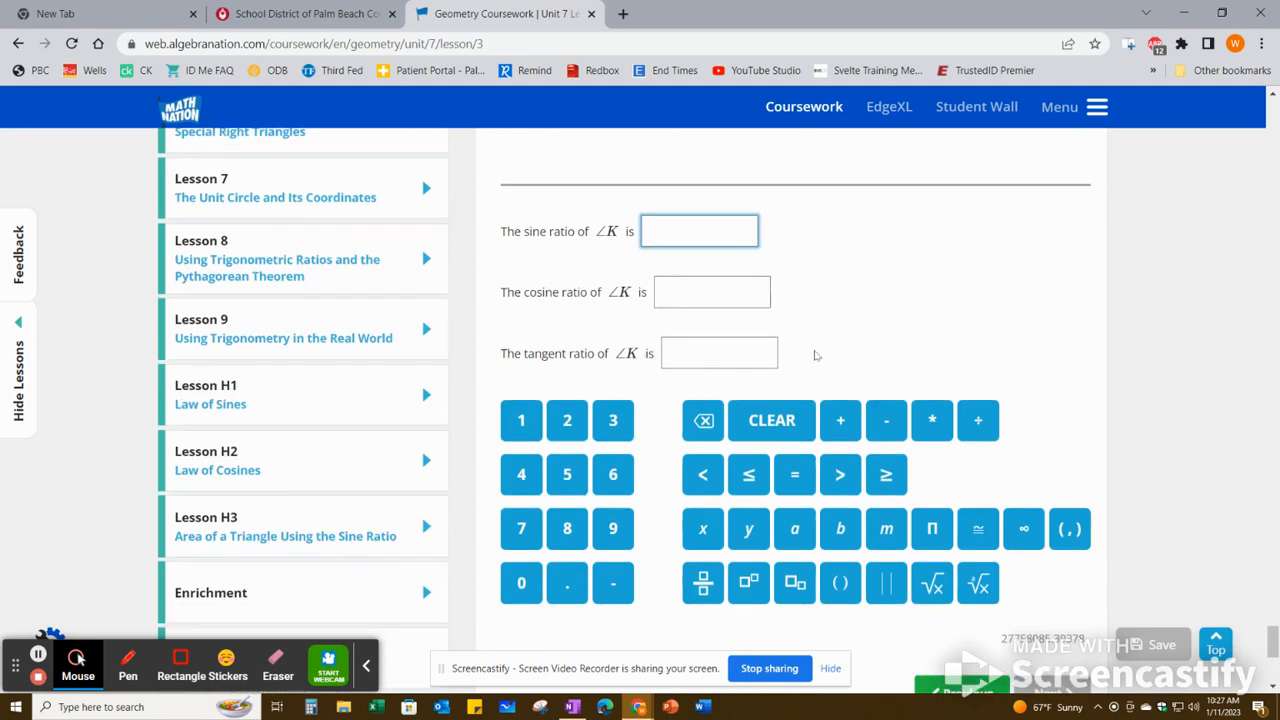
scroll("down", 3)
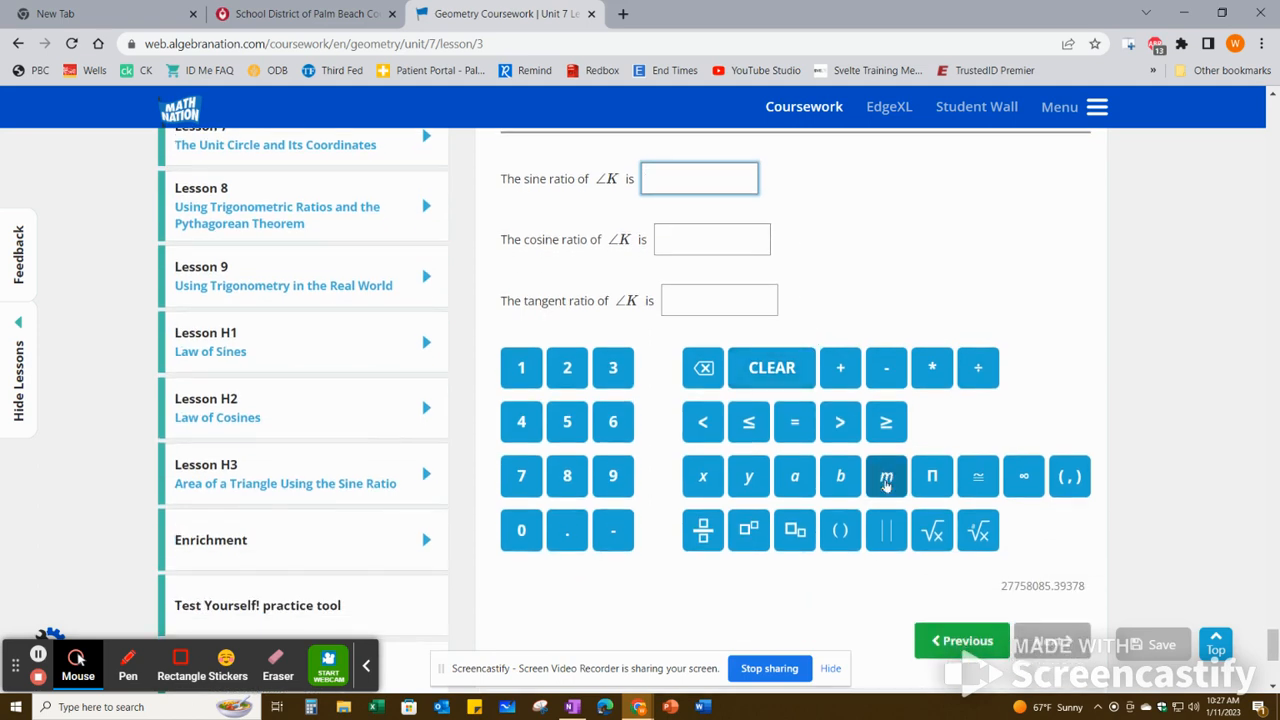
Enter m in the sine ratio box with the keypad, then clear it again
left_click(884, 476)
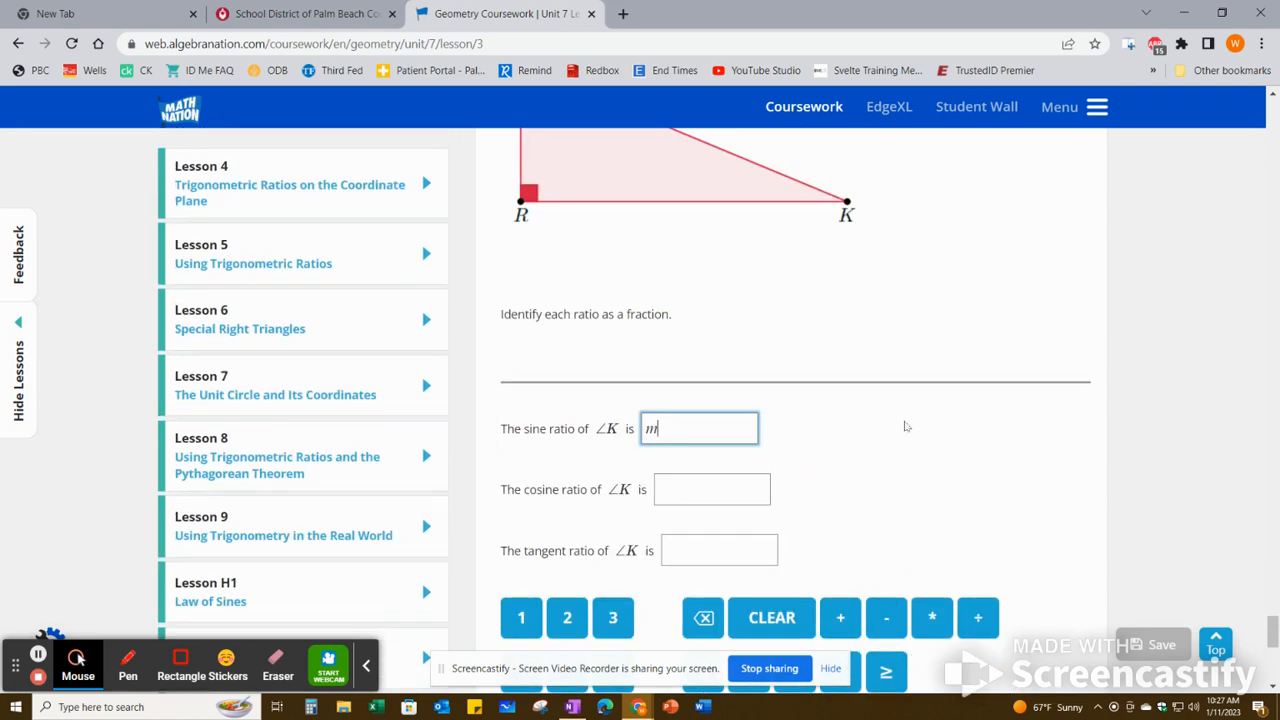
scroll("down", 3)
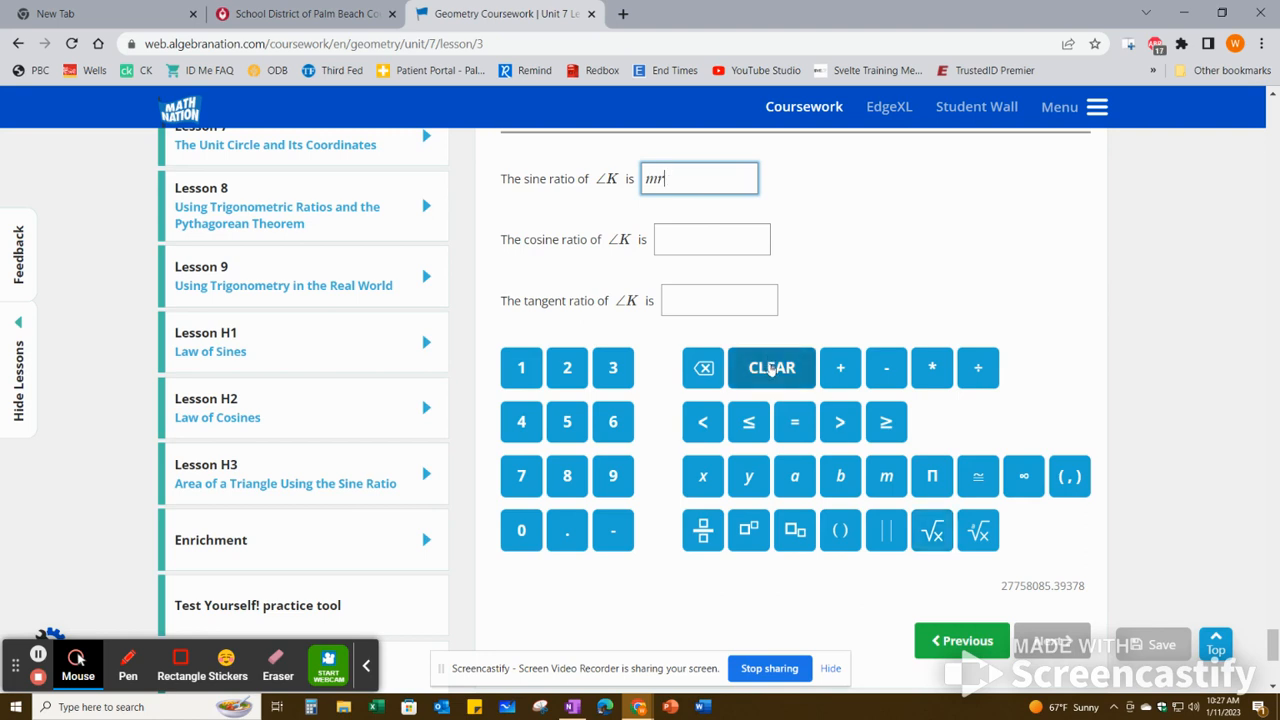
left_click(772, 368)
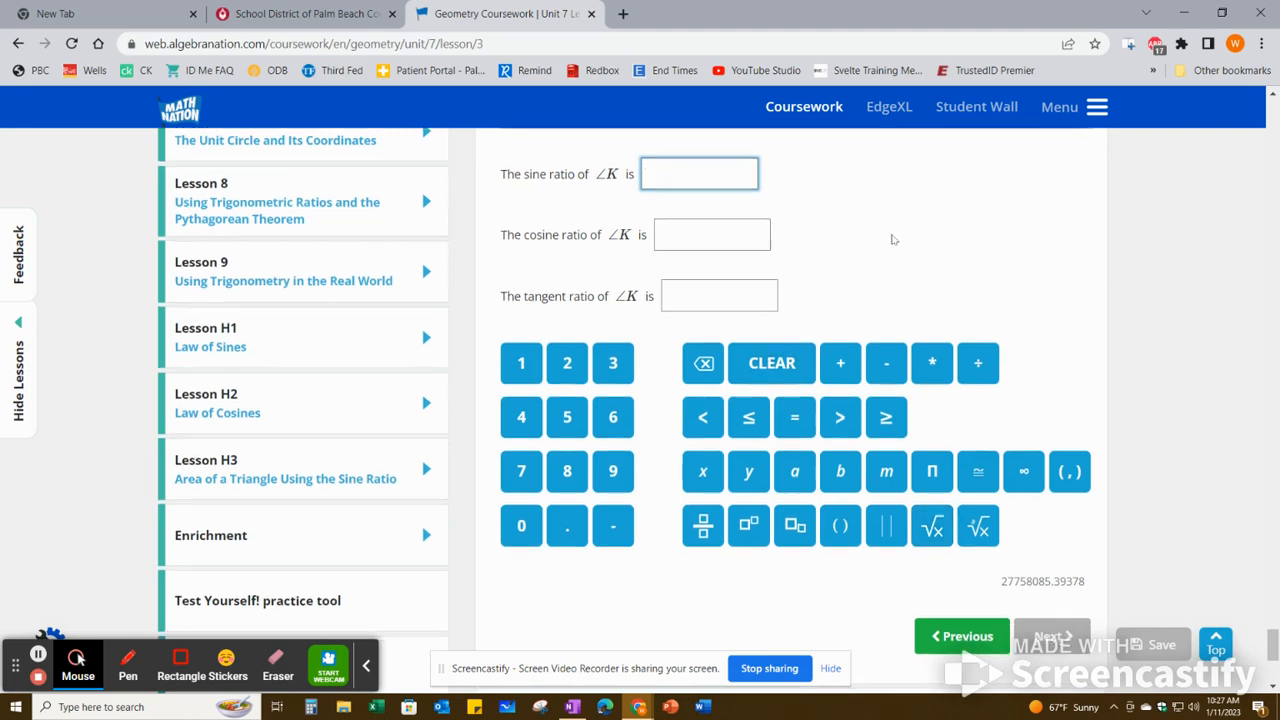
scroll("down", 3)
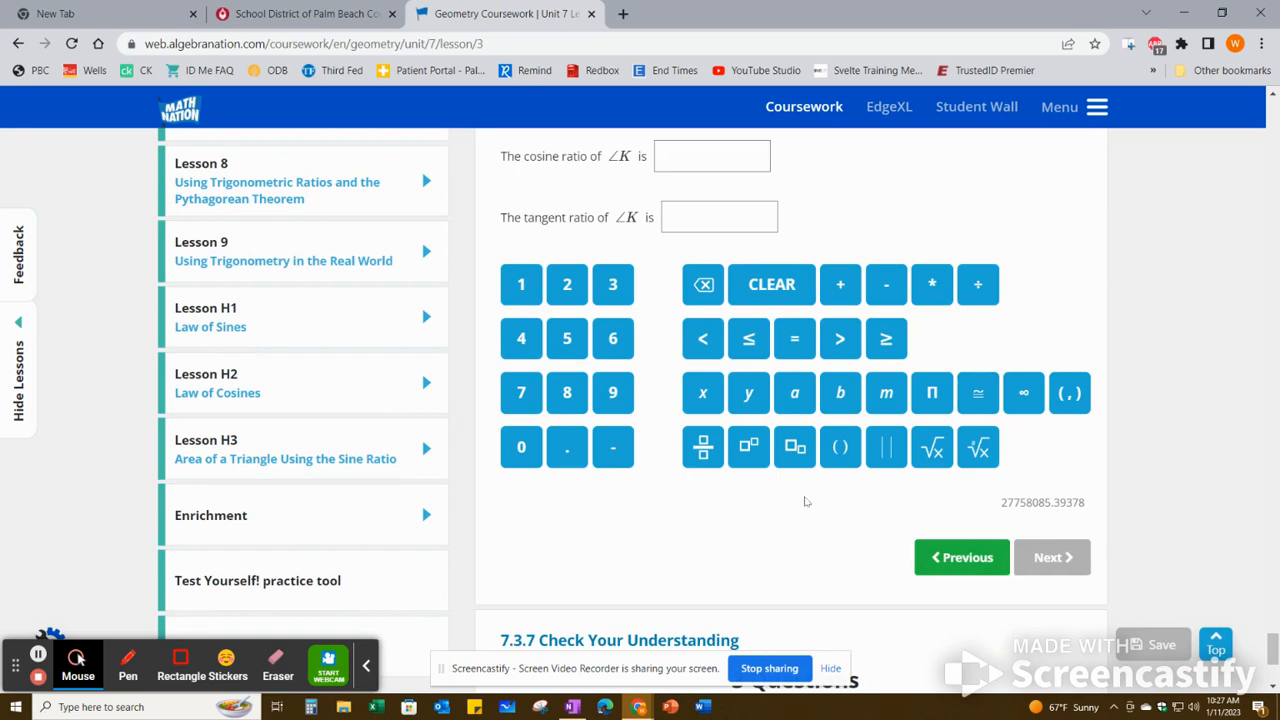
scroll("down", 3)
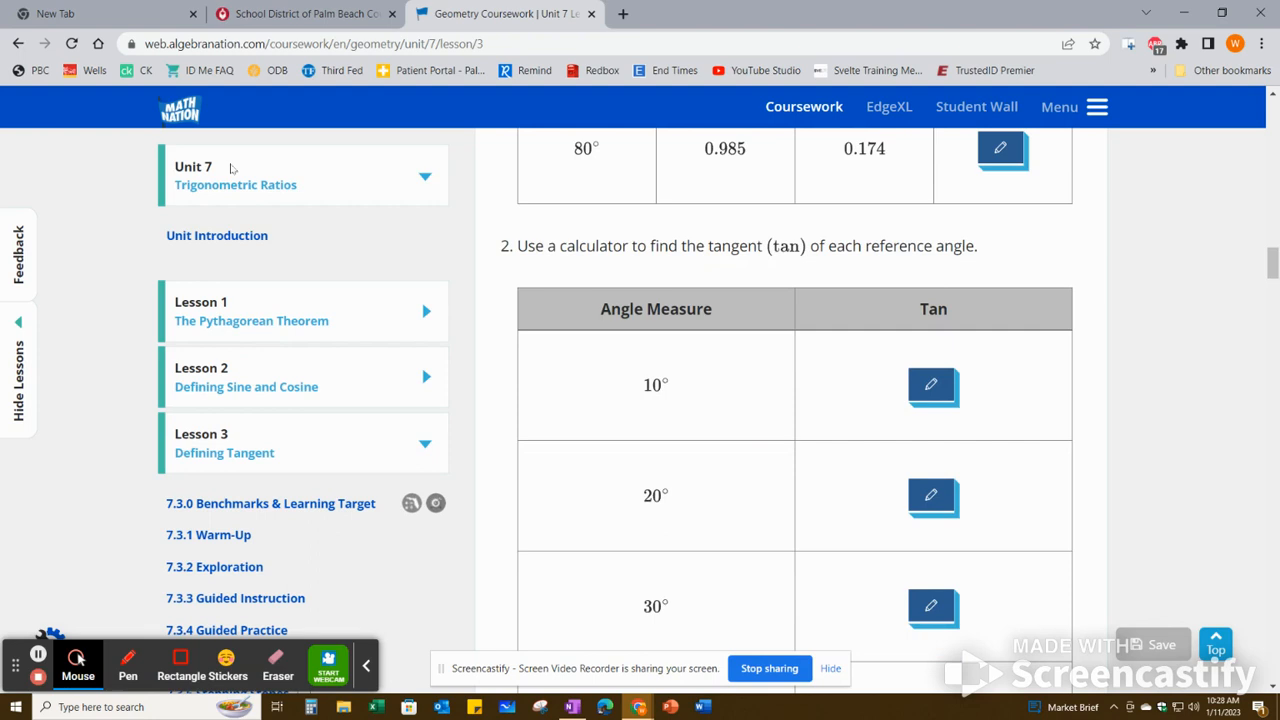
scroll("down", 3)
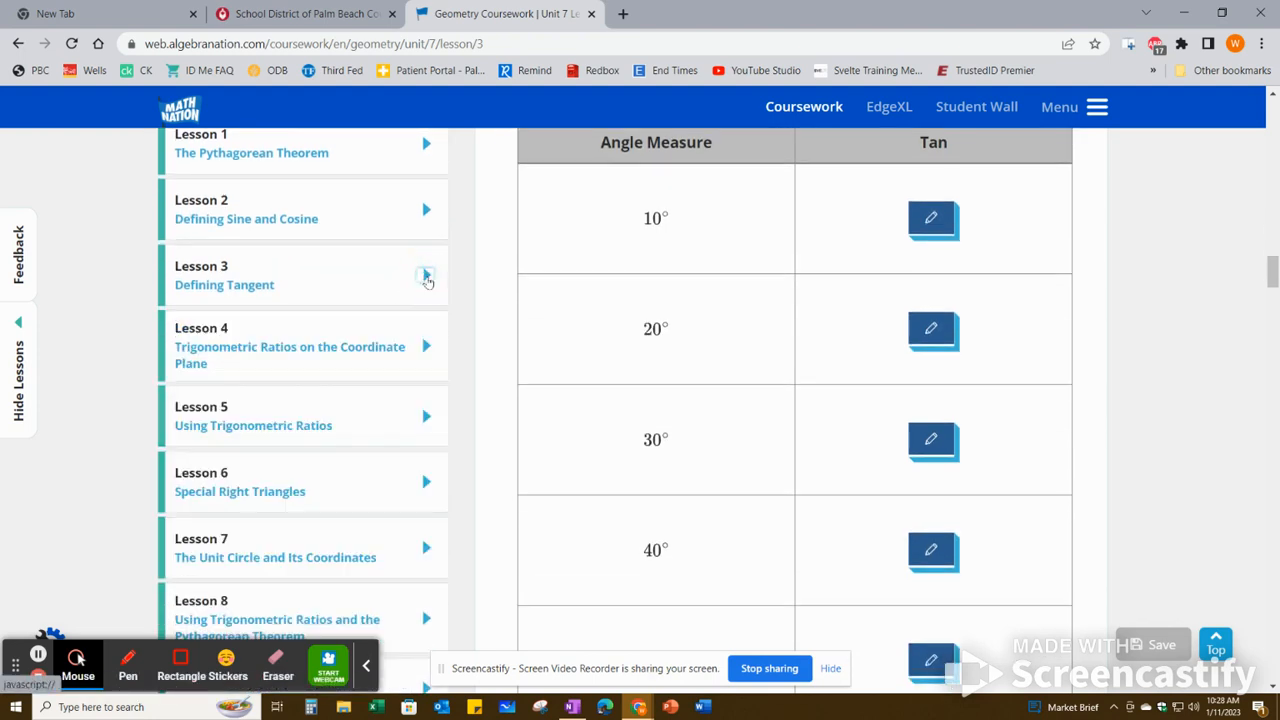
left_click(424, 276)
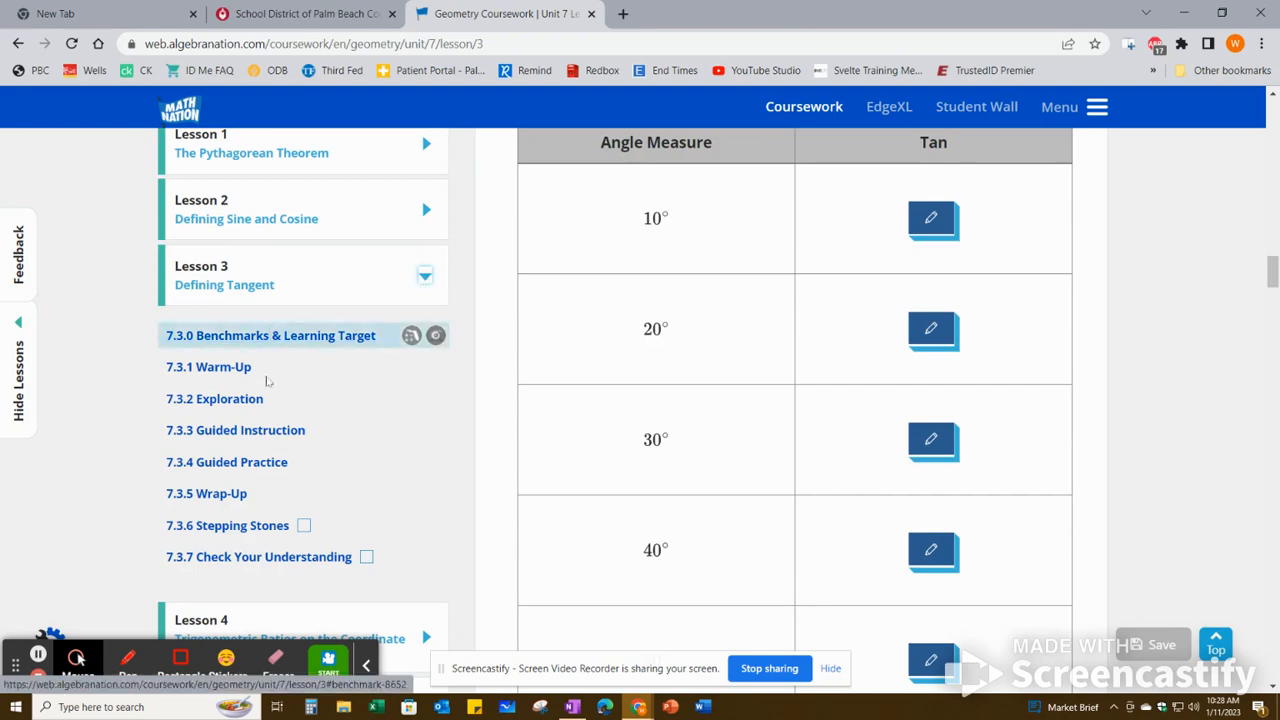